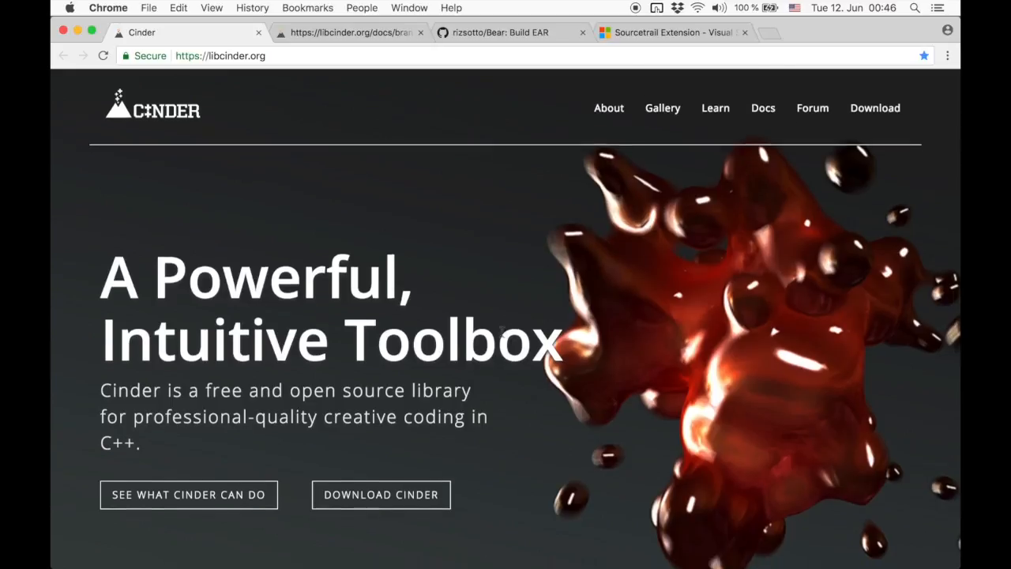
Step: Reach the cinder/Cinder GitHub repository and copy its HTTPS clone URL
scroll(down, 3)
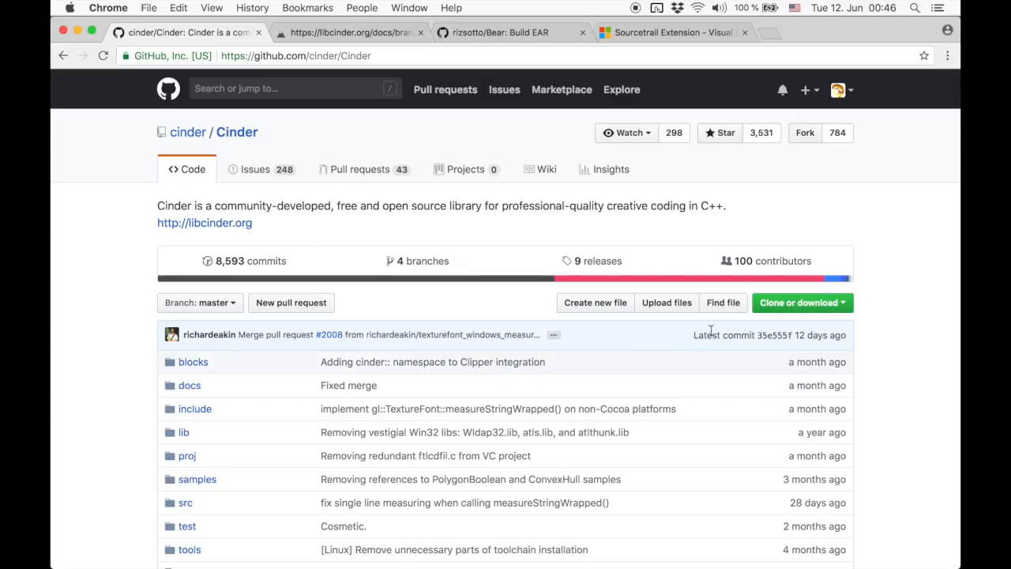
click(798, 303)
text(git clo)
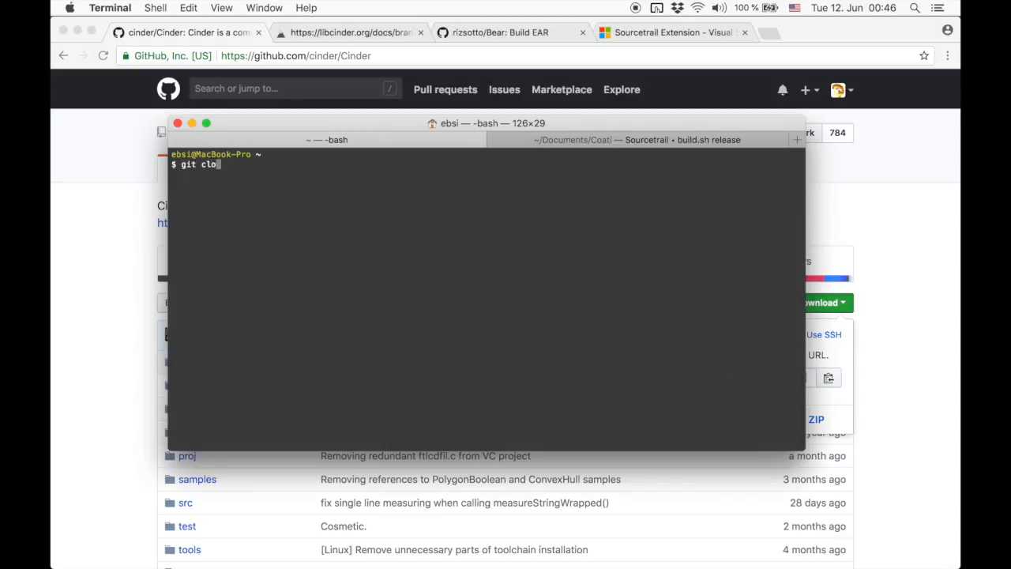
key(Return)
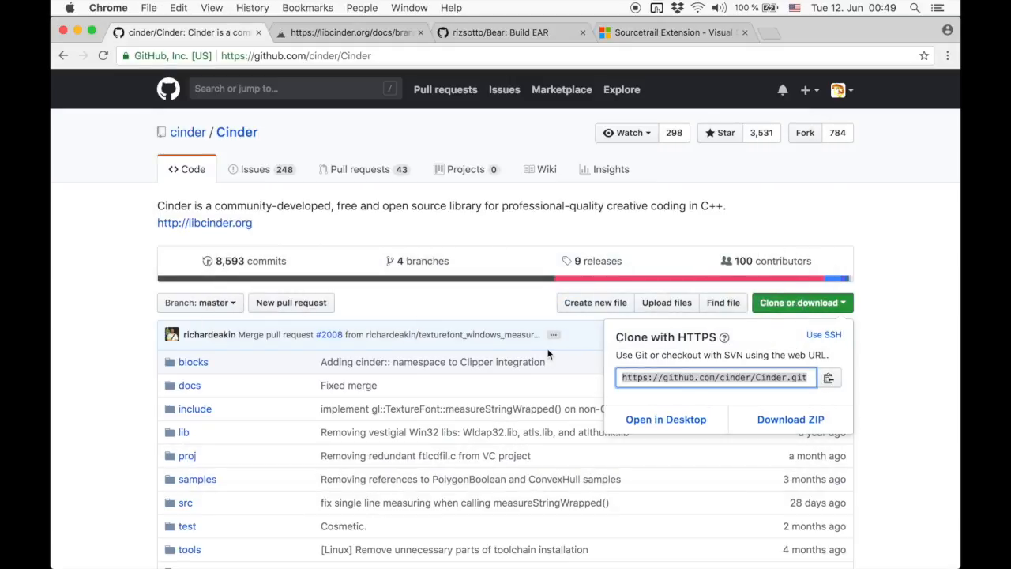
click(347, 32)
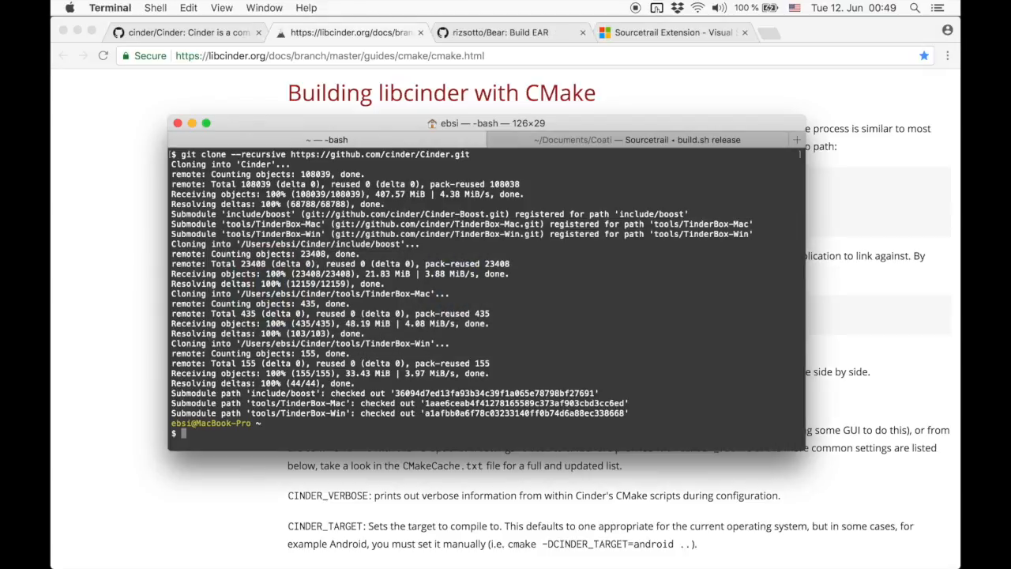
Step: Enter the cloned Cinder folder, build it with make -j4, then switch to Sourcetrail
text(cd Cinder/)
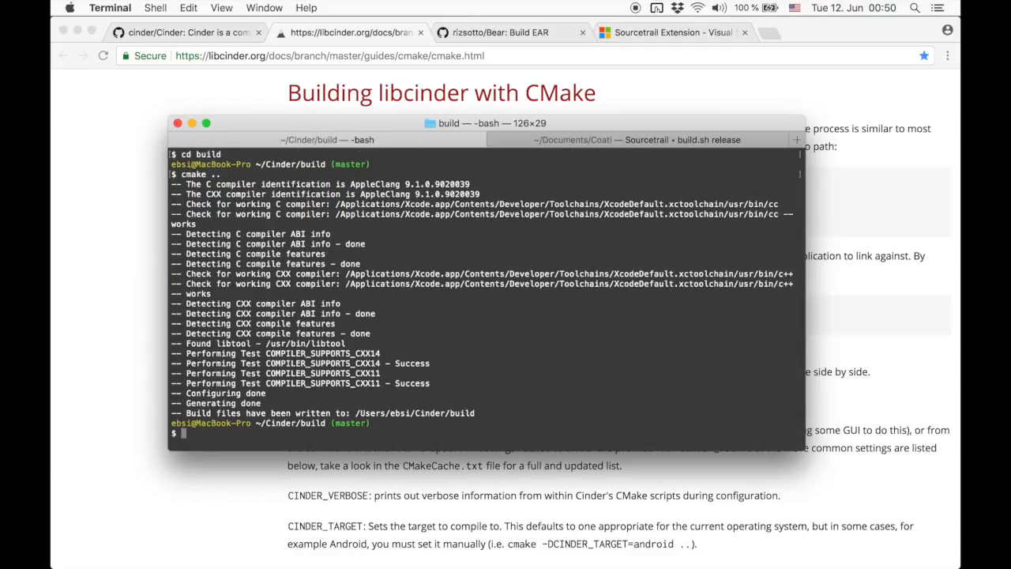
text(make -j4)
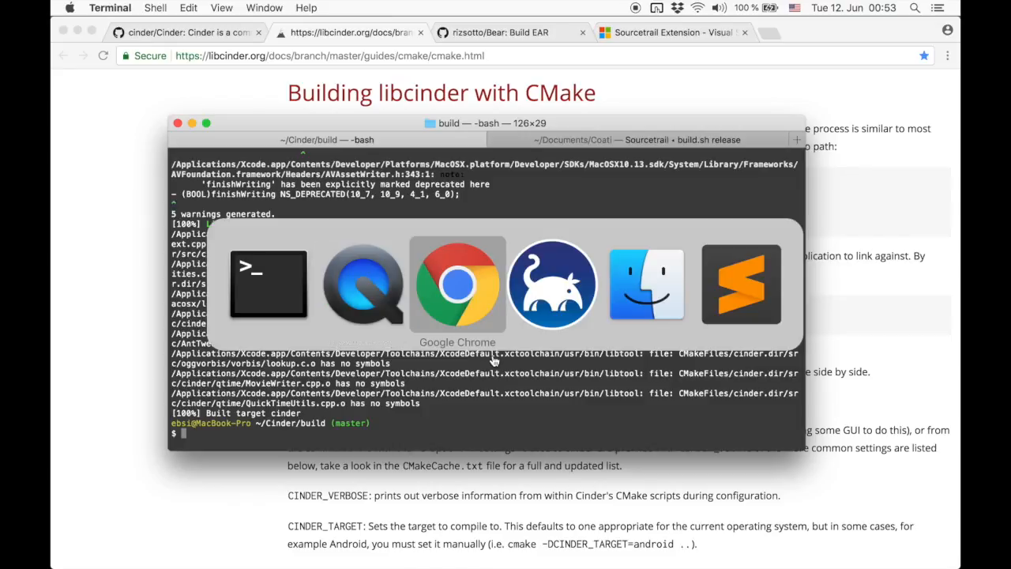
click(553, 283)
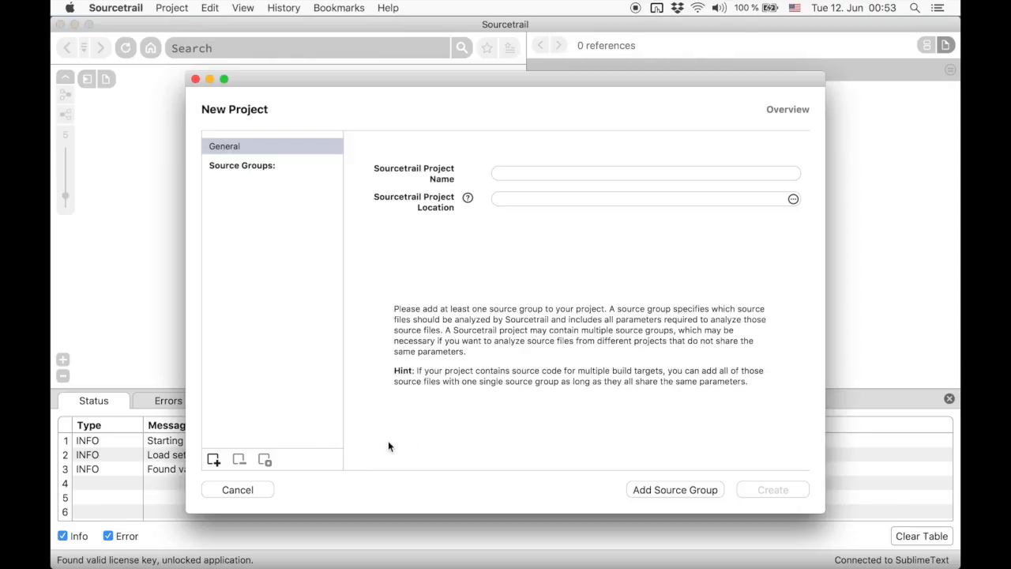
Step: Name the new project Cinder
click(644, 172)
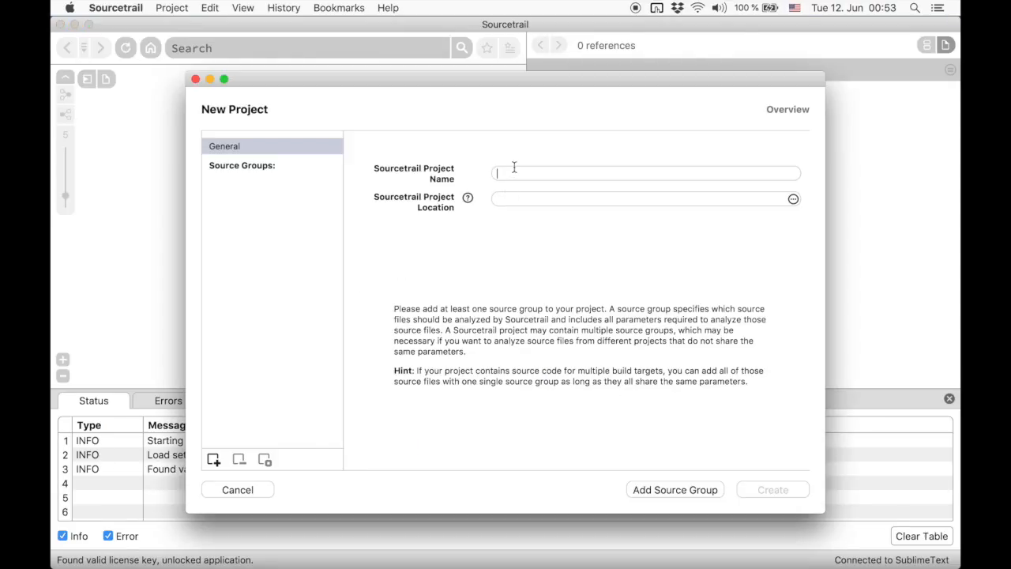
text(Cinder)
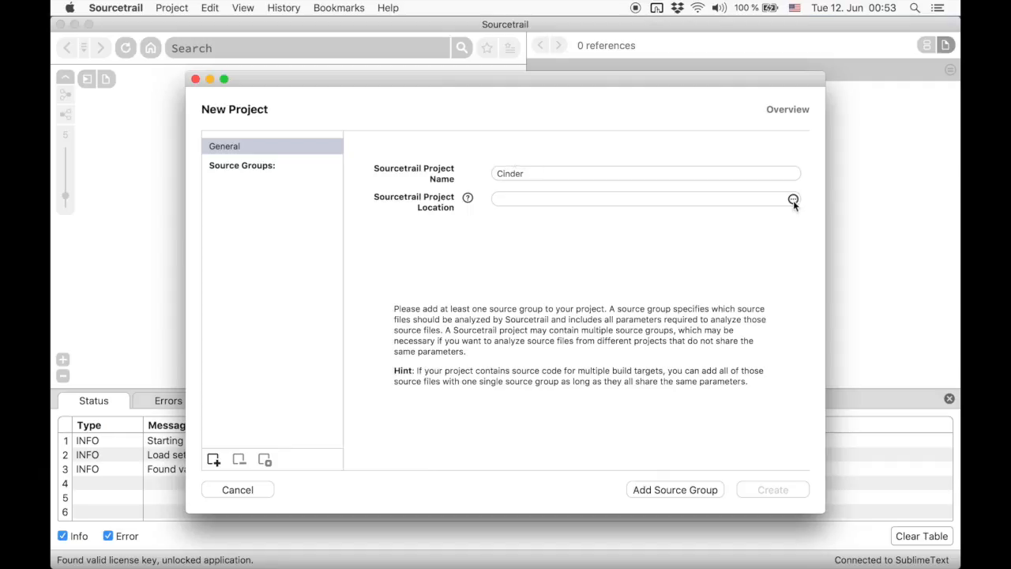
Step: Set the project location to /Users/ebsi/Cinder and read the location help text
click(793, 199)
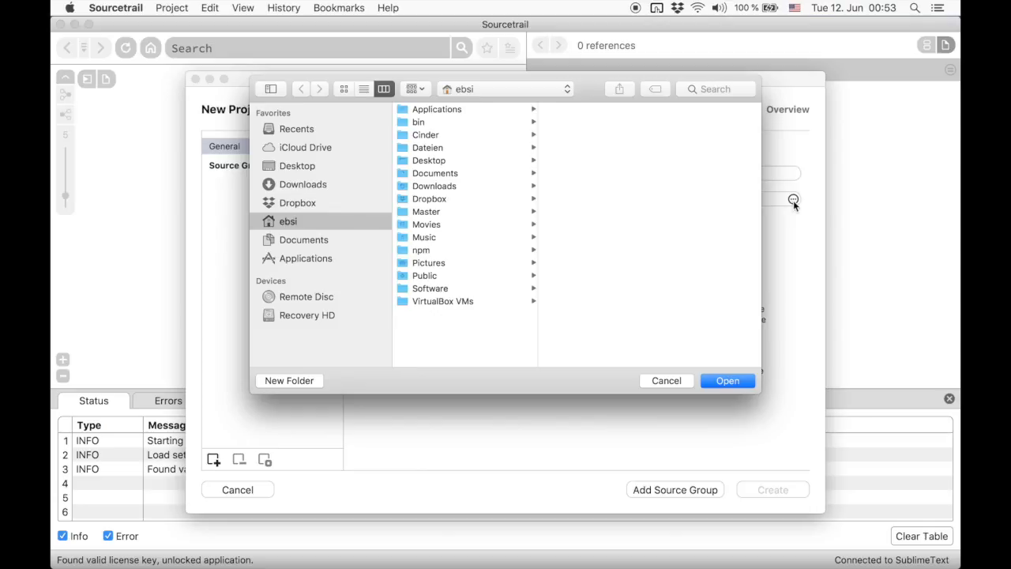
mouse_move(540, 234)
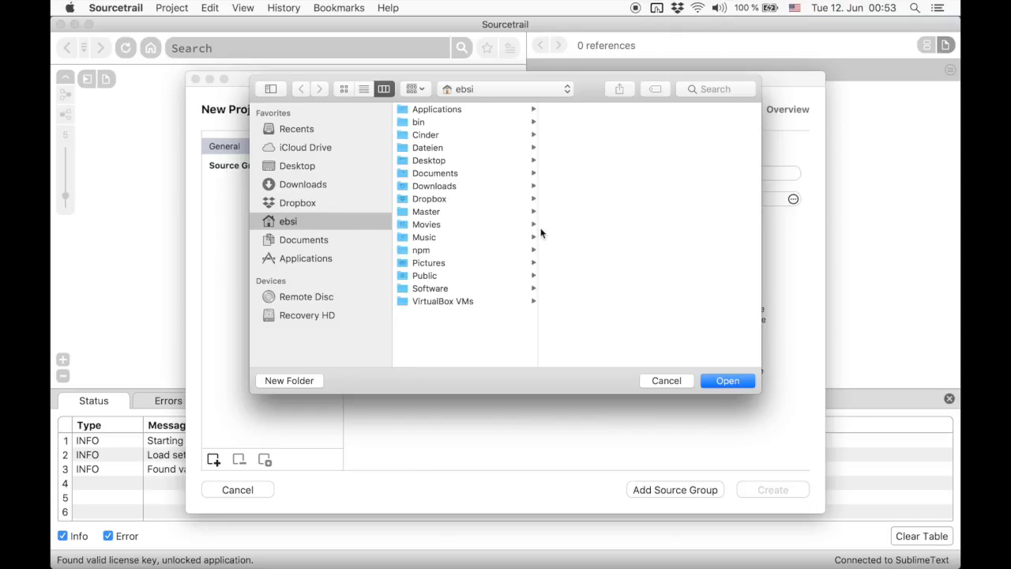
click(426, 135)
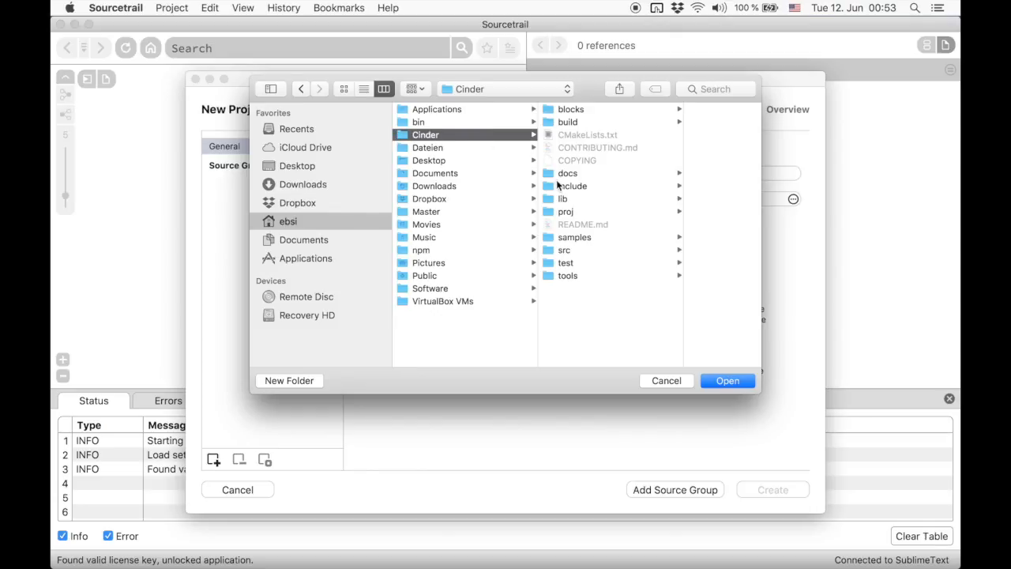
click(727, 379)
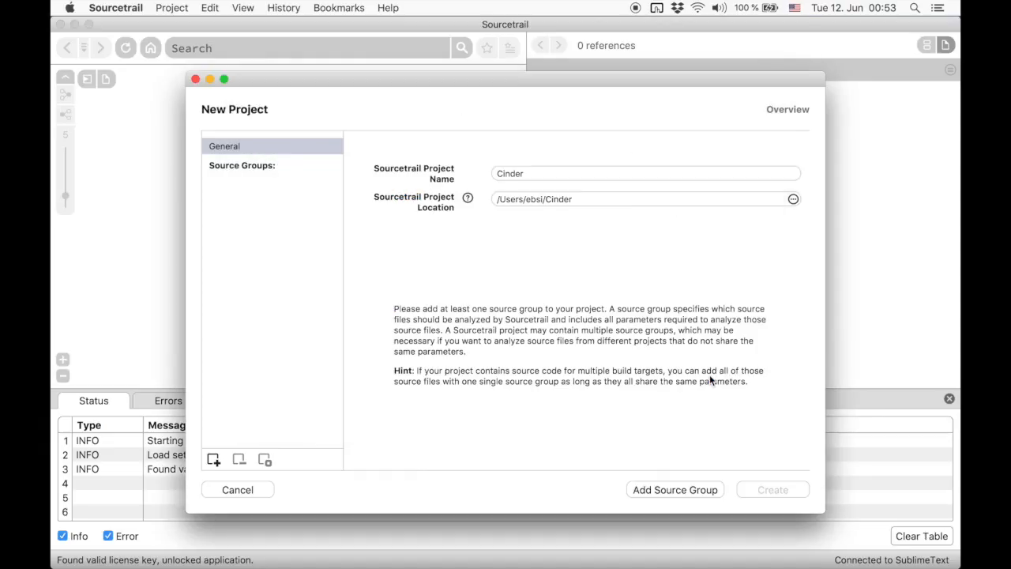
mouse_move(623, 357)
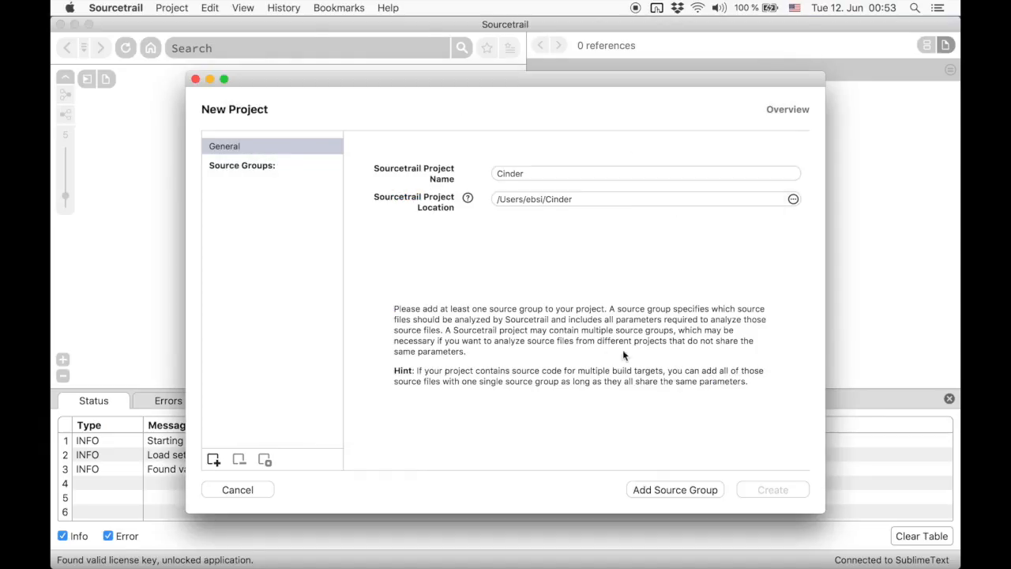
click(468, 197)
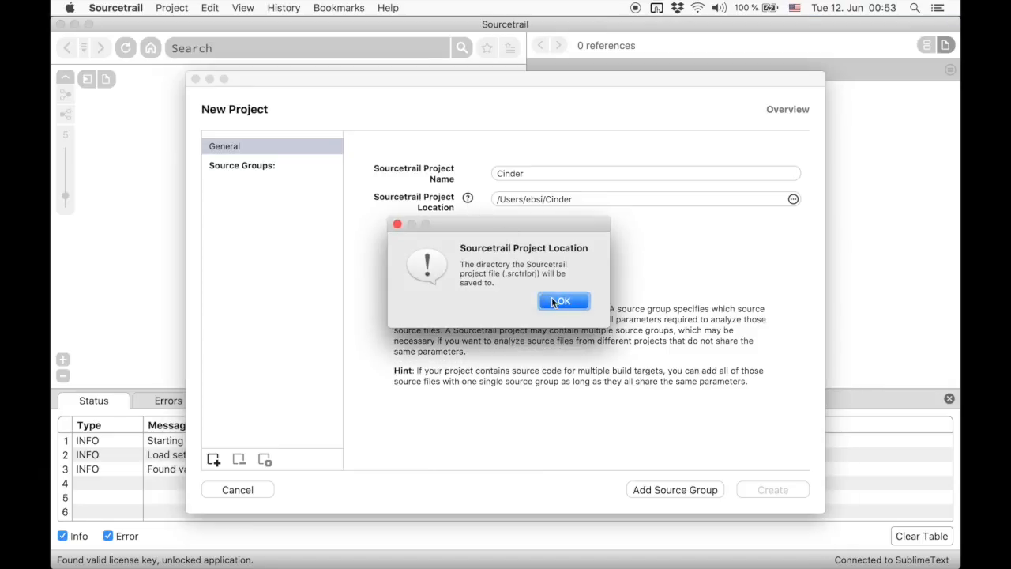
click(562, 300)
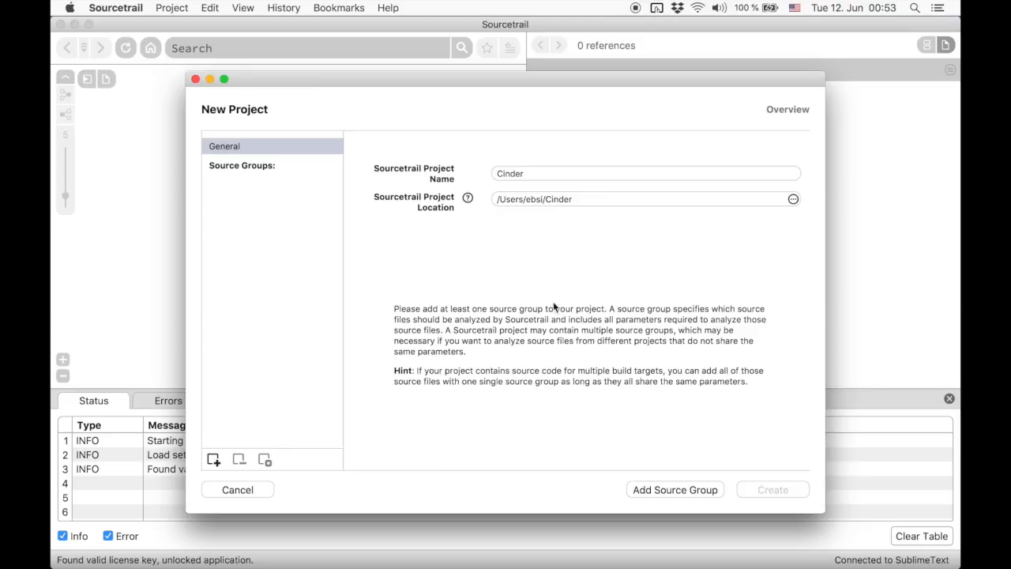
Step: Add a source group, comparing Empty C++ Source Group with C/C++ from Compilation Database
click(674, 489)
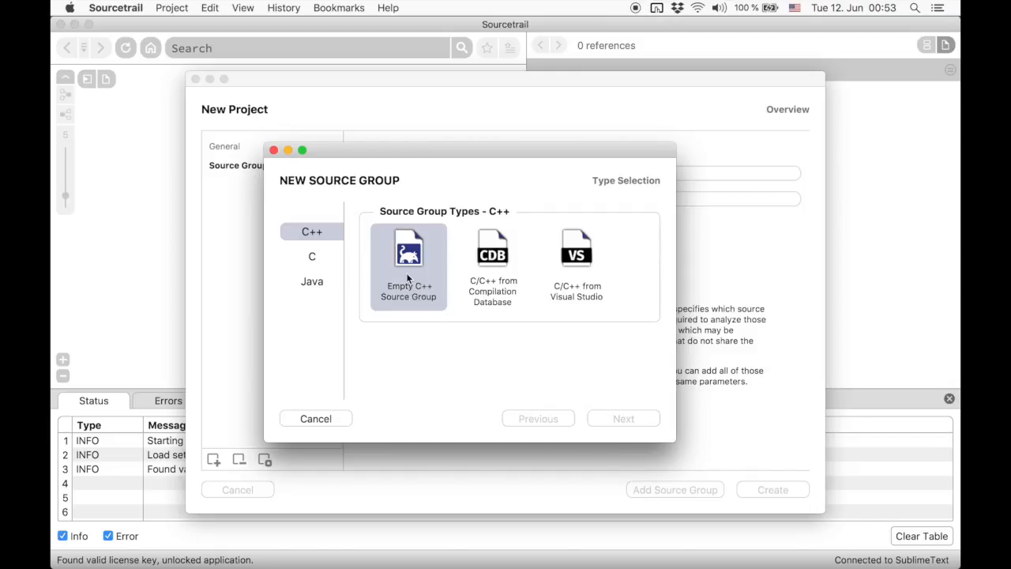
click(407, 265)
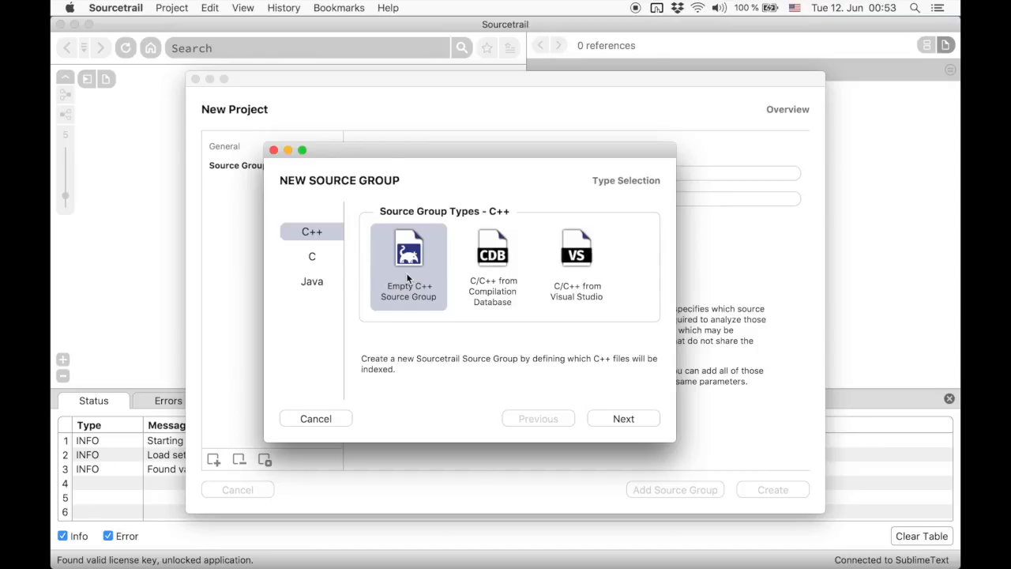
click(493, 266)
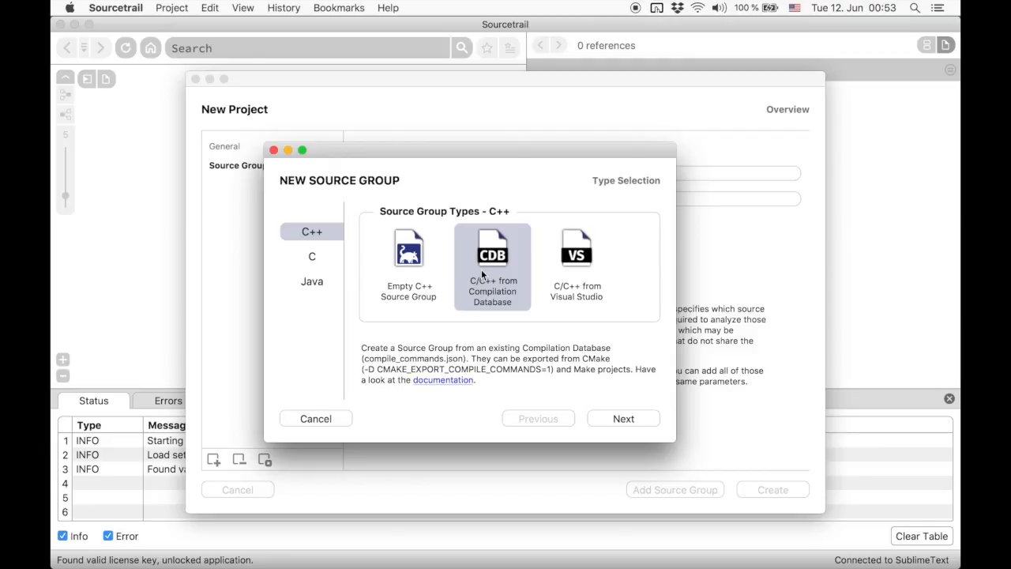
mouse_move(466, 366)
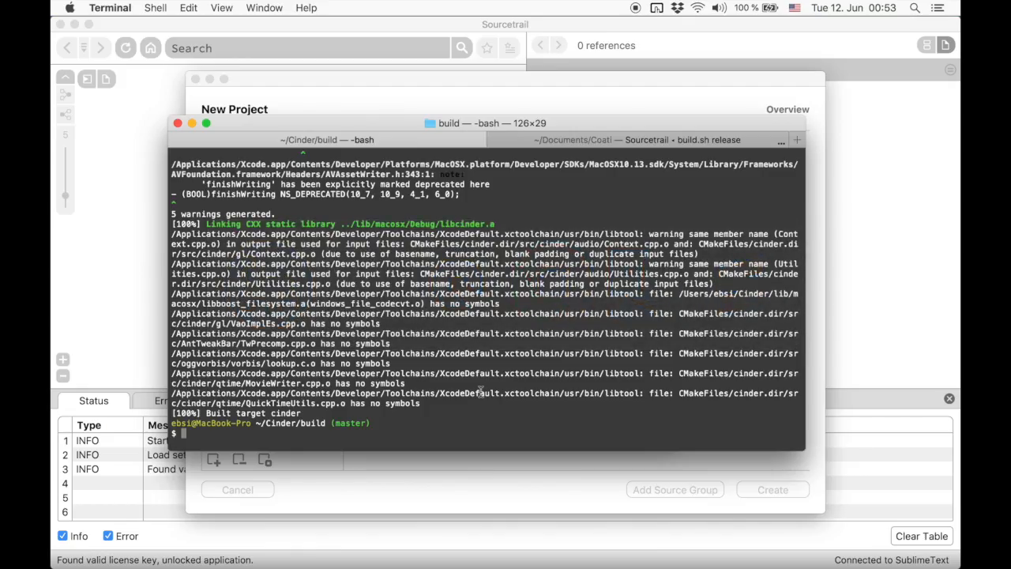
Step: Rerun cmake with CMAKE_EXPORT_COMPILE_COMMANDS=1 and view the generated compile_commands.json
text(cmake -D CMAKE_EXPORT_COMPILE_COMMANDS=1)
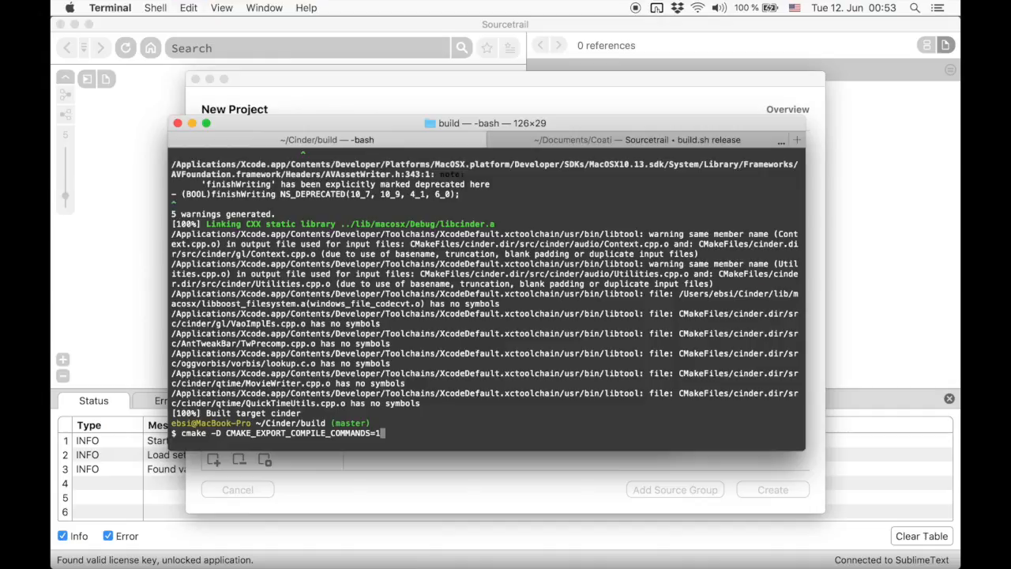
key(Return)
text(open .)
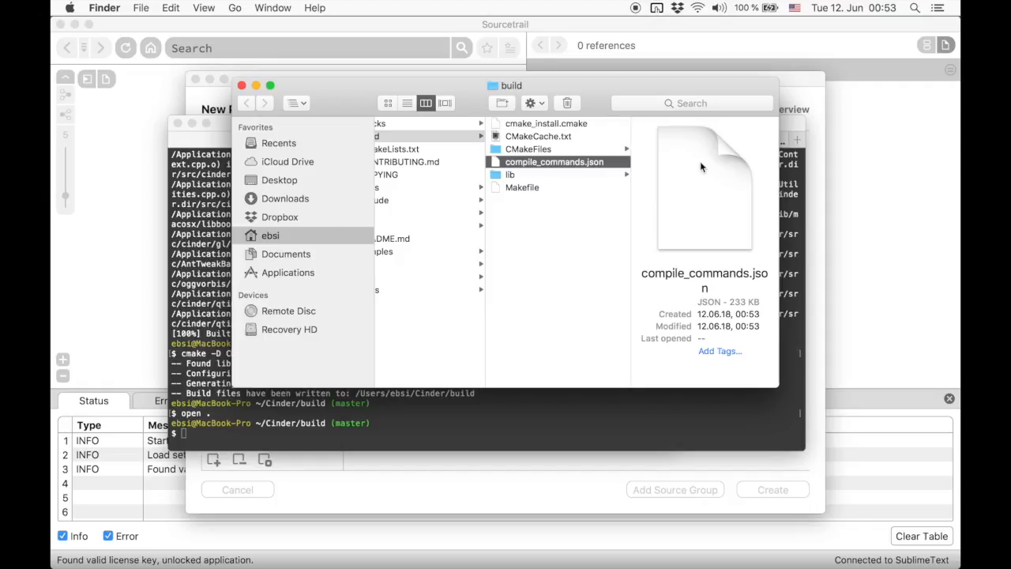
double_click(554, 161)
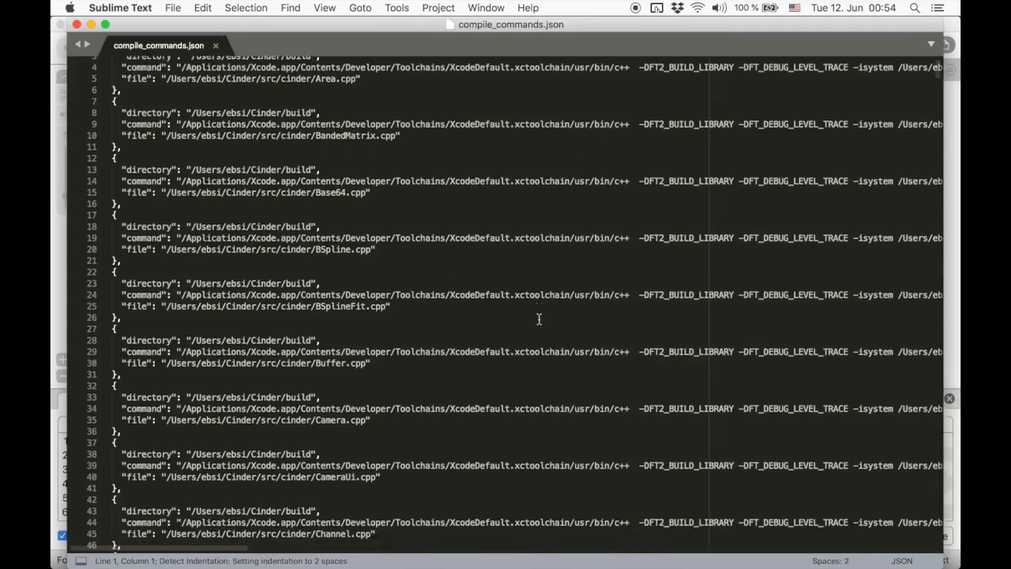
scroll(down, 3)
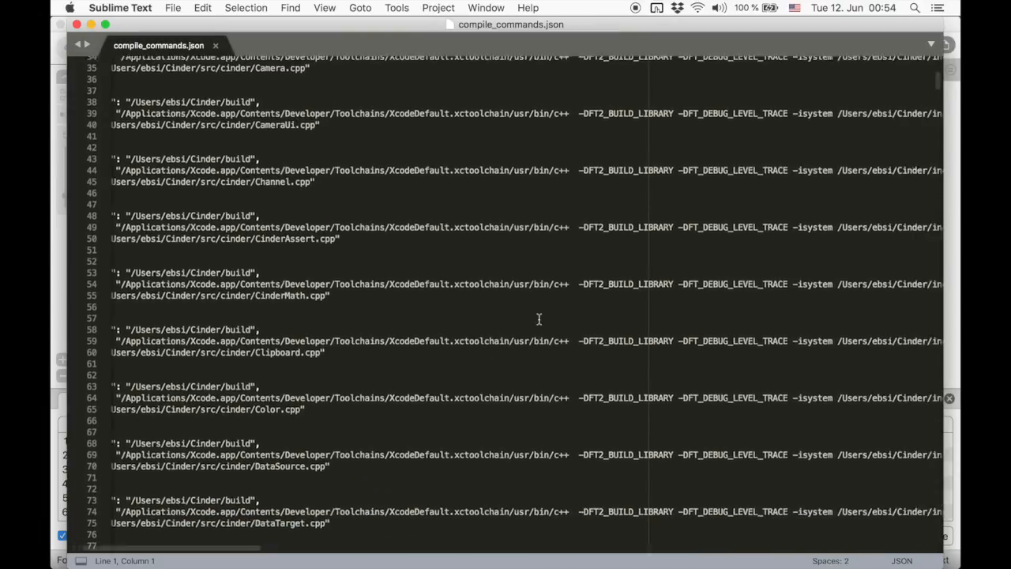
scroll(right, 3)
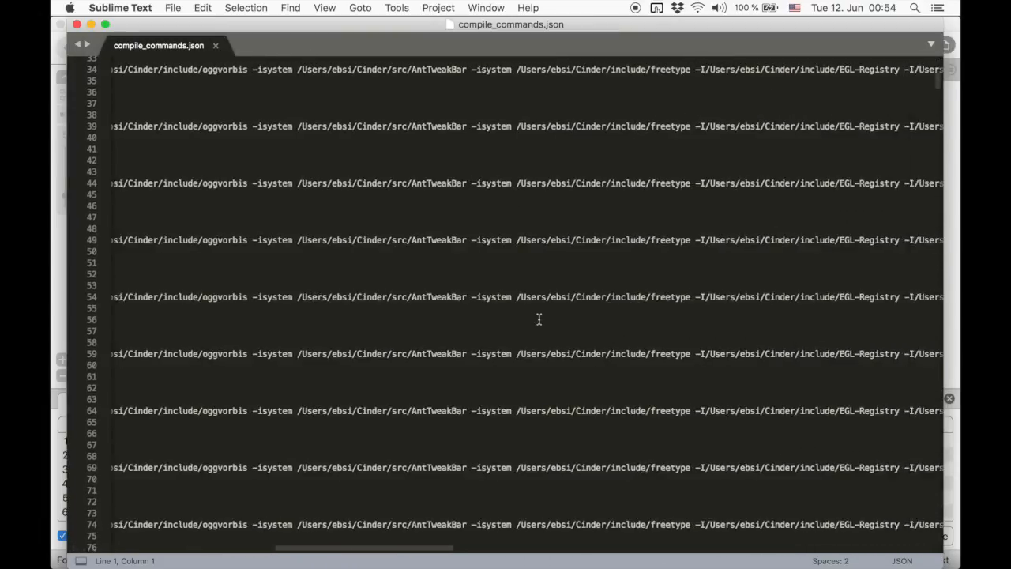
scroll(right, 3)
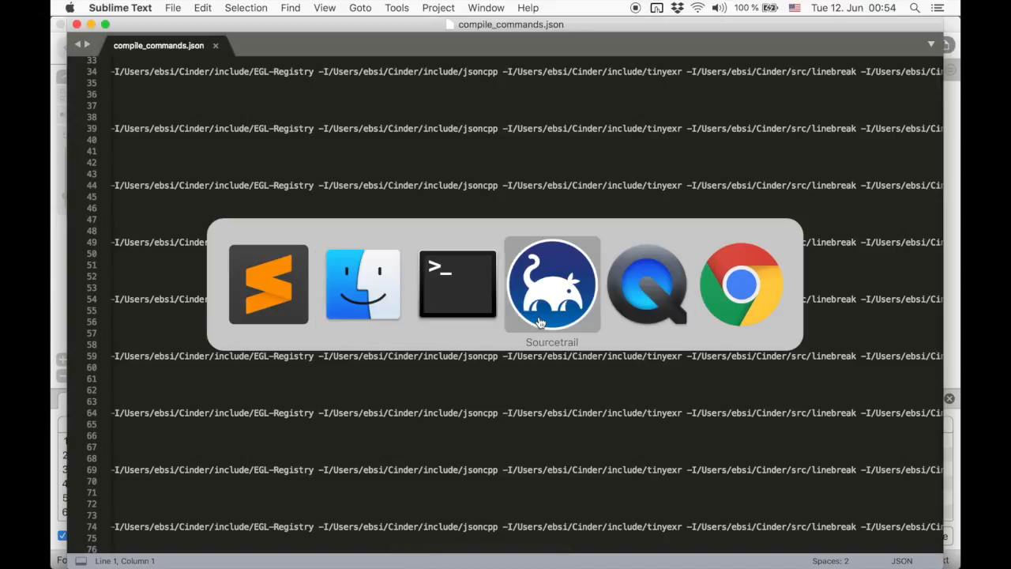
Step: Review the CMake build guide and the rizsotto/Bear README on generating compilation databases
click(741, 284)
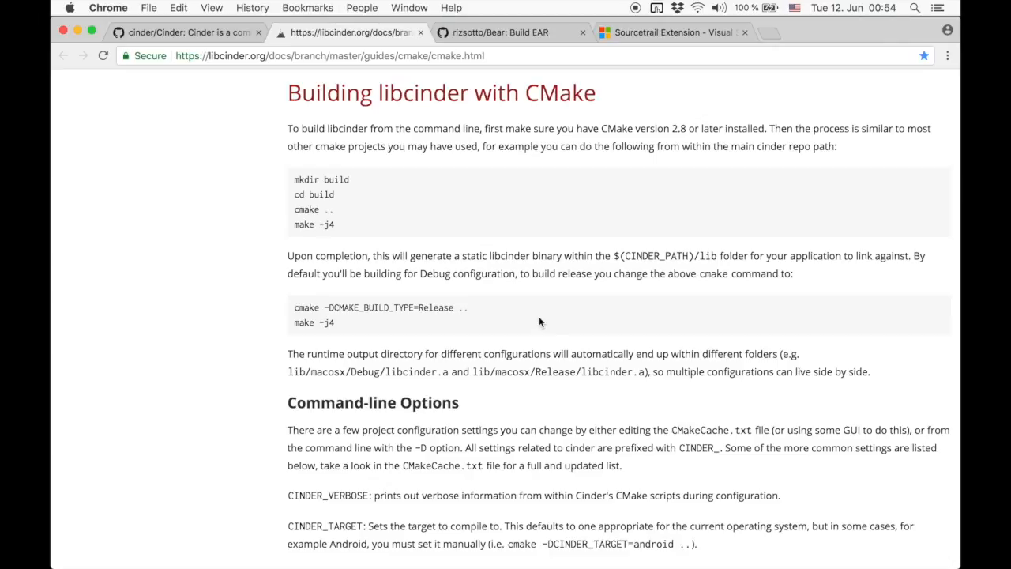
click(501, 32)
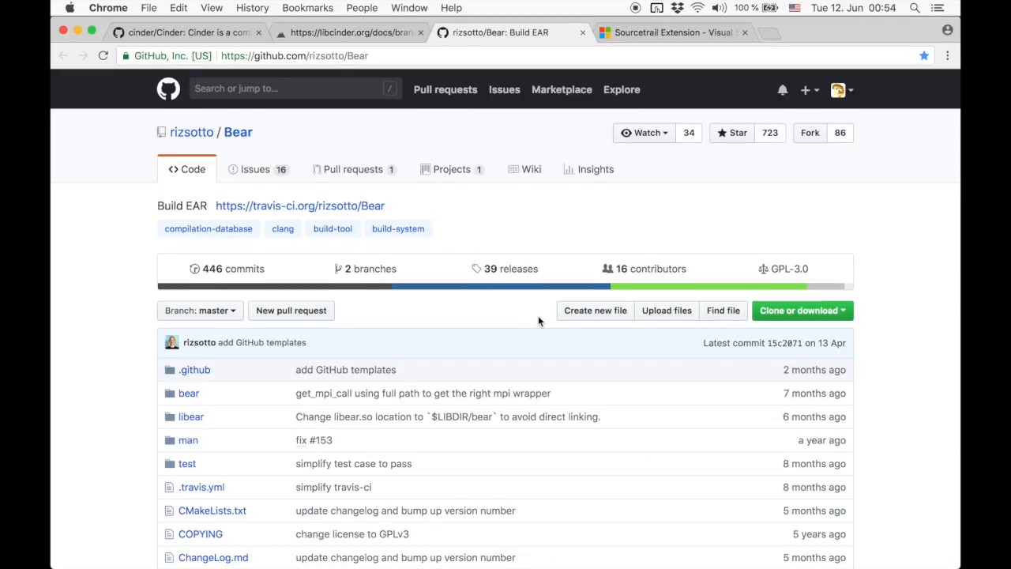
scroll(down, 3)
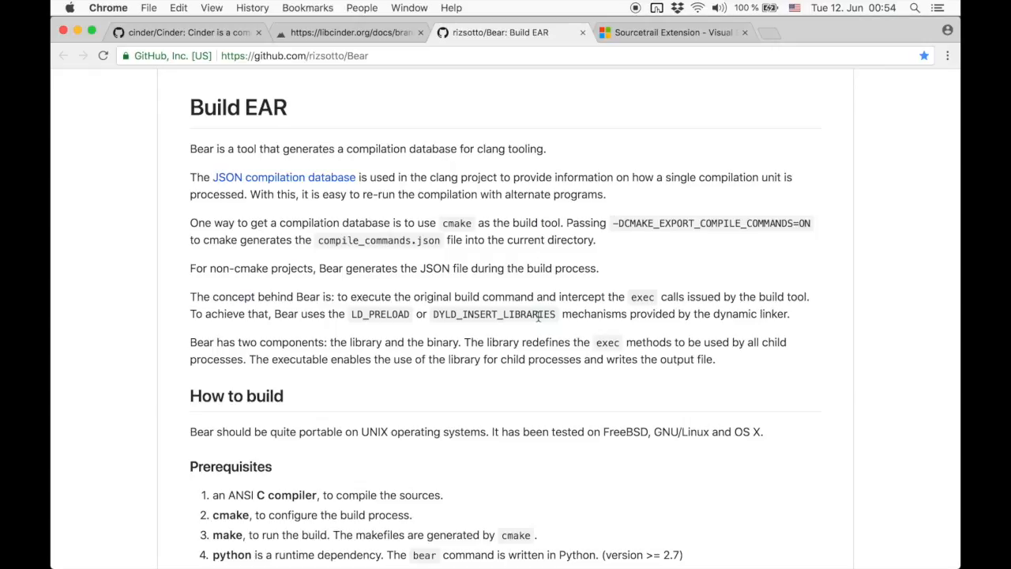
click(671, 31)
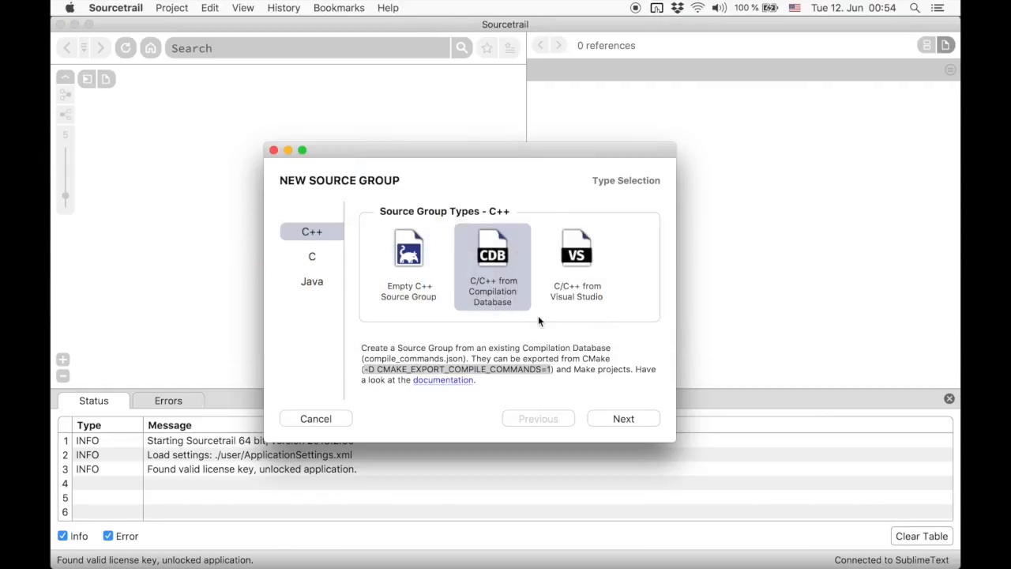
mouse_move(610, 427)
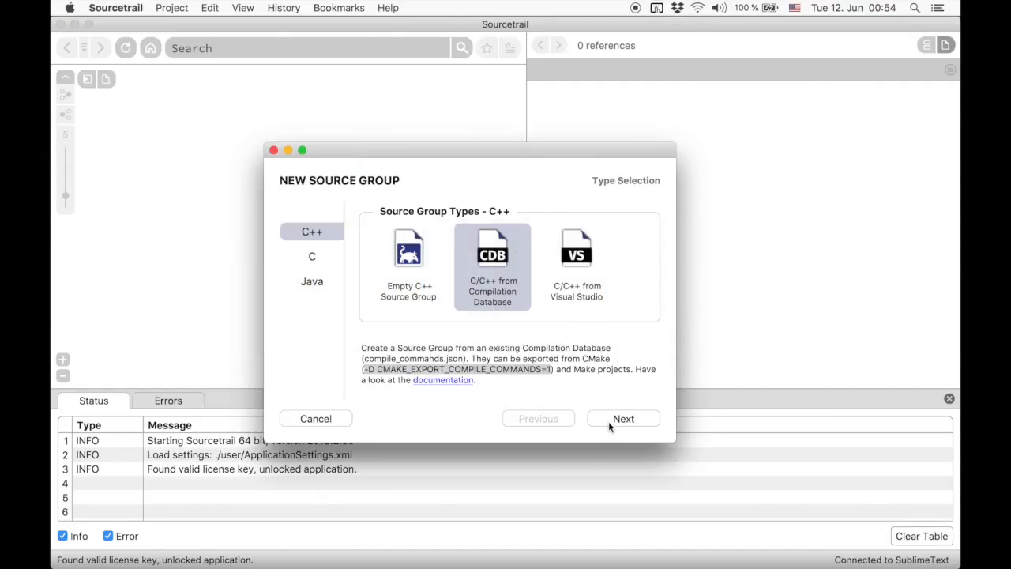
Step: Create a C/C++ compilation database source group using build/compile_commands.json
click(622, 417)
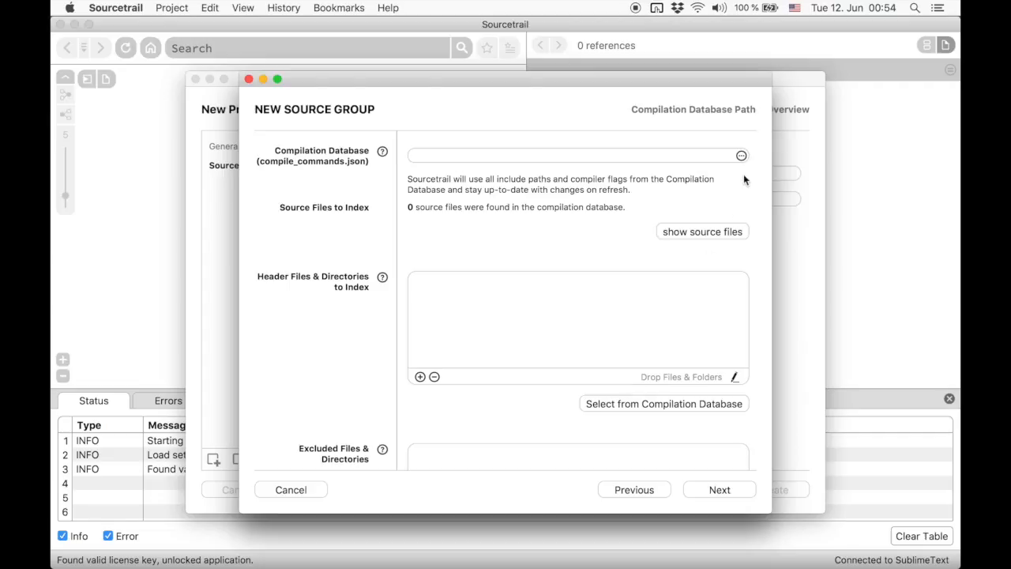
click(739, 155)
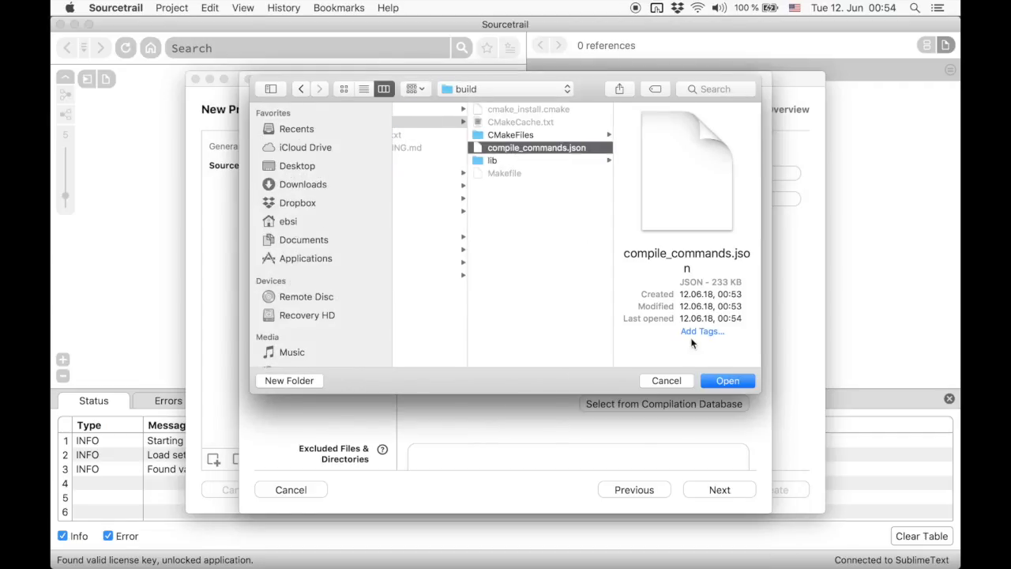
click(727, 379)
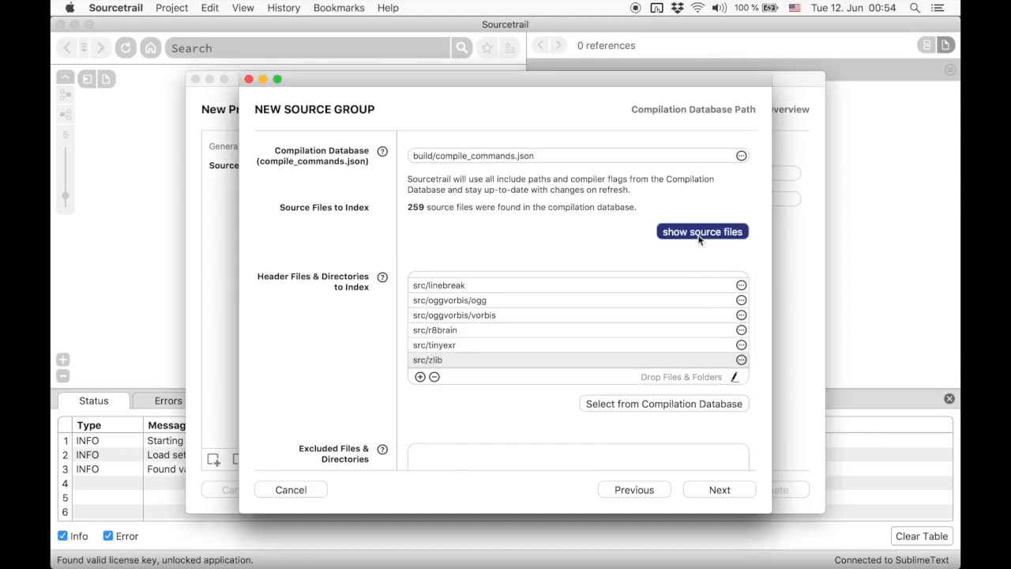
Step: Review the 259 source files the compilation database would index
click(701, 230)
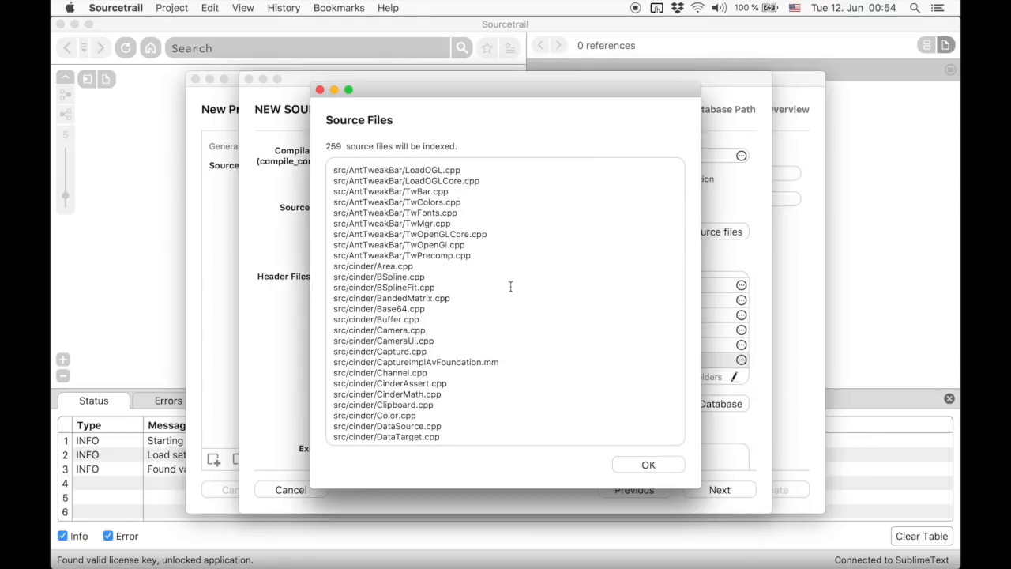
scroll(down, 3)
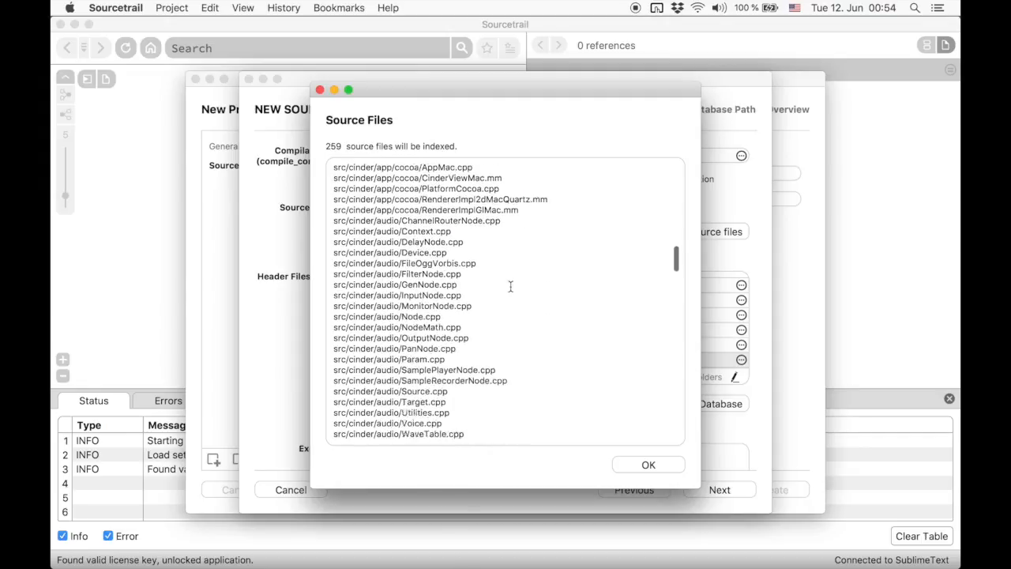
scroll(down, 3)
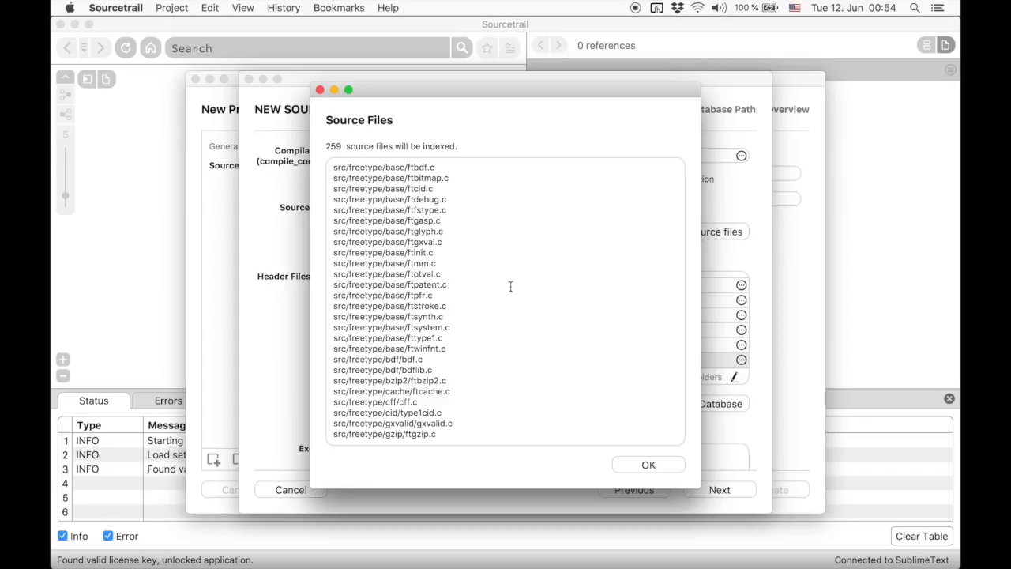
mouse_move(648, 464)
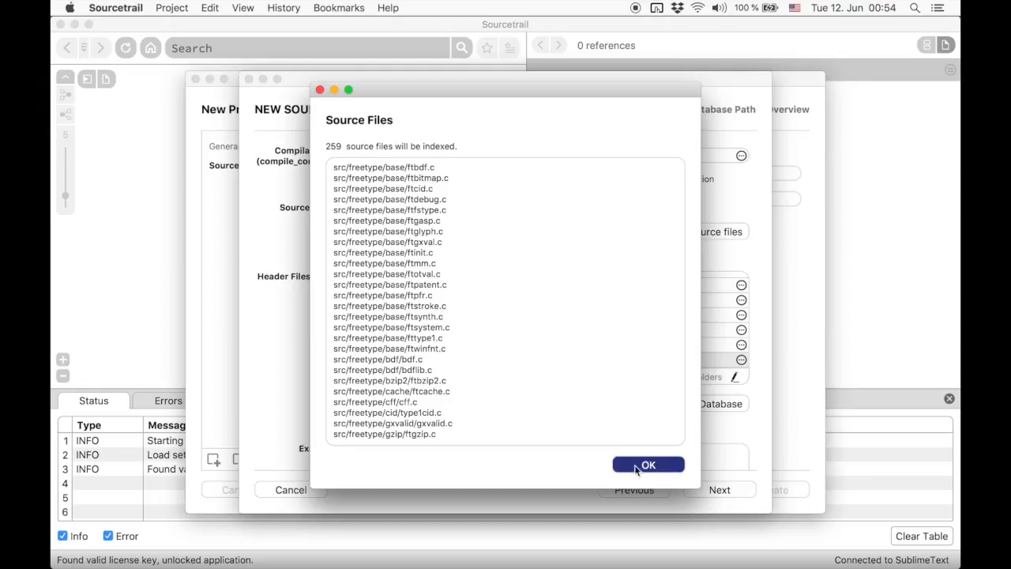
click(648, 464)
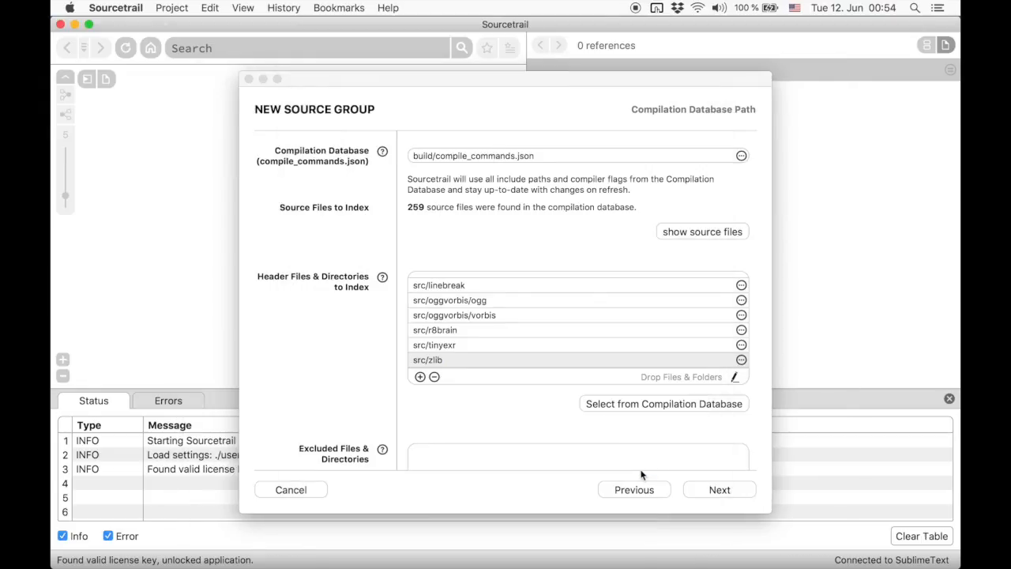
Step: Exclude third-party src folders like src/AntTweakBar, reducing indexed sources to 153 files
scroll(down, 3)
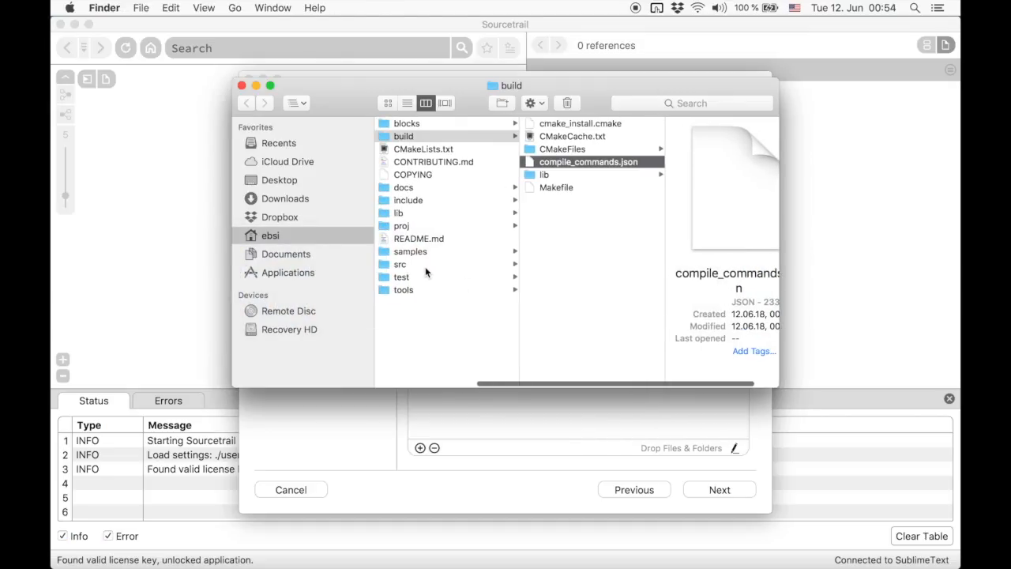
click(515, 277)
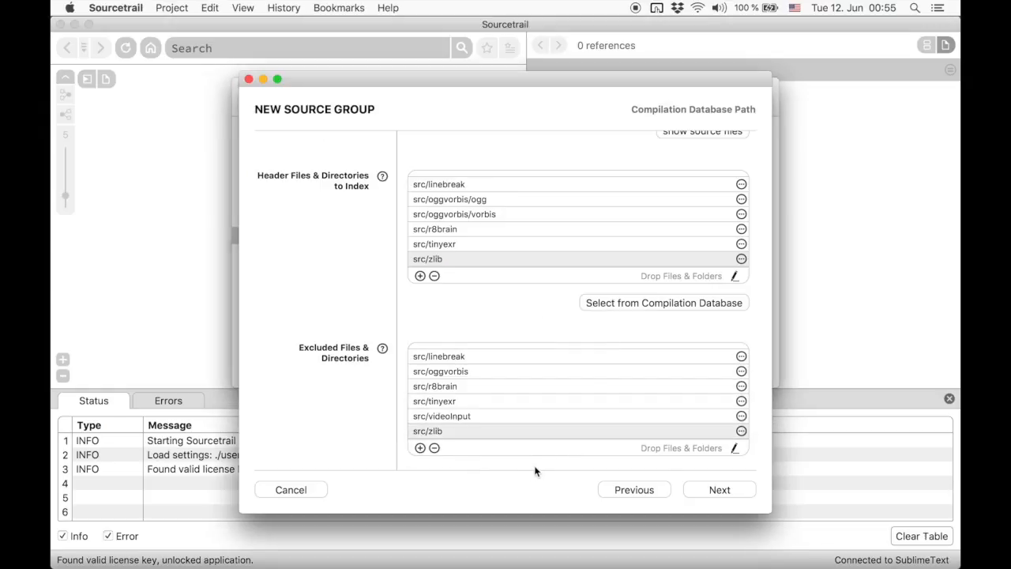
scroll(up, 3)
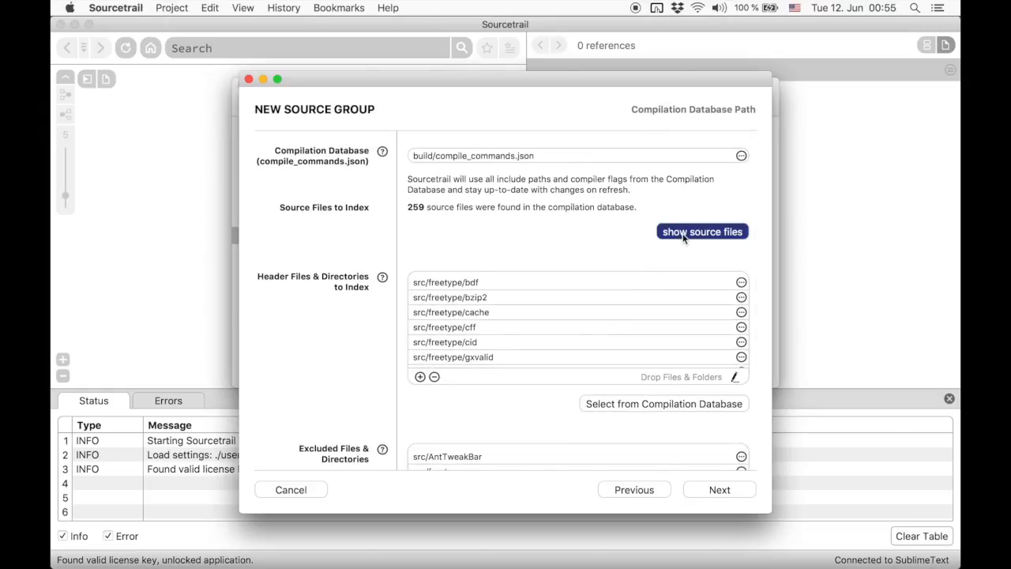
click(701, 230)
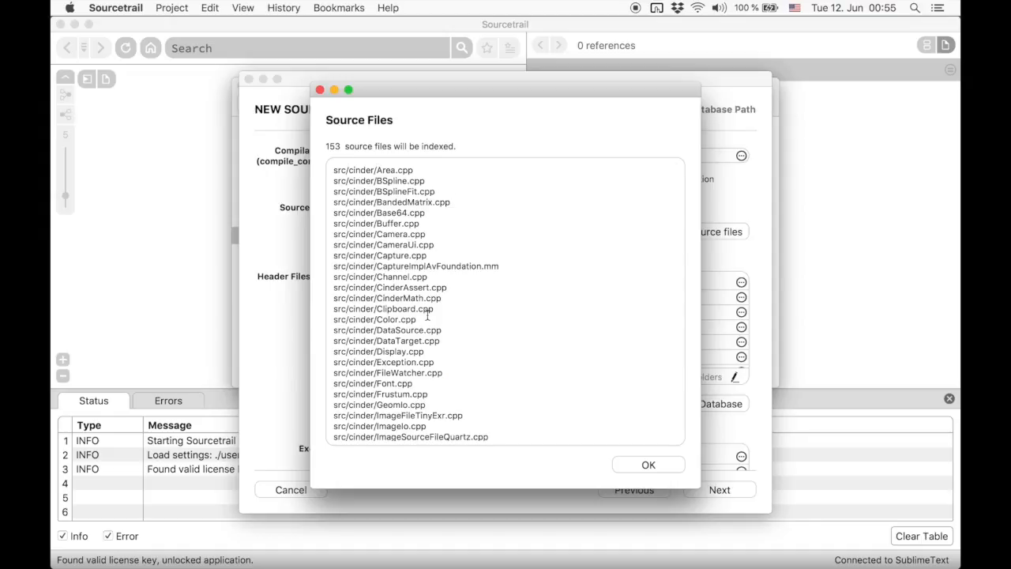
scroll(down, 3)
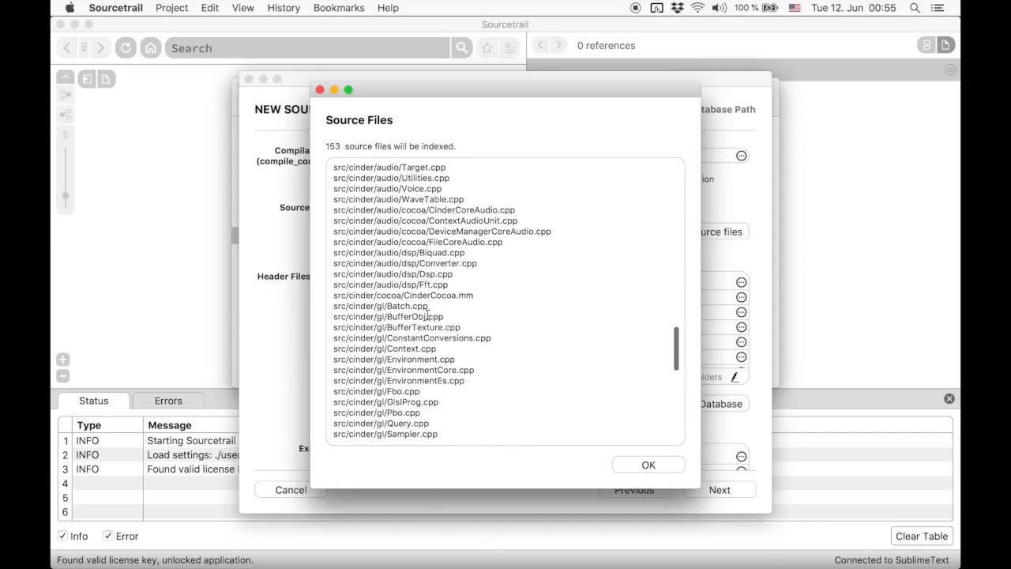
mouse_move(647, 465)
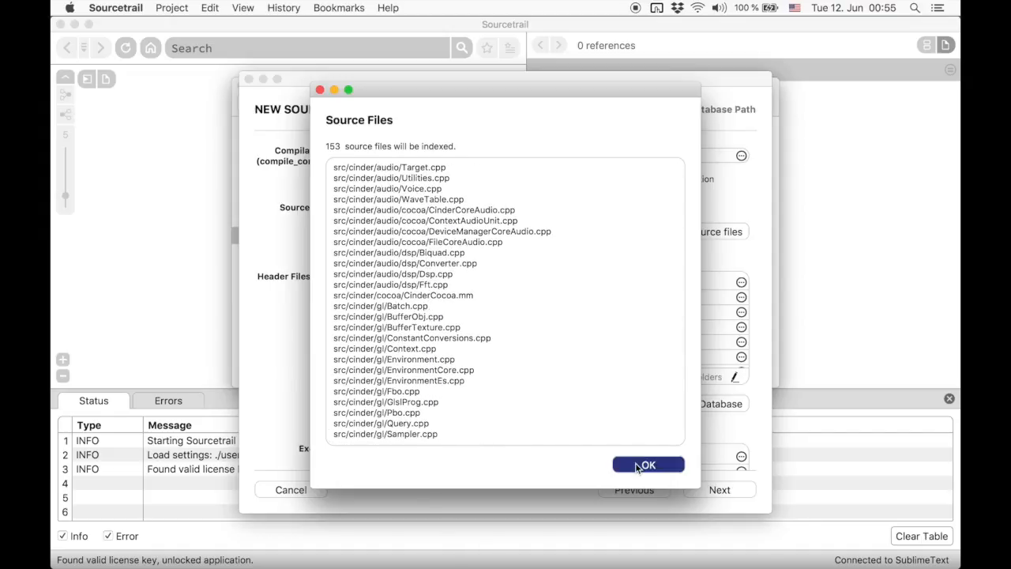
click(648, 464)
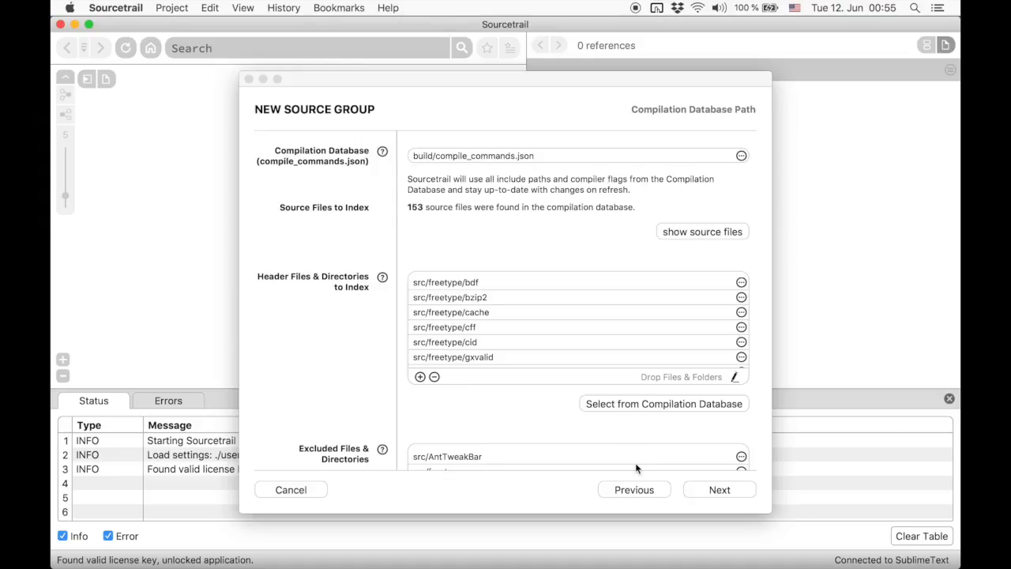
mouse_move(537, 351)
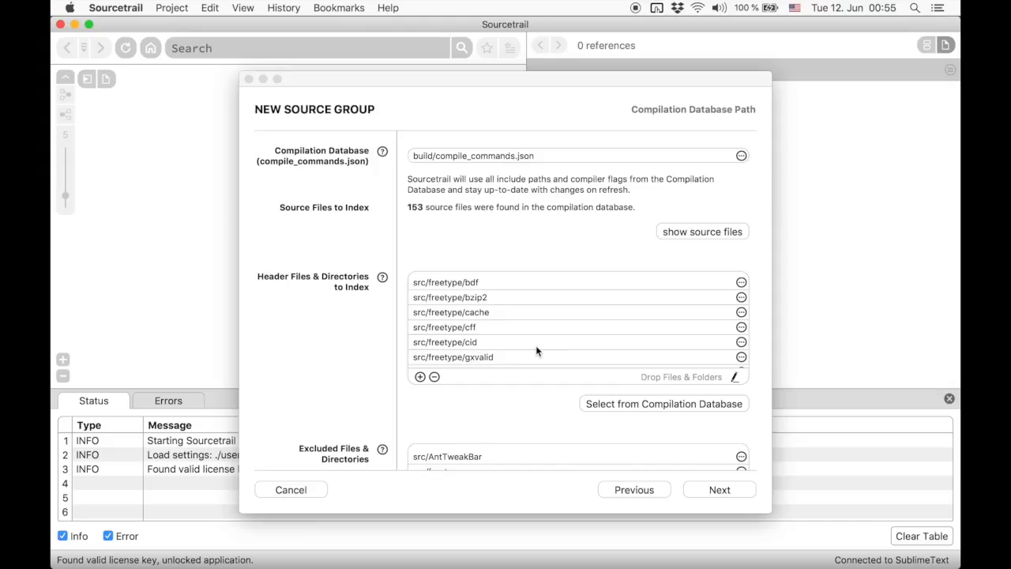
Step: Replace the header directories to index with only Cinder/include/cinder
click(663, 403)
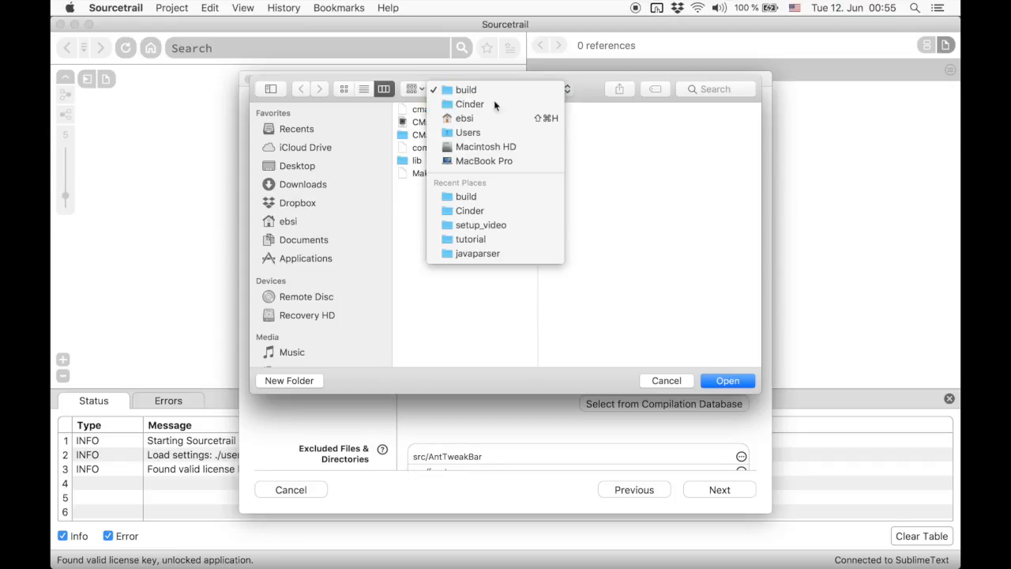
click(471, 104)
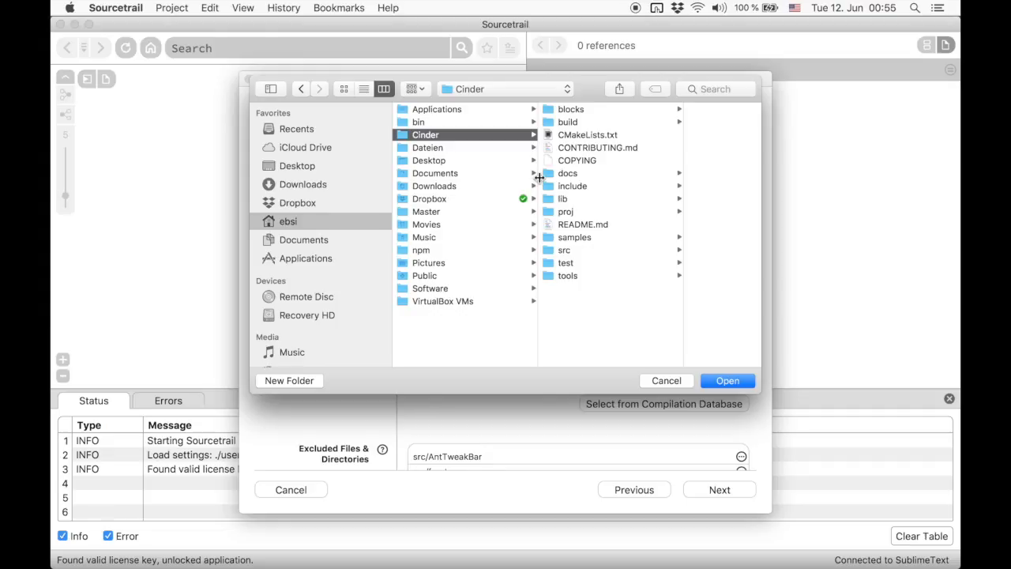
mouse_move(594, 166)
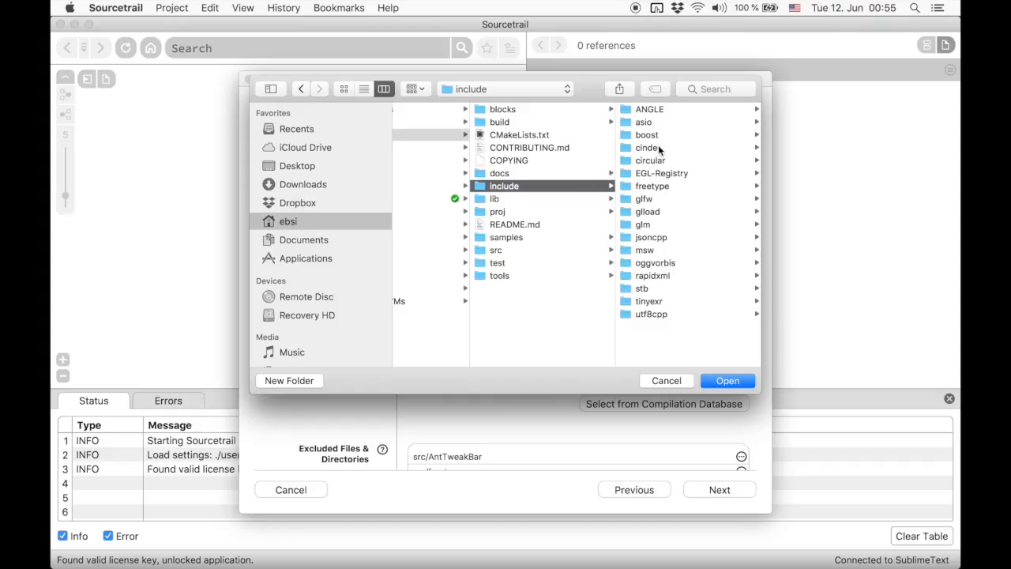
click(651, 149)
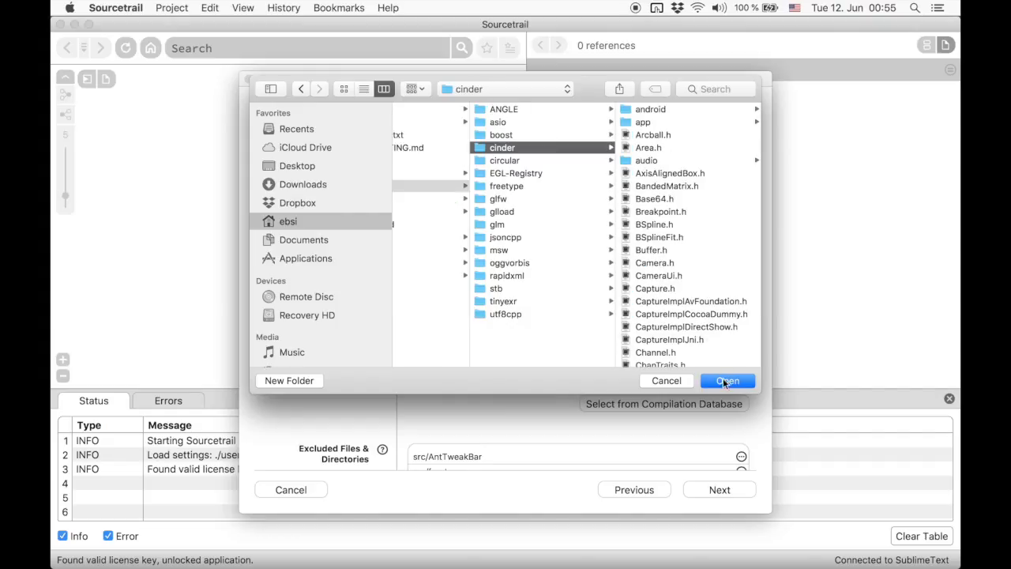
click(727, 379)
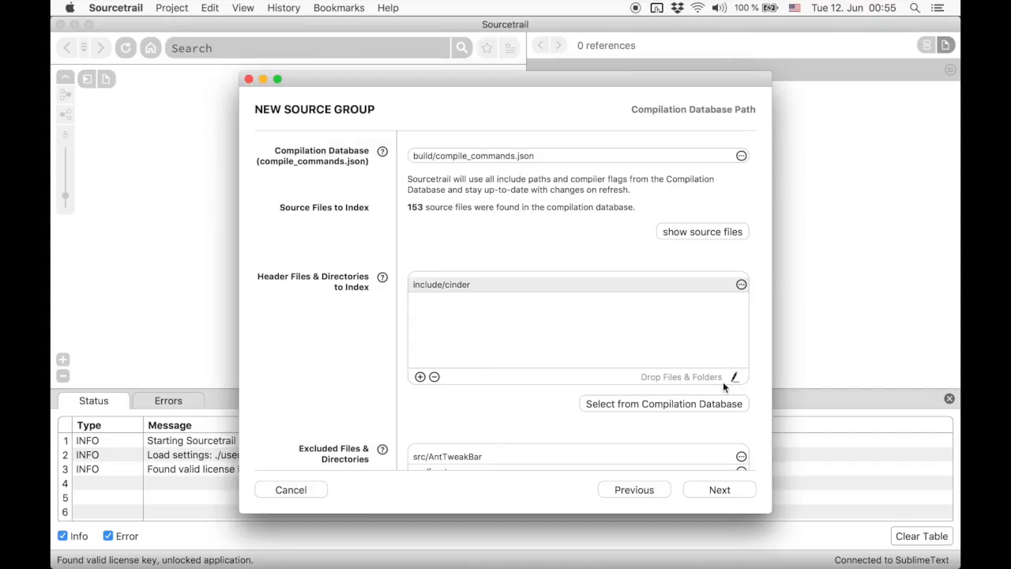
click(718, 490)
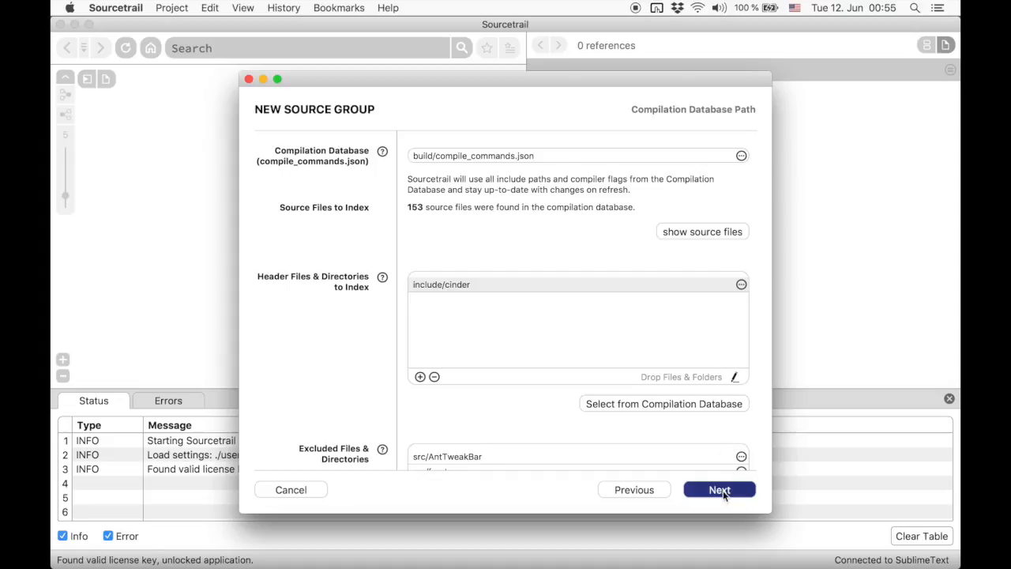
Step: Review excluded files and include paths, then create the Cinder project
click(719, 489)
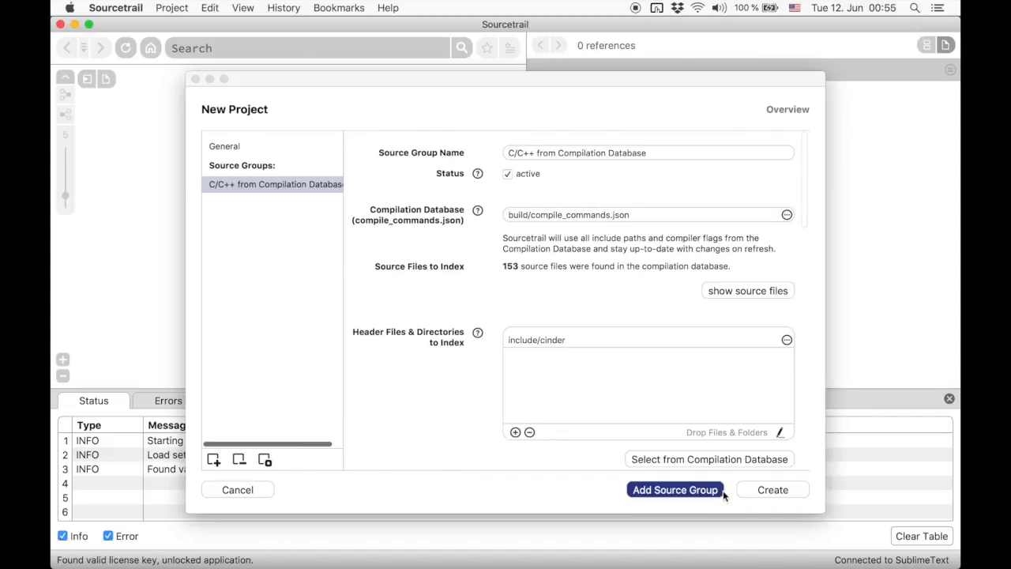
mouse_move(603, 446)
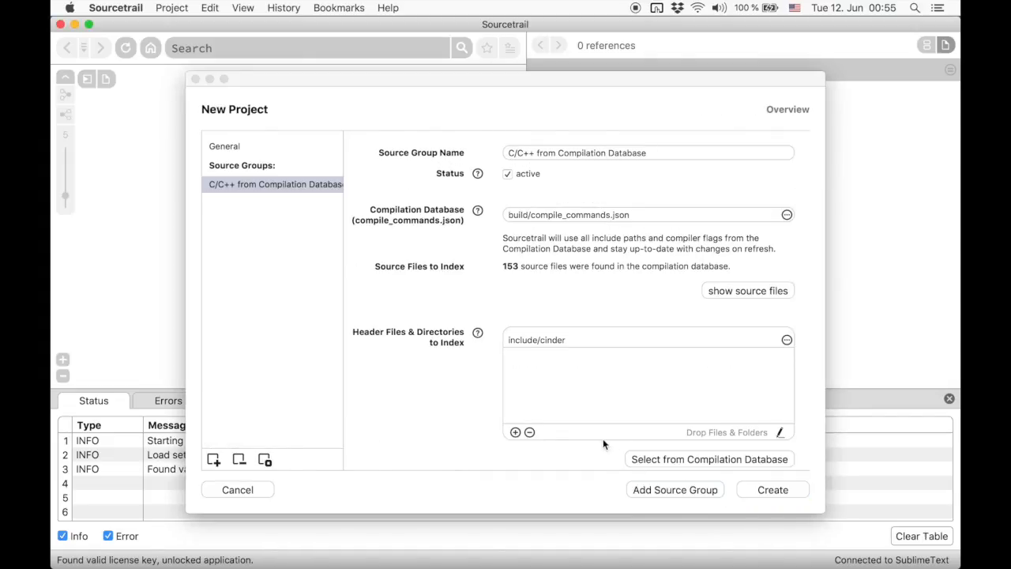
scroll(down, 3)
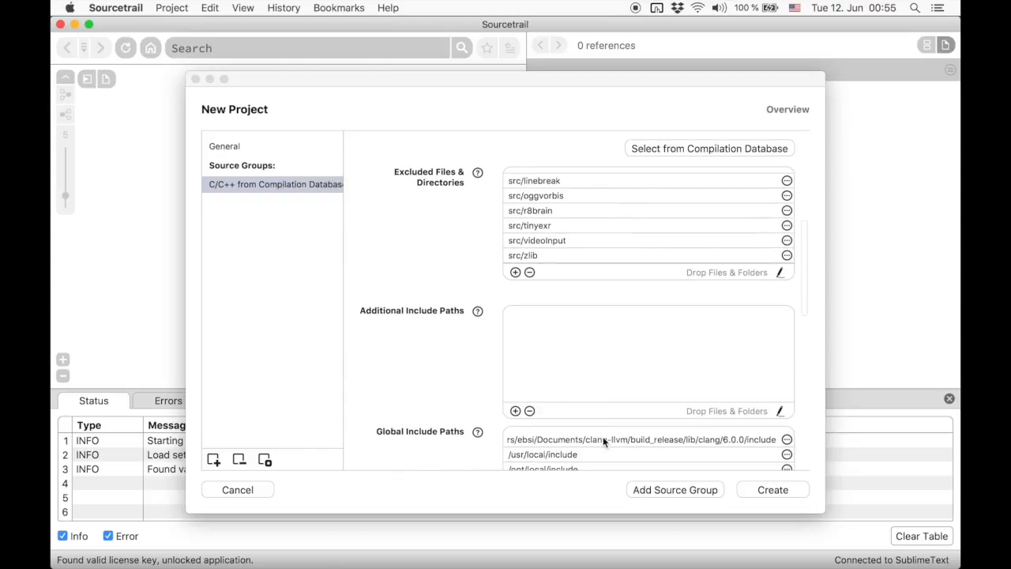
scroll(down, 3)
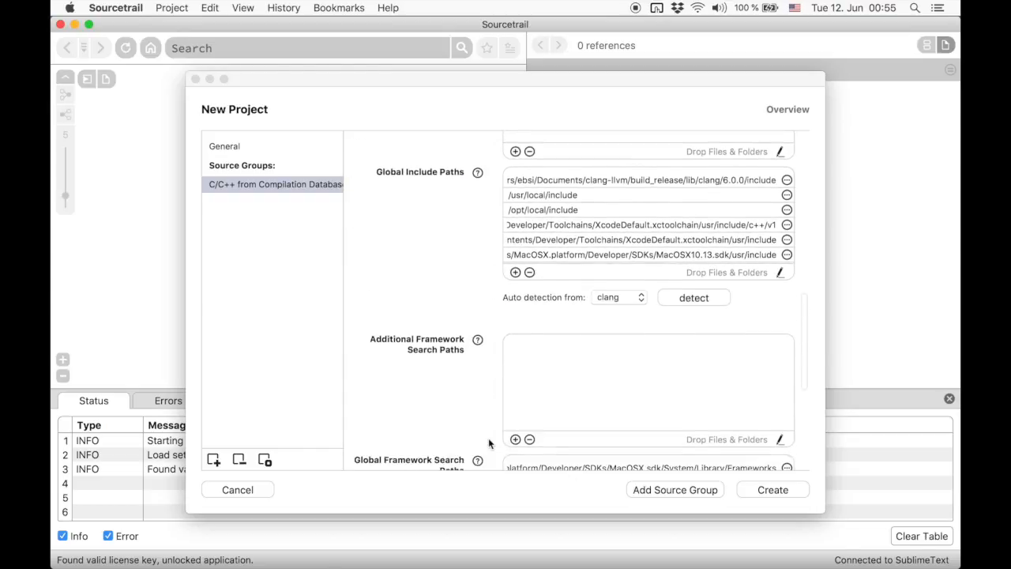
scroll(down, 3)
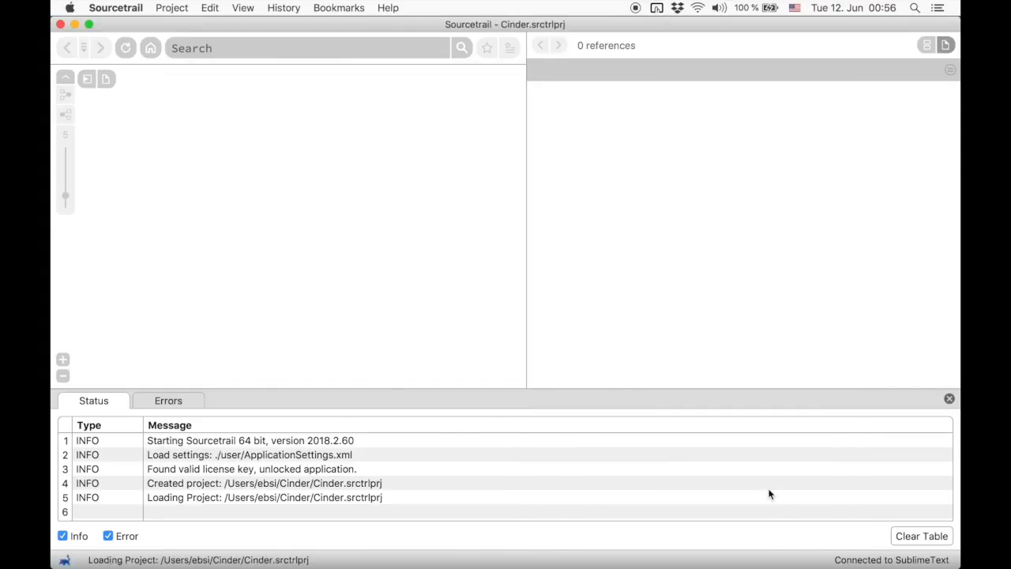
Step: Index all 153 Cinder source files, finishing with 0 errors
click(560, 369)
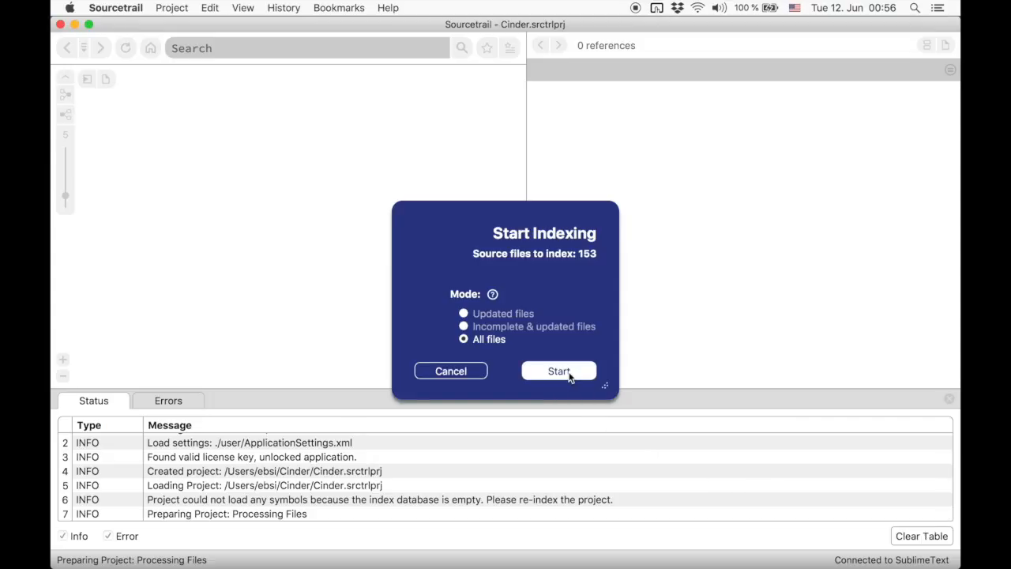
click(560, 369)
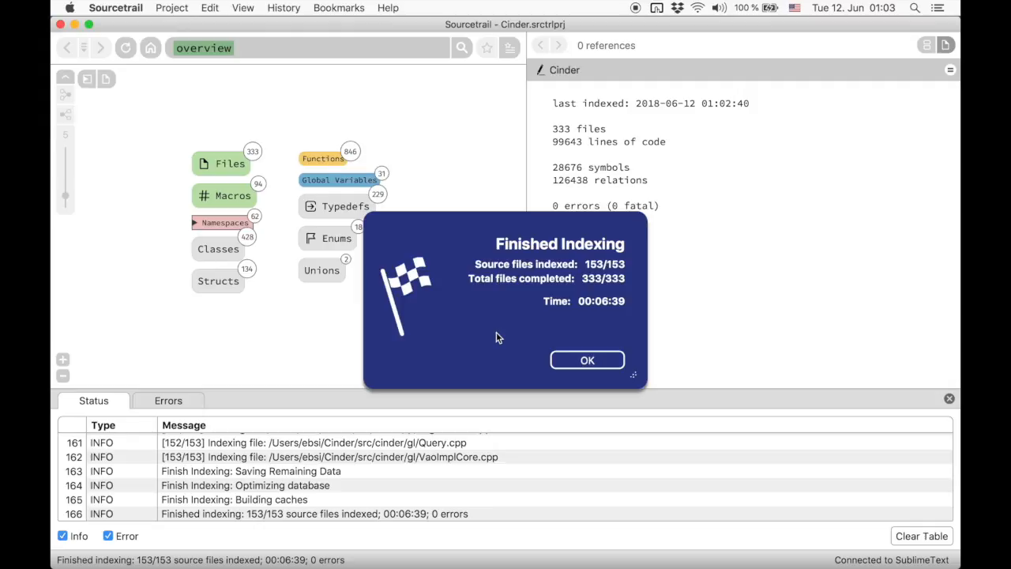
click(588, 360)
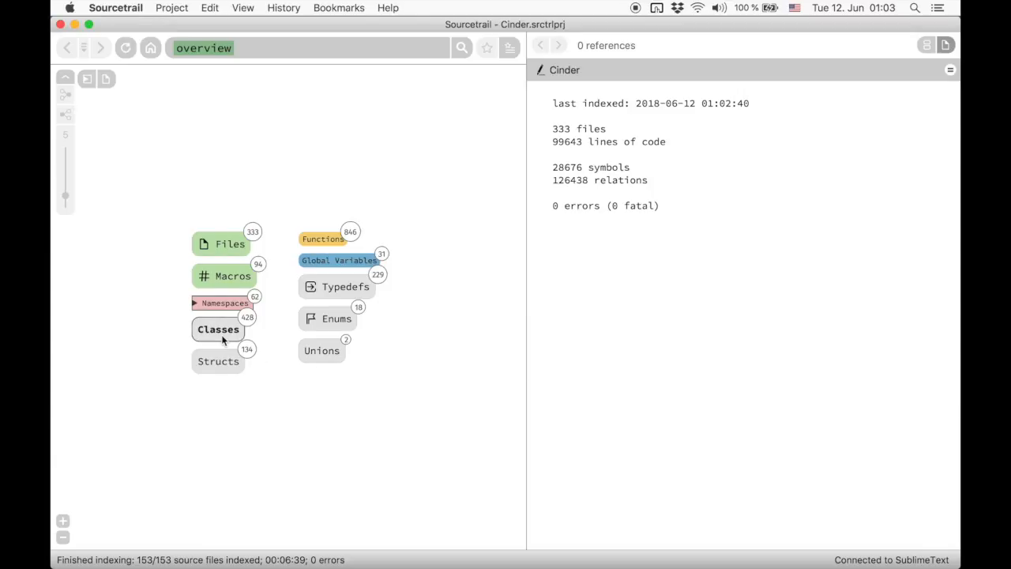
Step: Browse the project's full Classes list from the overview
click(218, 329)
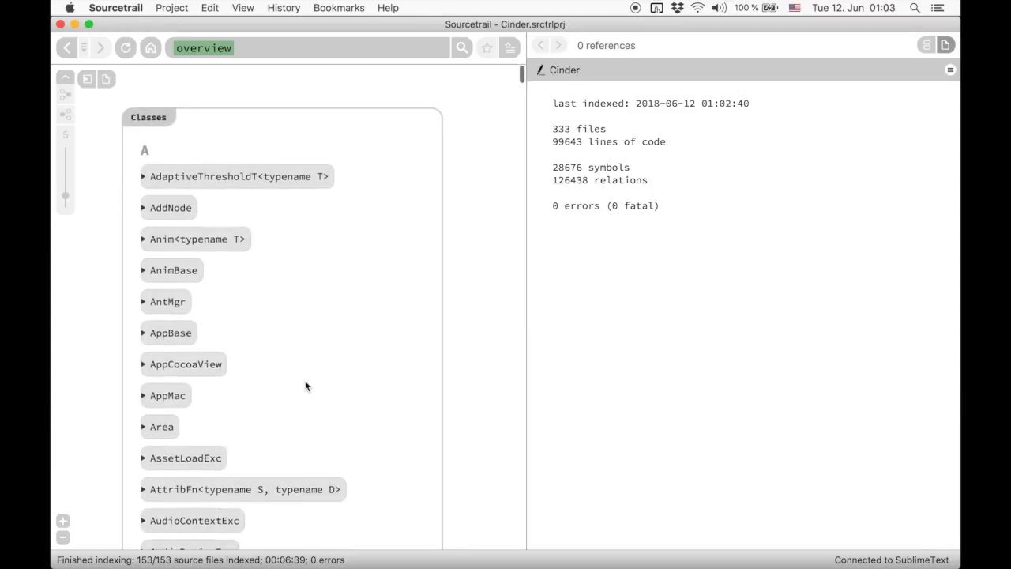
scroll(down, 3)
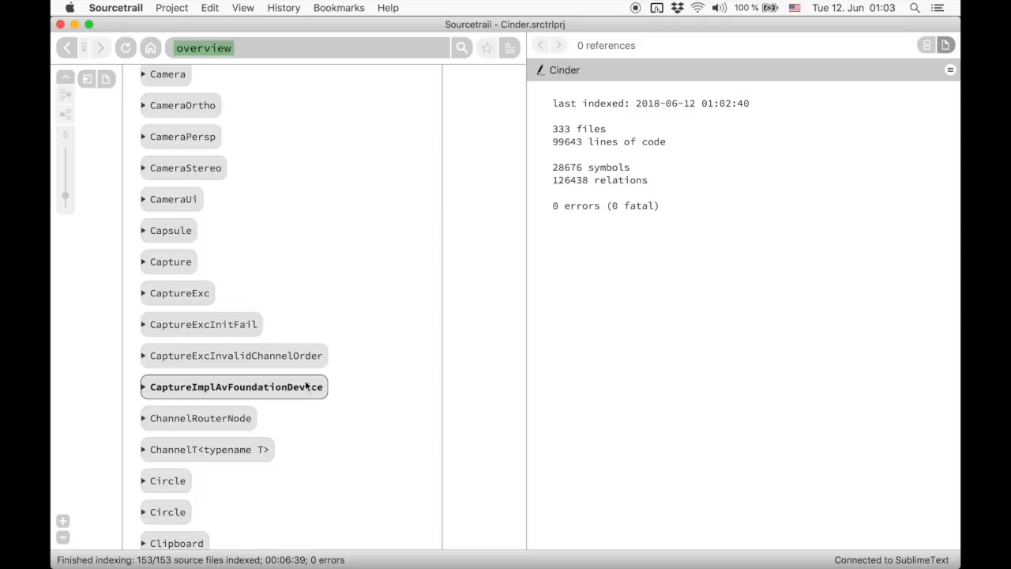
mouse_move(166, 46)
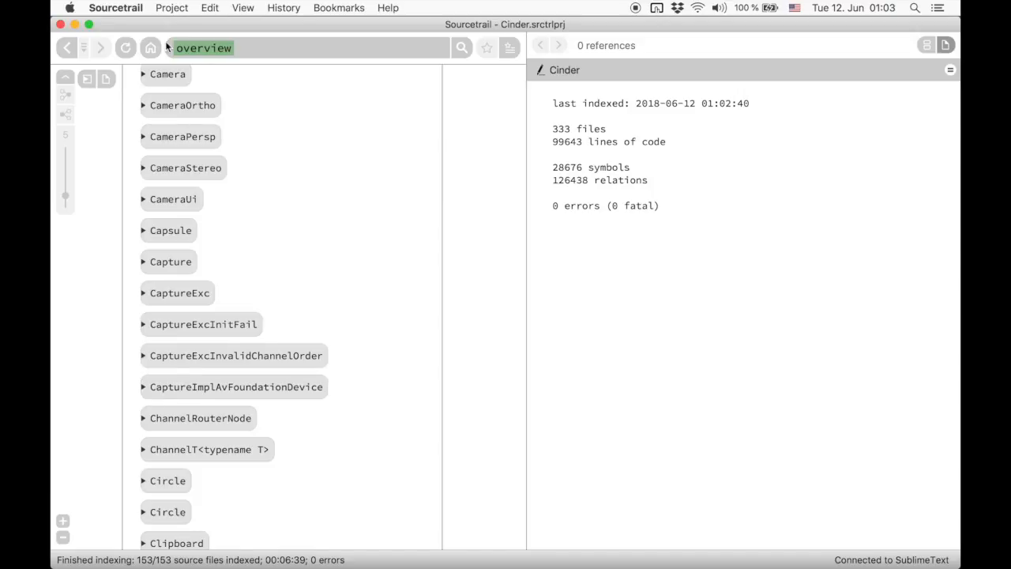
Step: Start a new project named Cinder_empty stored in the Cinder folder
click(171, 8)
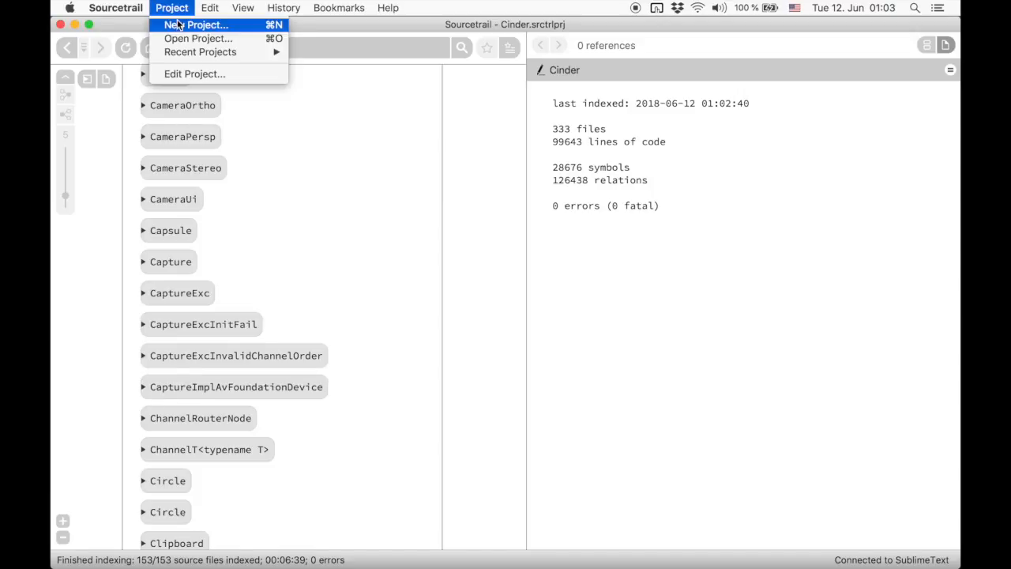
click(192, 25)
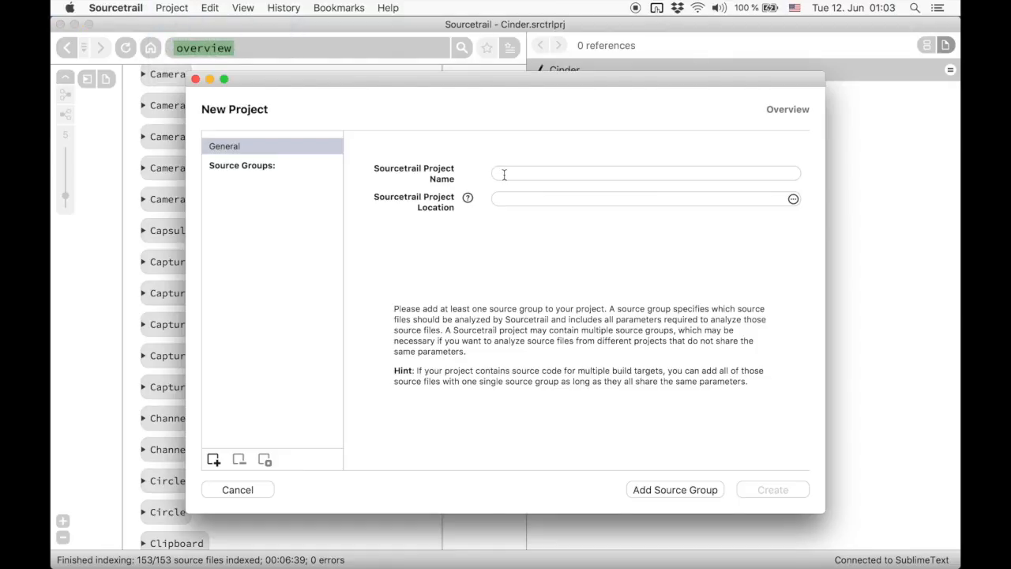
text(Cinder_empty)
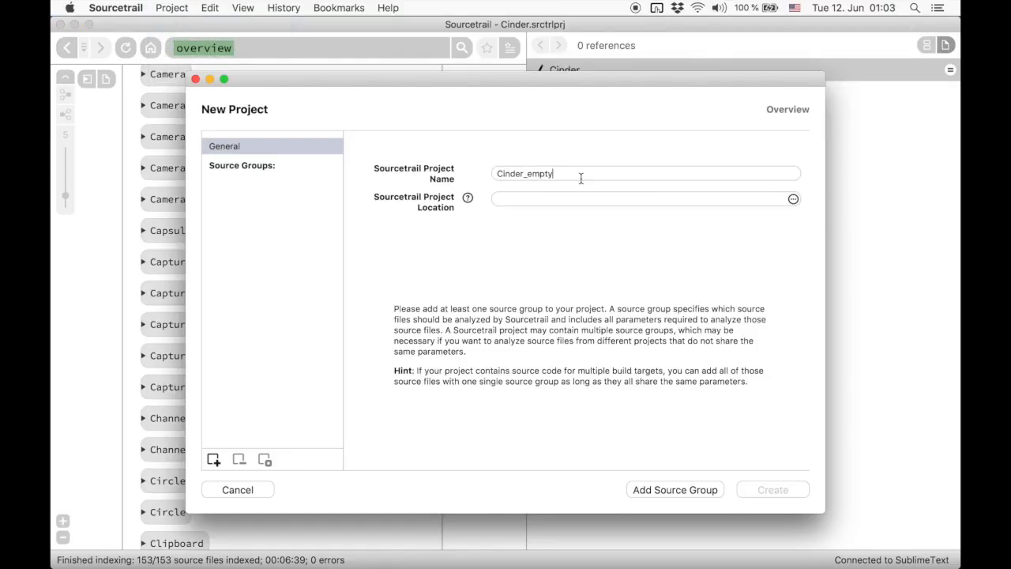
click(793, 199)
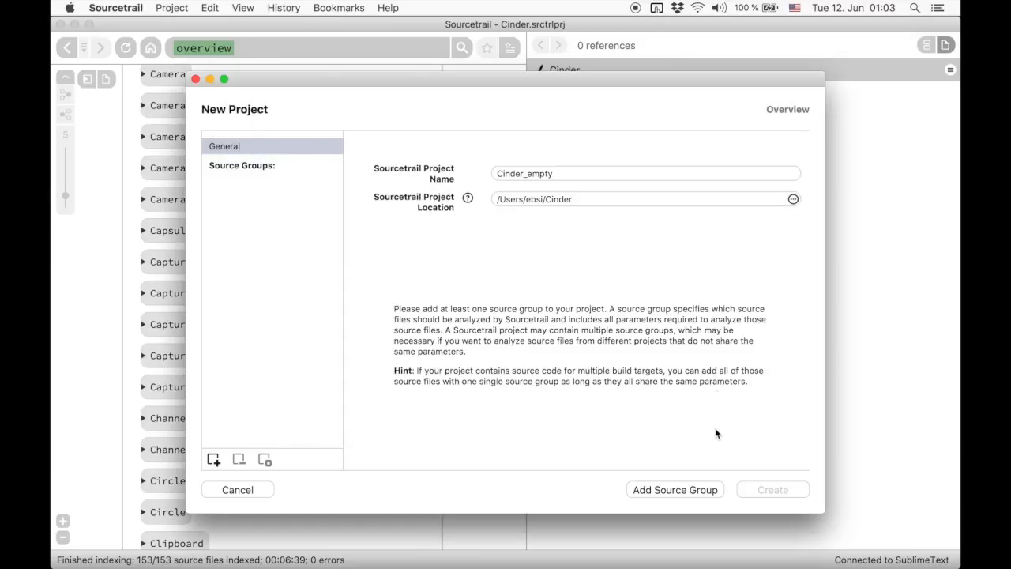
Step: Add an Empty C++ Source Group and proceed to its C++ standard settings
click(674, 490)
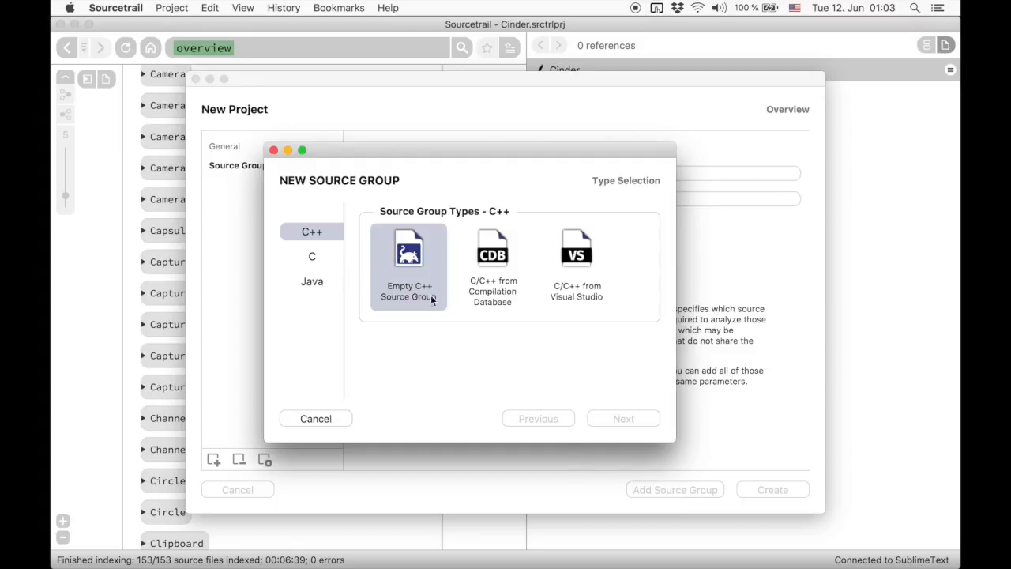
click(407, 265)
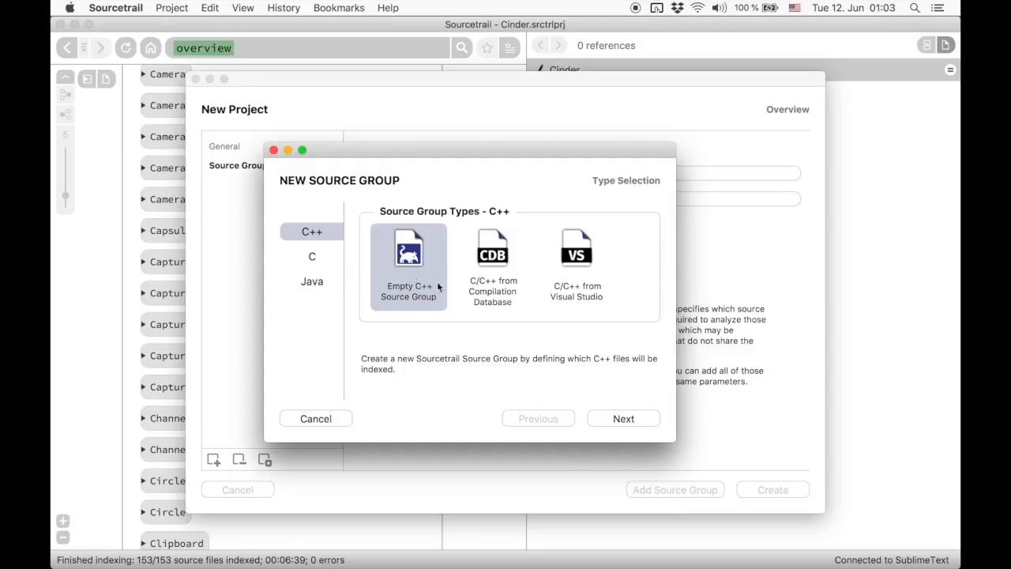
click(623, 417)
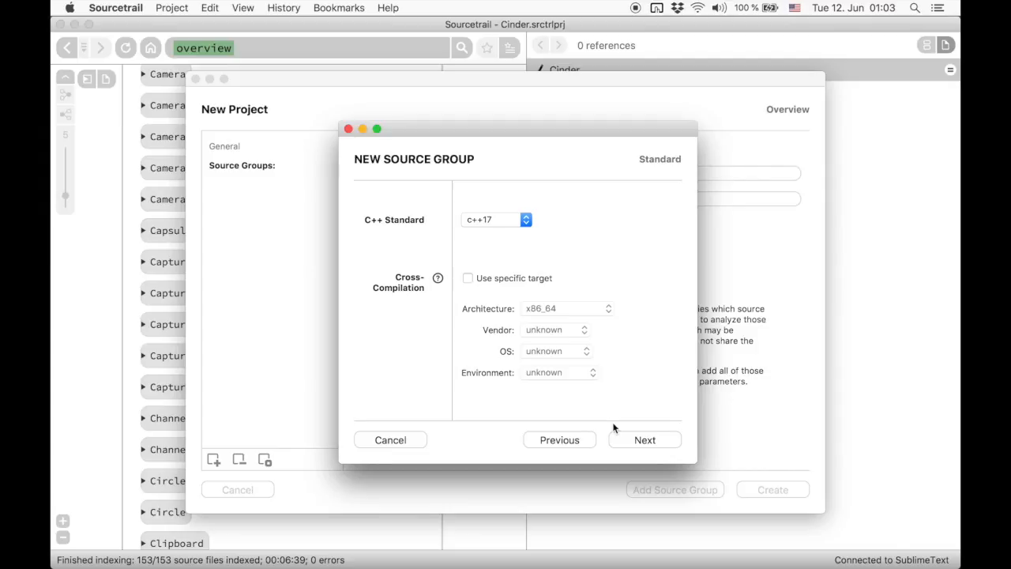
mouse_move(515, 309)
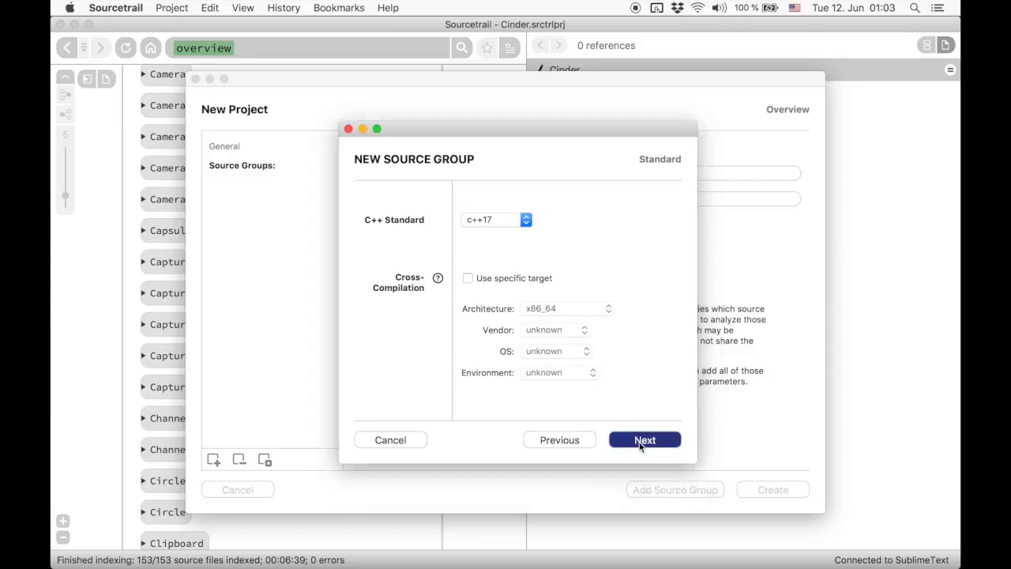
Step: Accept C++17 and add src/cinder and include/cinder as indexed paths
click(644, 439)
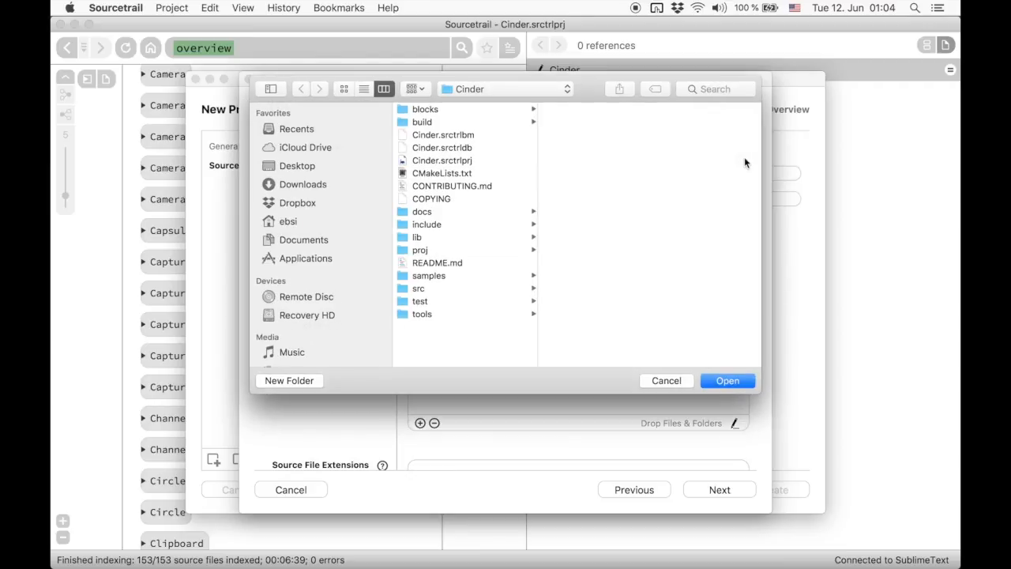
click(419, 288)
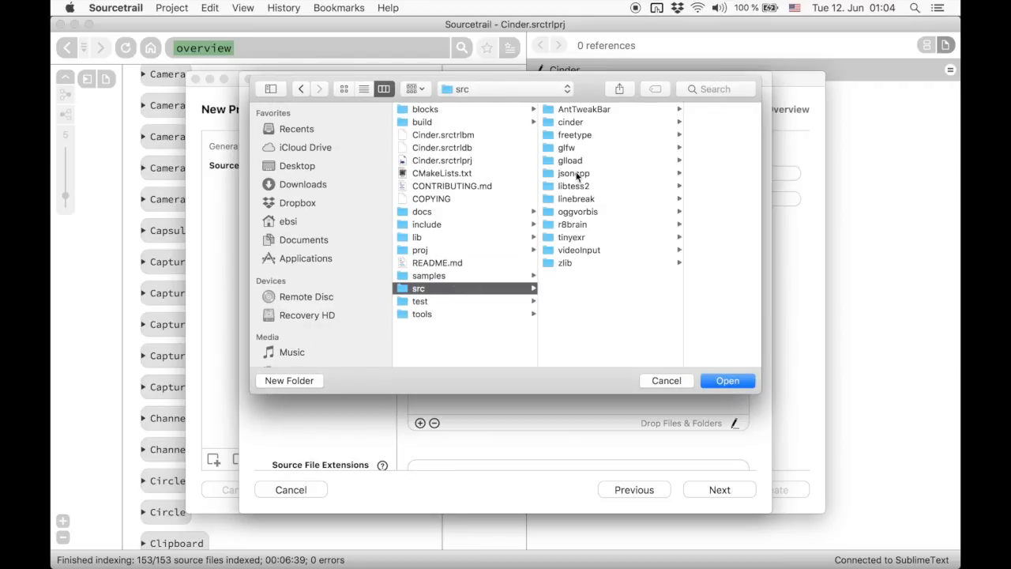
click(570, 122)
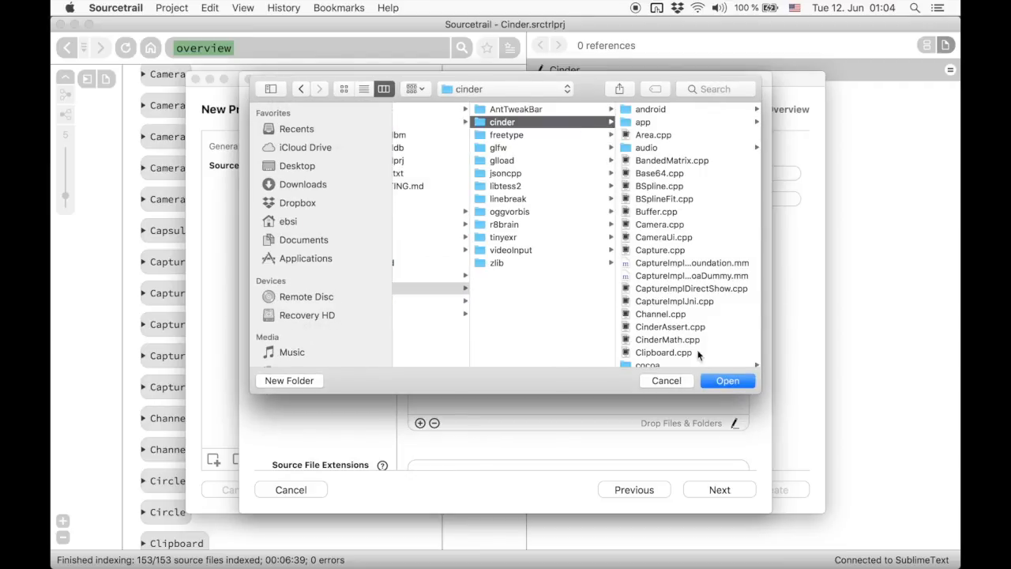
click(726, 379)
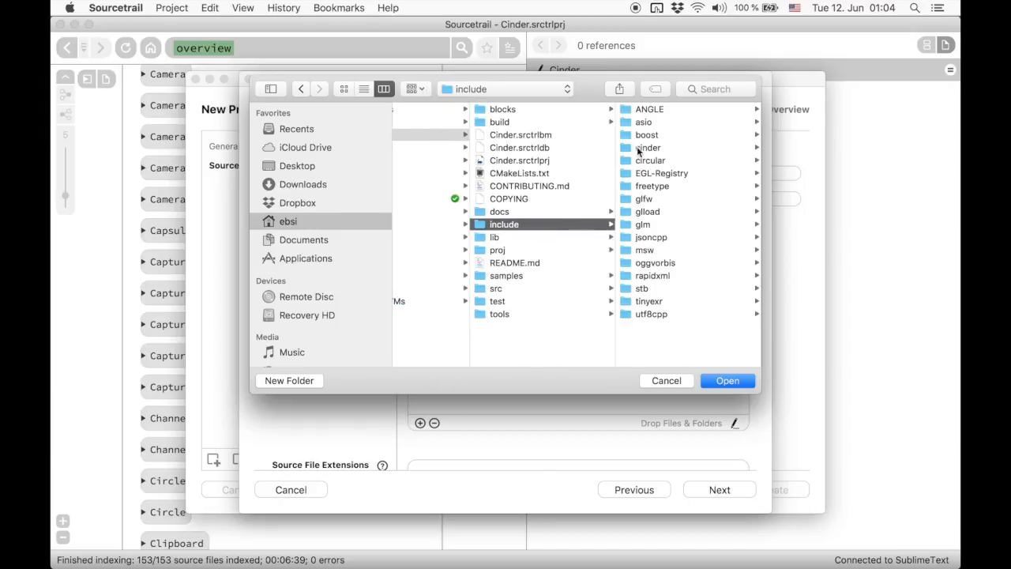
click(726, 379)
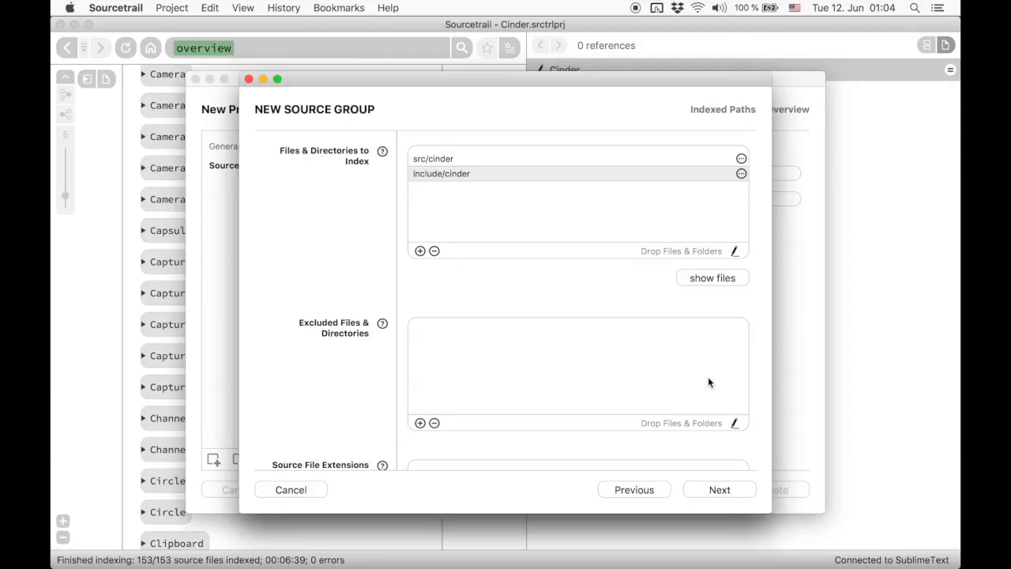
mouse_move(698, 303)
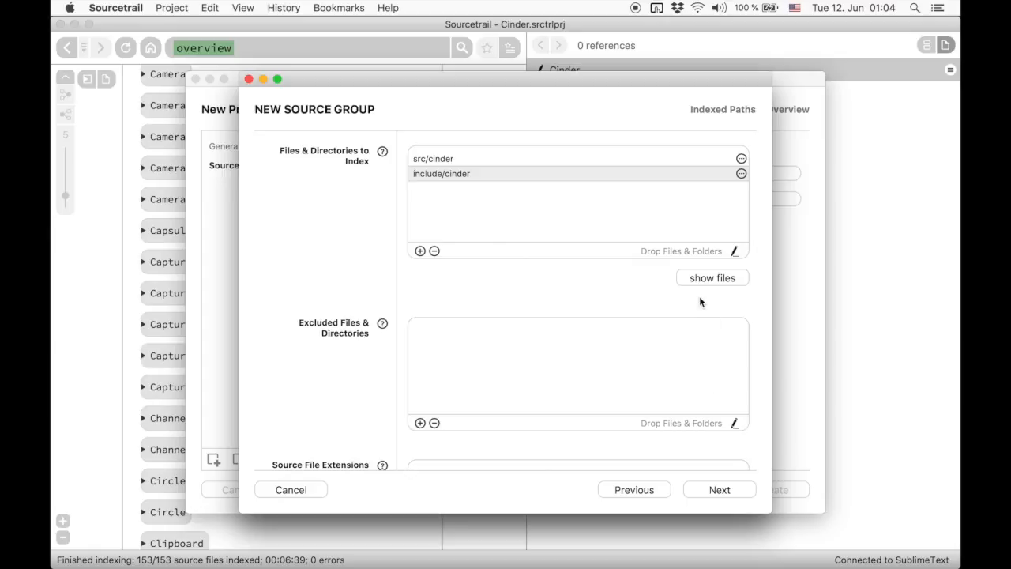
Step: Check the resulting file list showing 221 files to index
click(710, 278)
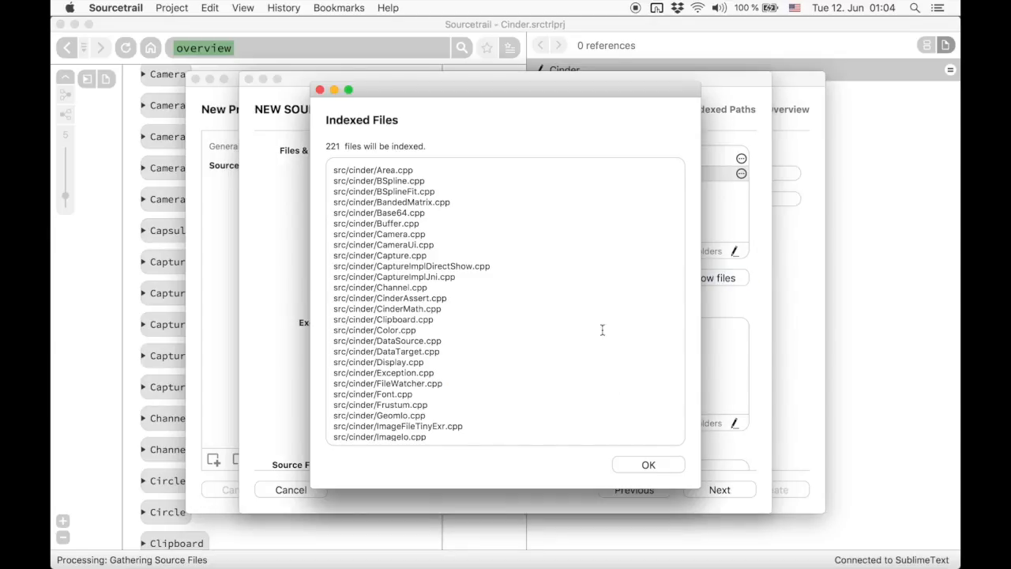
scroll(down, 3)
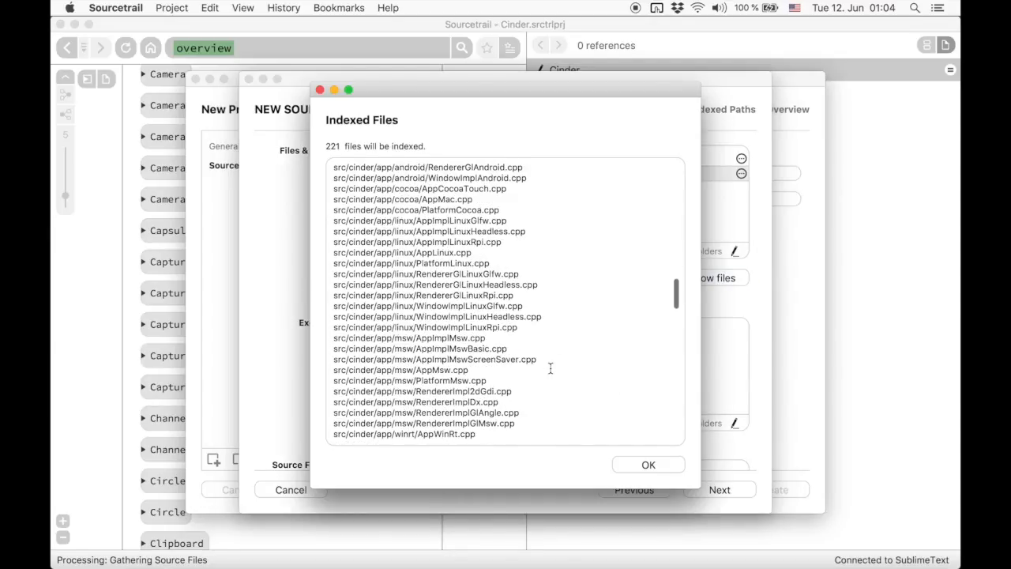
click(647, 465)
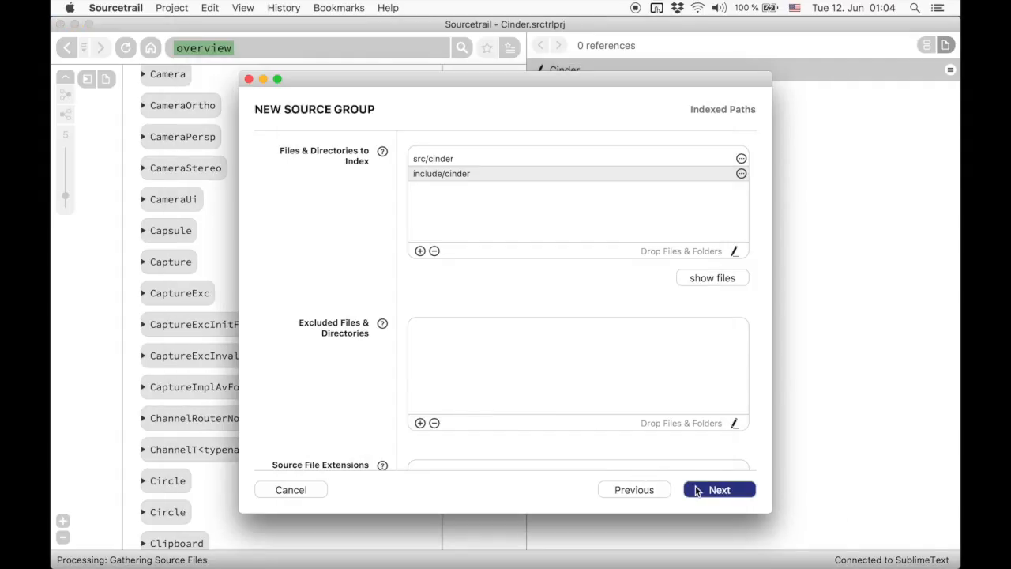
Step: Reach the include path settings and review the report of 446 unresolved include directives
click(717, 490)
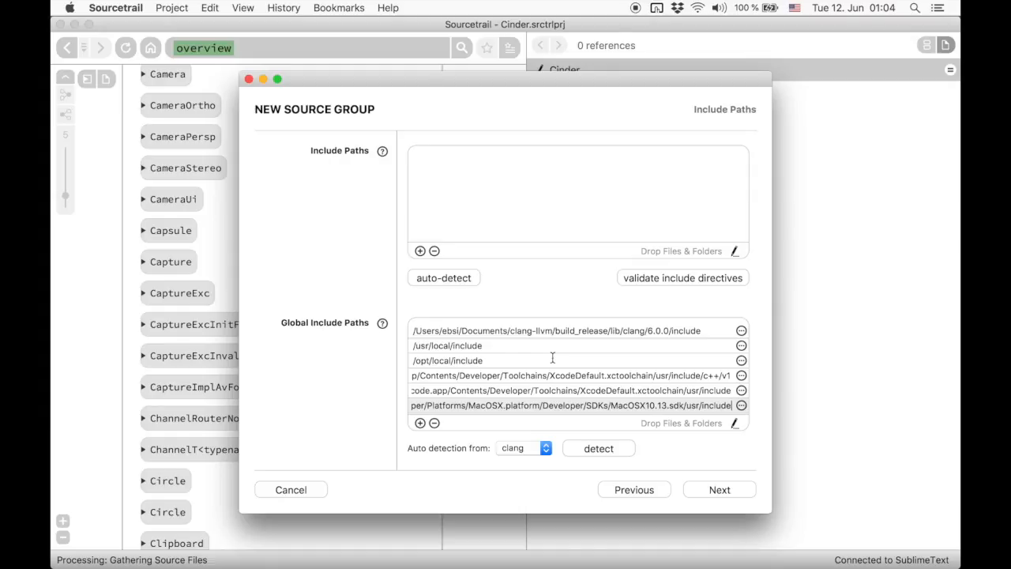
mouse_move(564, 221)
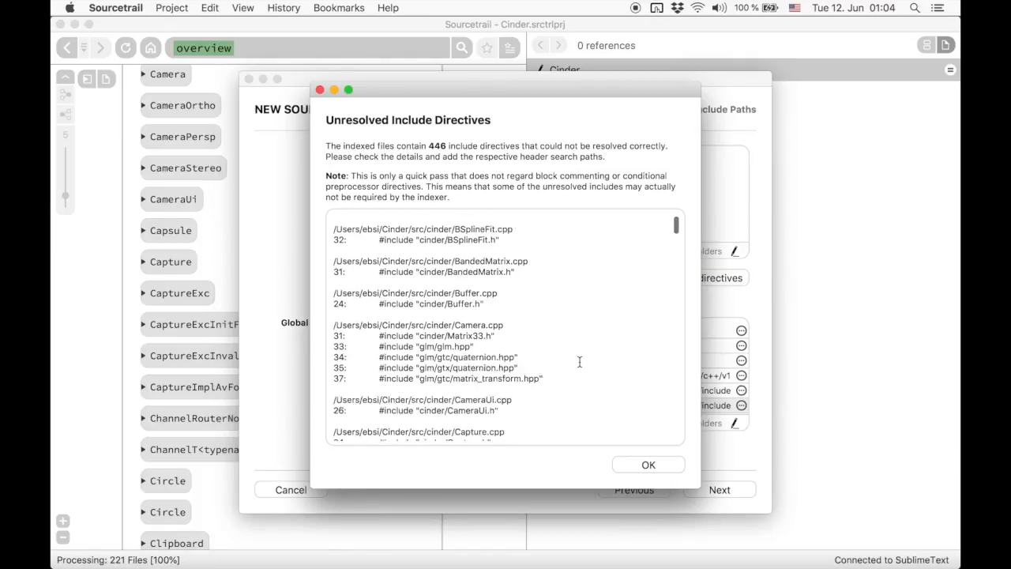
scroll(down, 3)
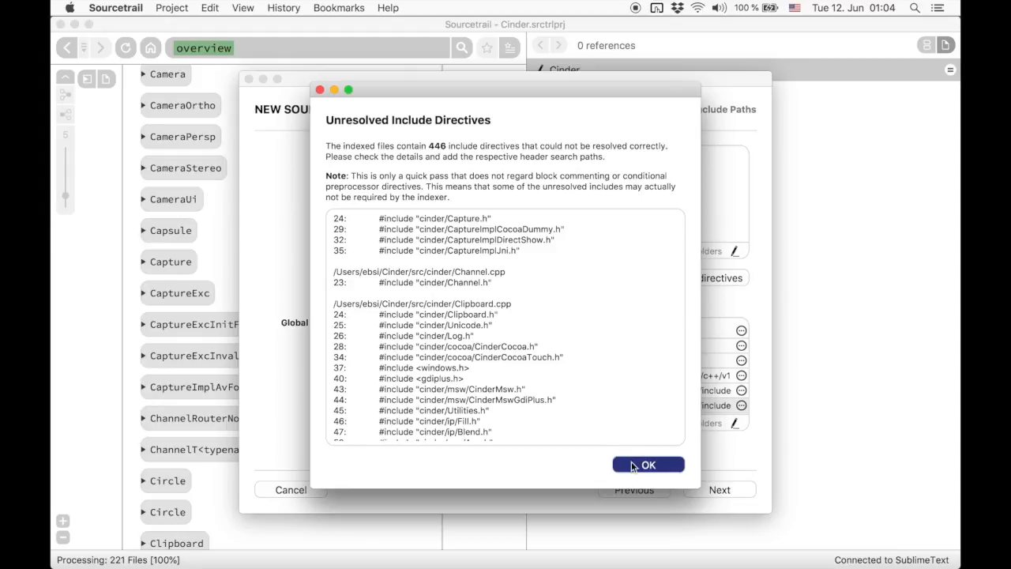
click(648, 465)
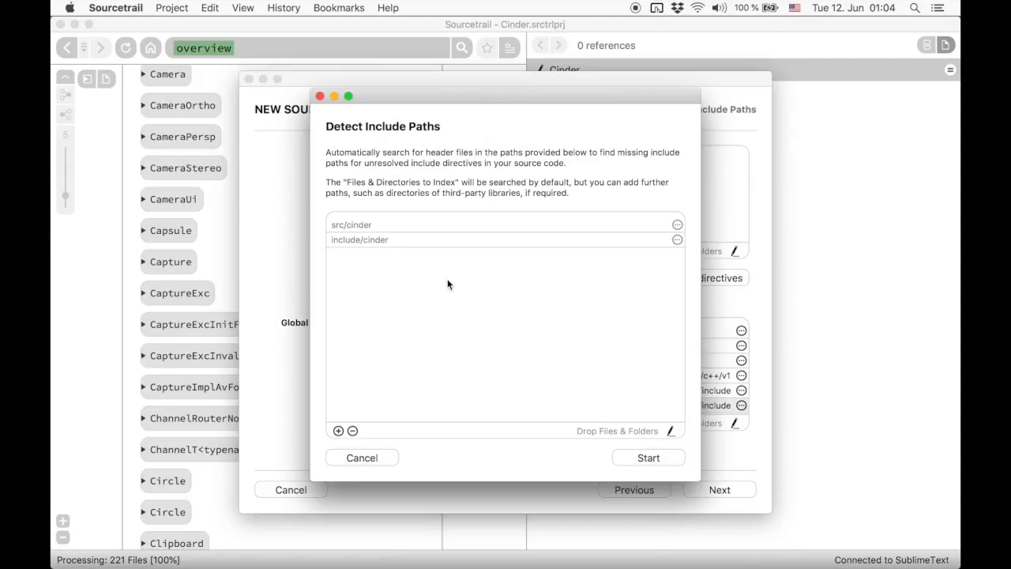
Step: Add the Cinder folder as search location for include-path auto-detection, finding 12 paths
click(338, 430)
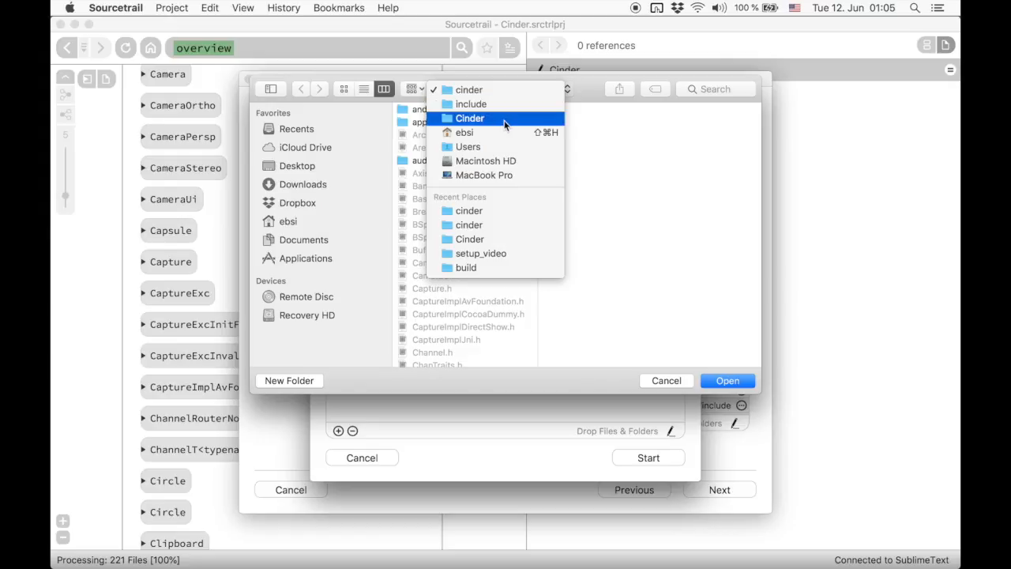
click(469, 116)
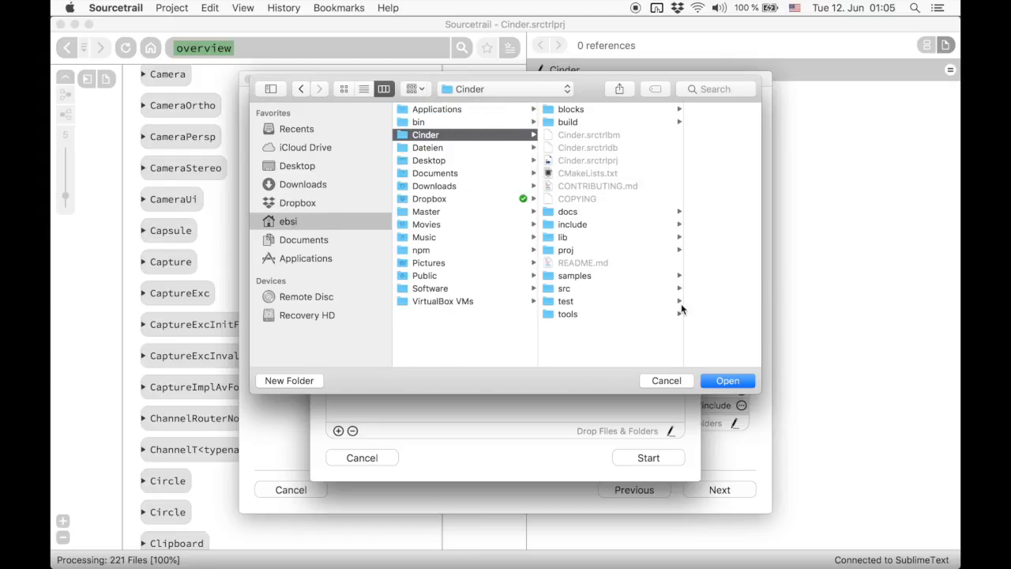
click(727, 379)
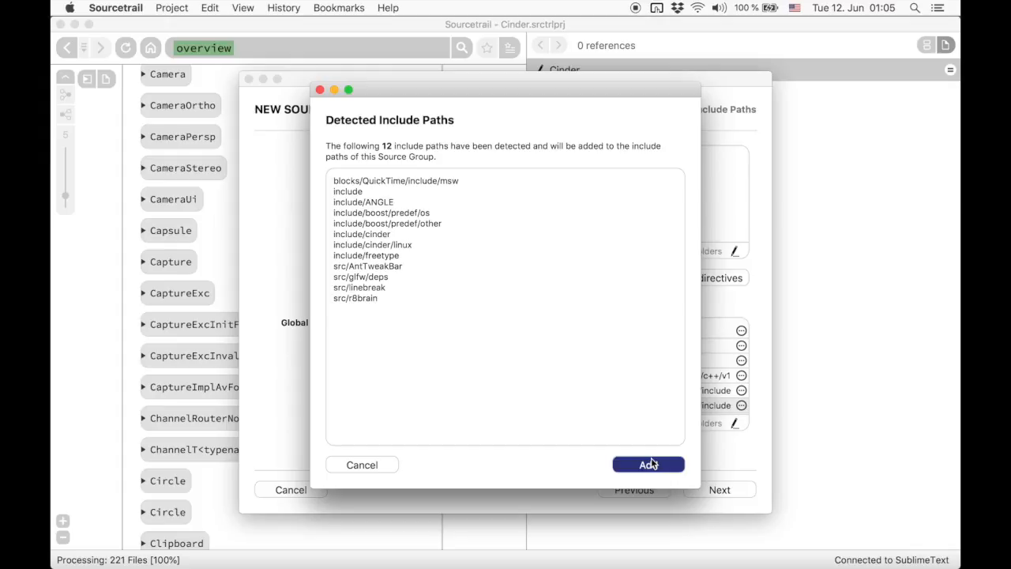
mouse_move(645, 465)
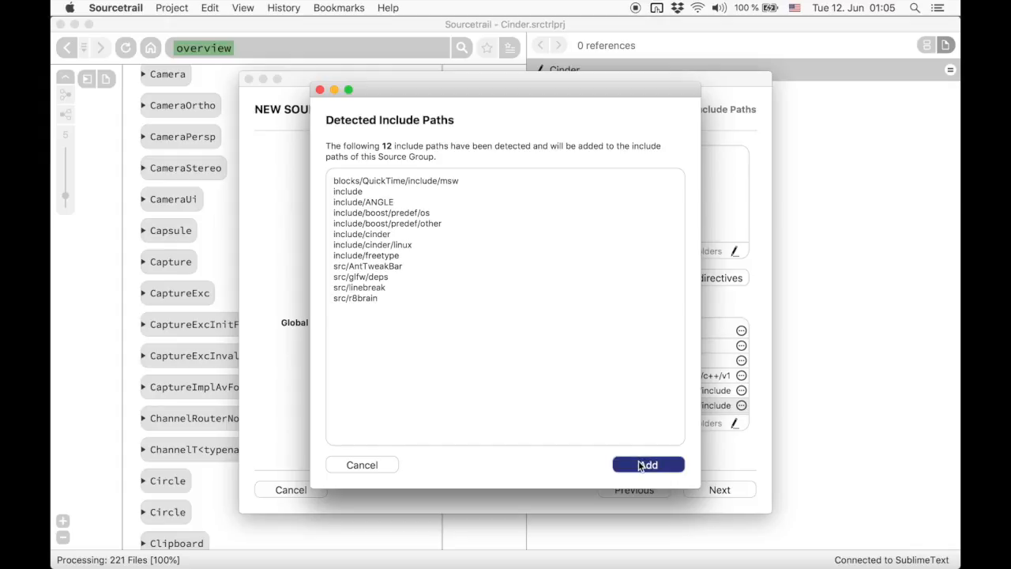
Step: Add the 12 detected include paths and revalidate, leaving 205 unresolved directives
click(648, 464)
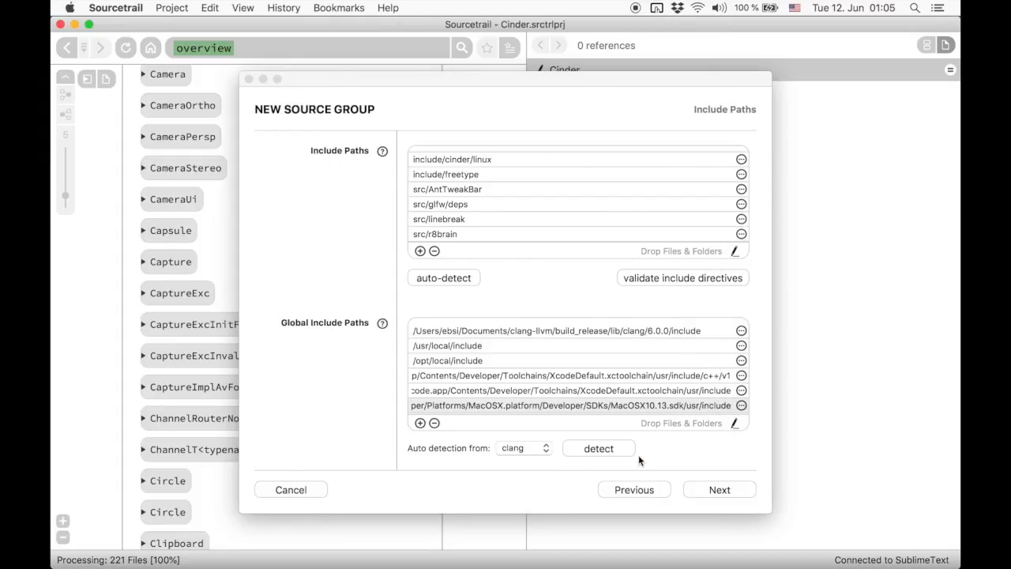
click(597, 449)
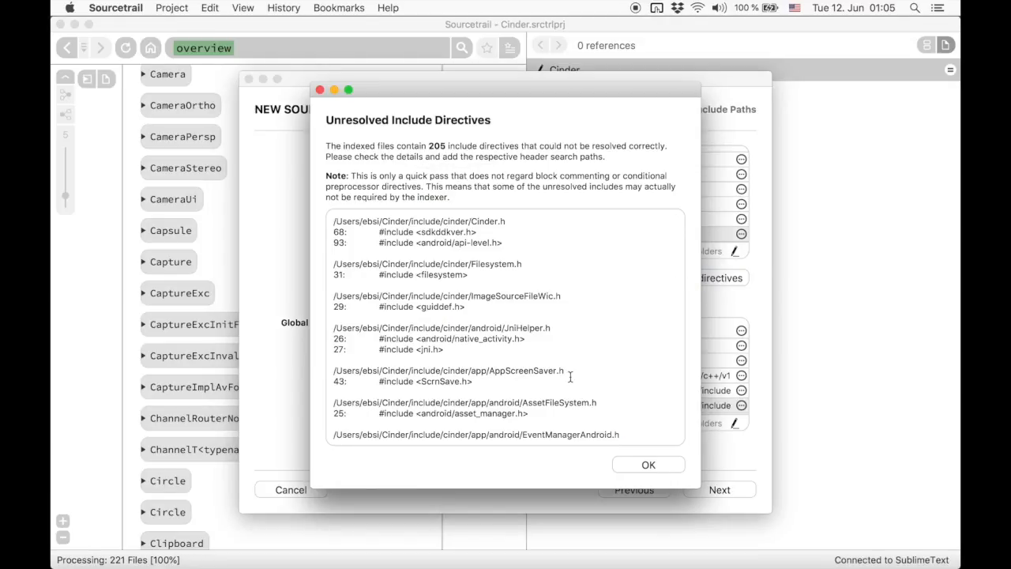
scroll(down, 3)
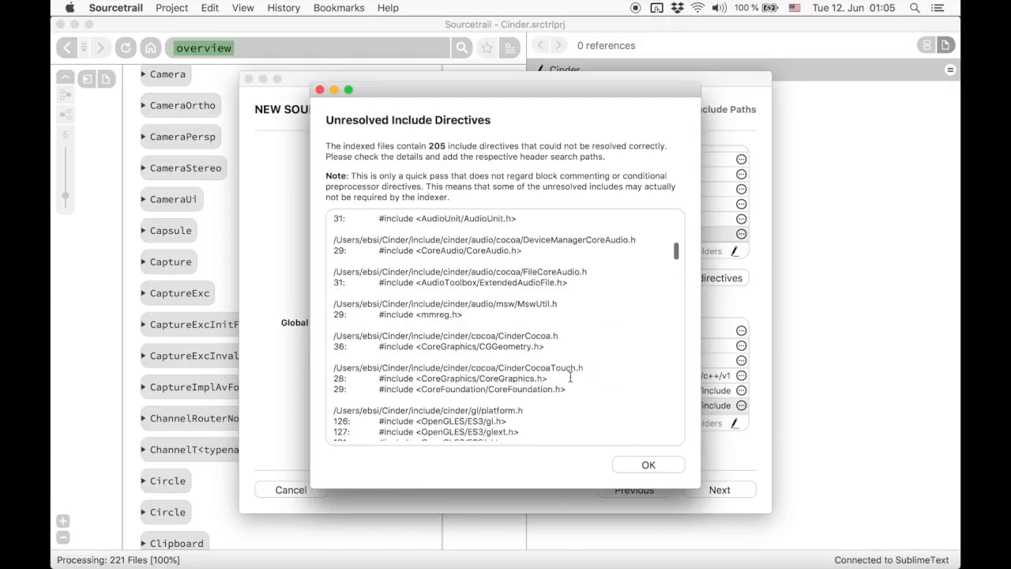
scroll(down, 3)
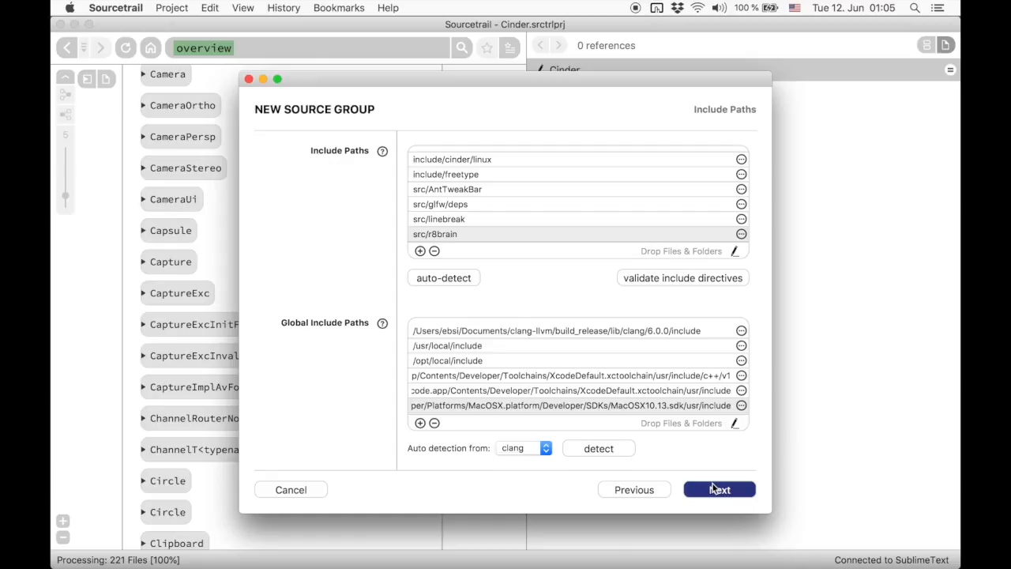
Step: Continue to Framework Search Paths, listing three global framework paths
click(719, 489)
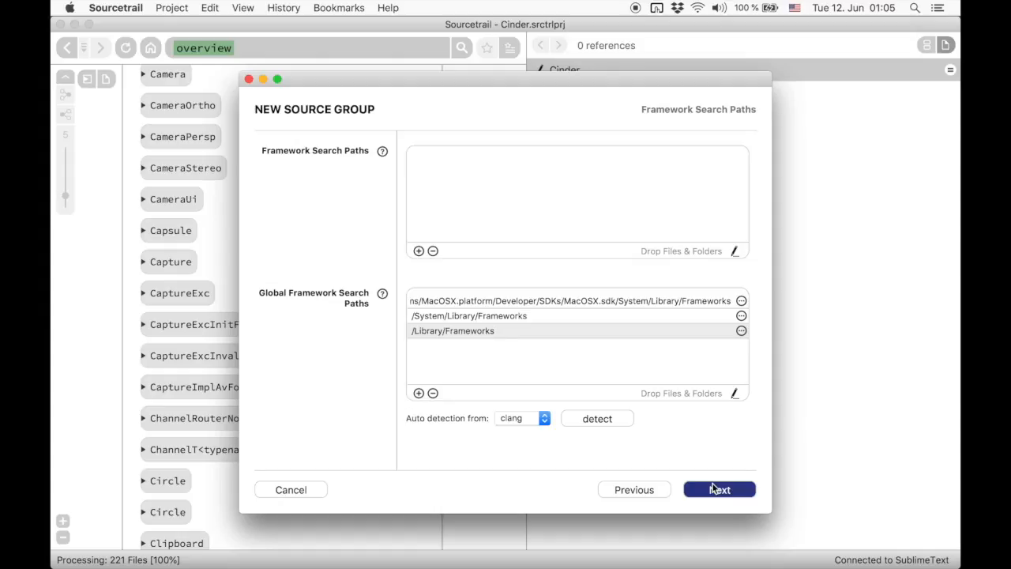
mouse_move(588, 361)
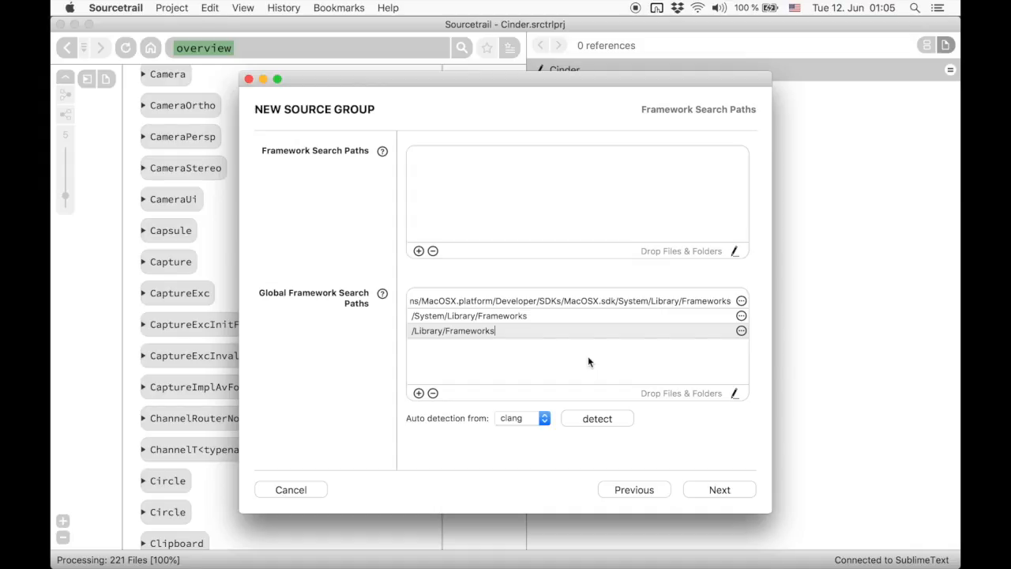
mouse_move(718, 490)
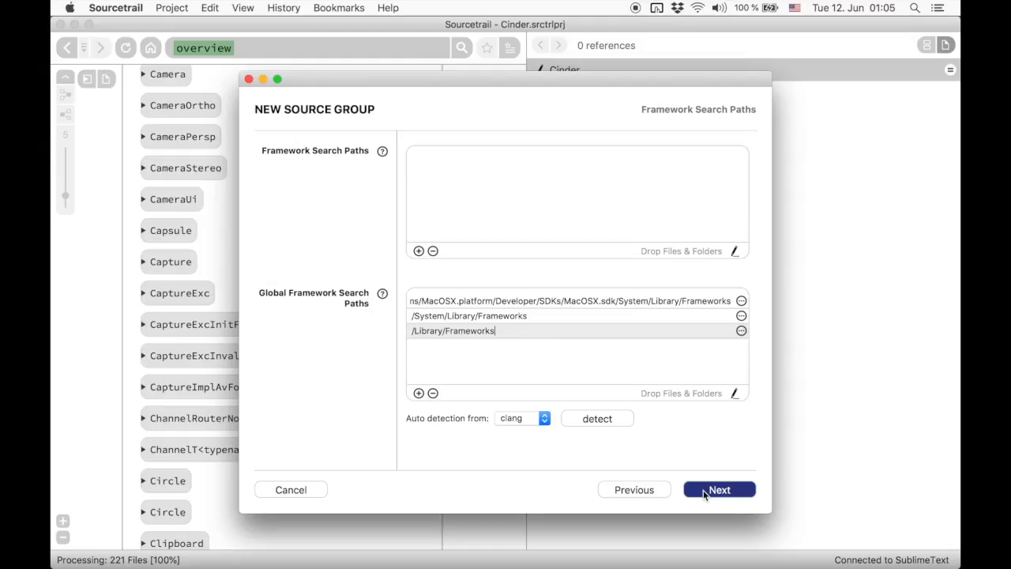
Step: Enter compiler flag -D TRACING_ENABLED in the optional advanced settings
click(718, 489)
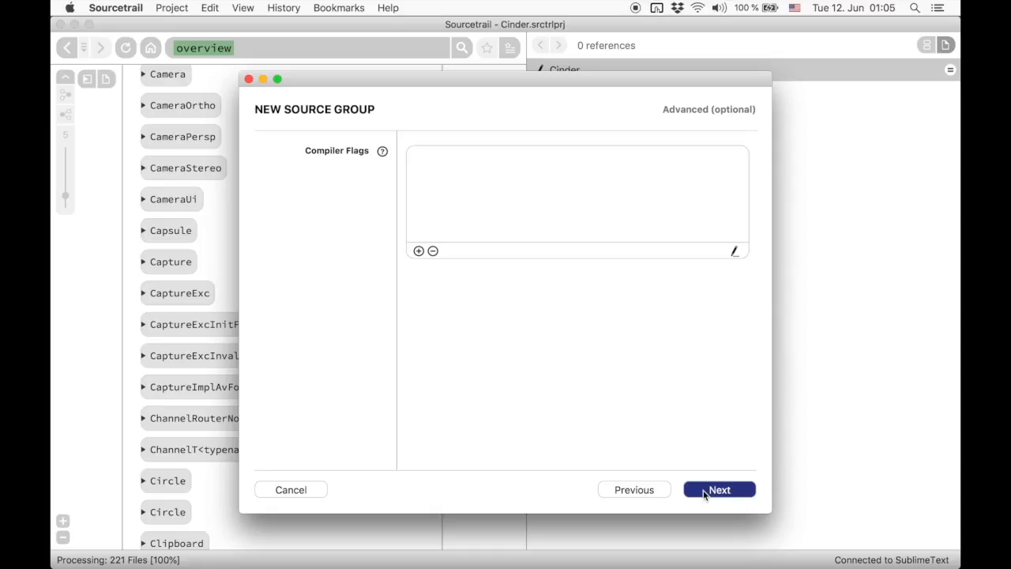
mouse_move(497, 330)
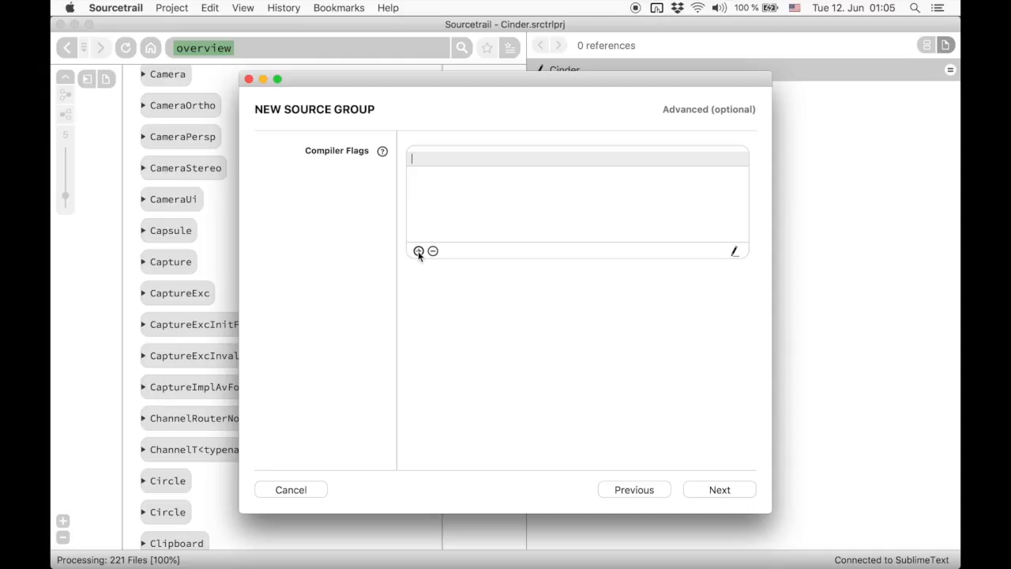
text(-D TRA)
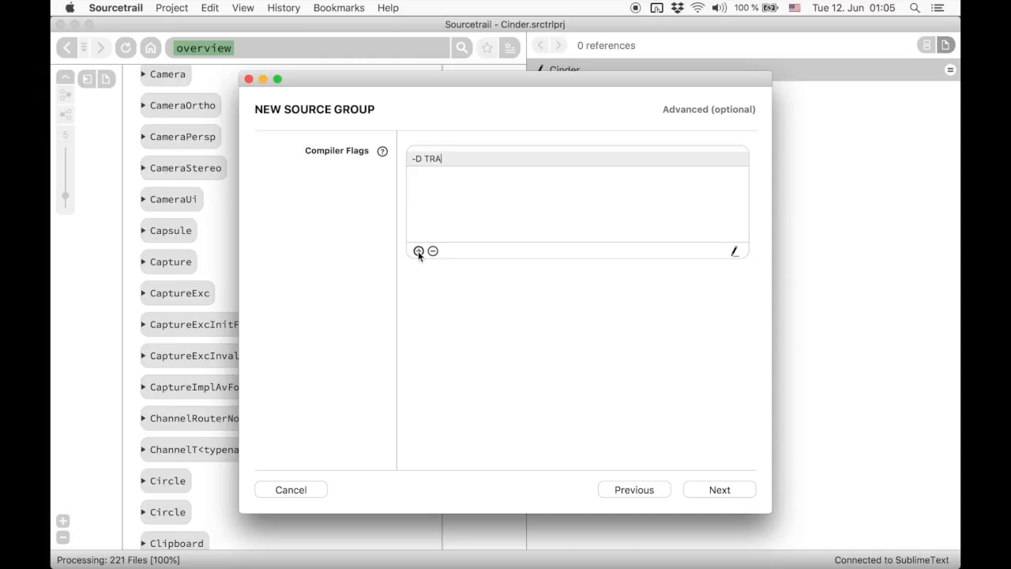
text(CING_ENA)
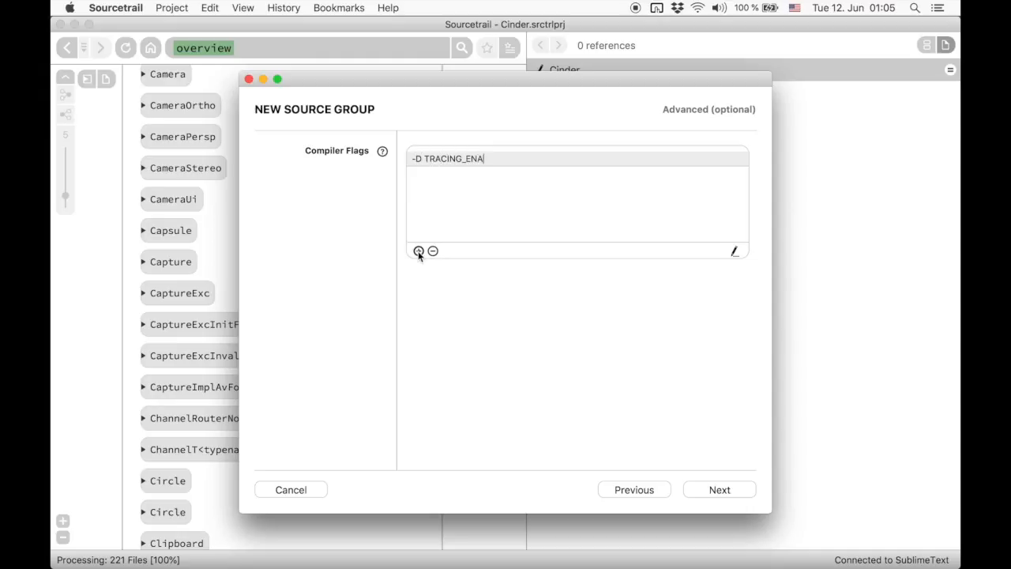
text(BLED)
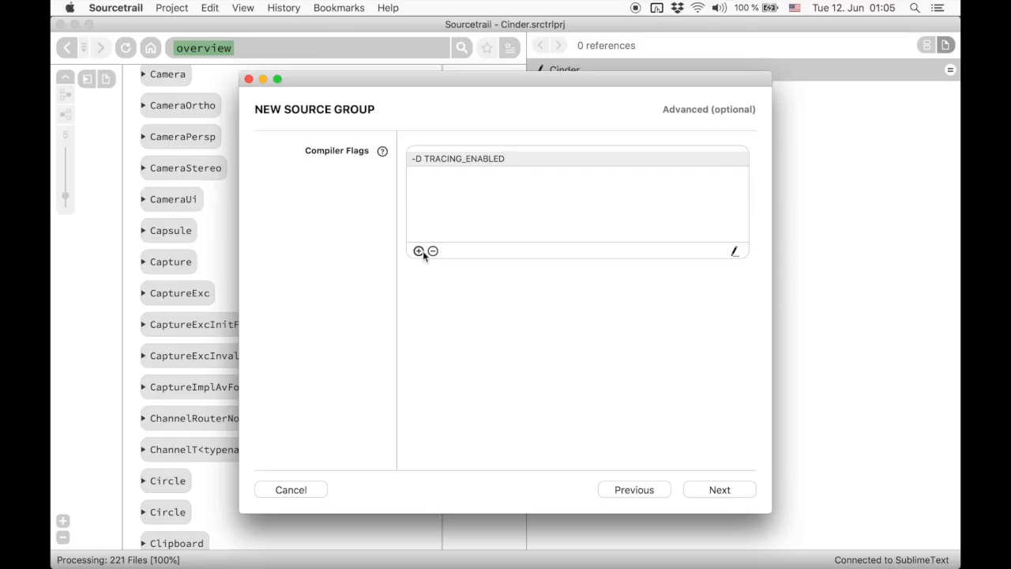
Step: Finish the wizard and review the C++ Source Group's folders and include paths in the overview
click(432, 249)
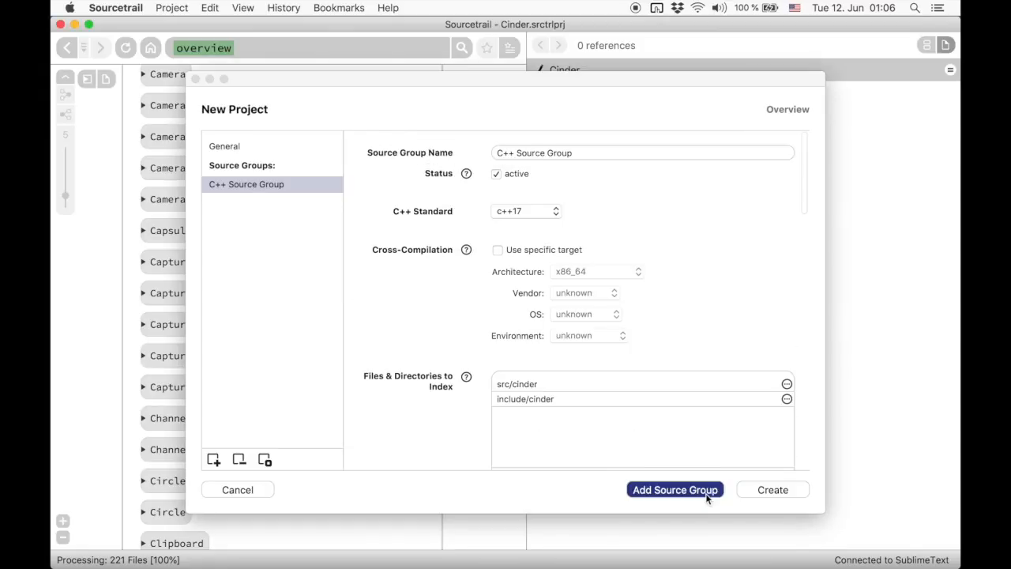
scroll(down, 3)
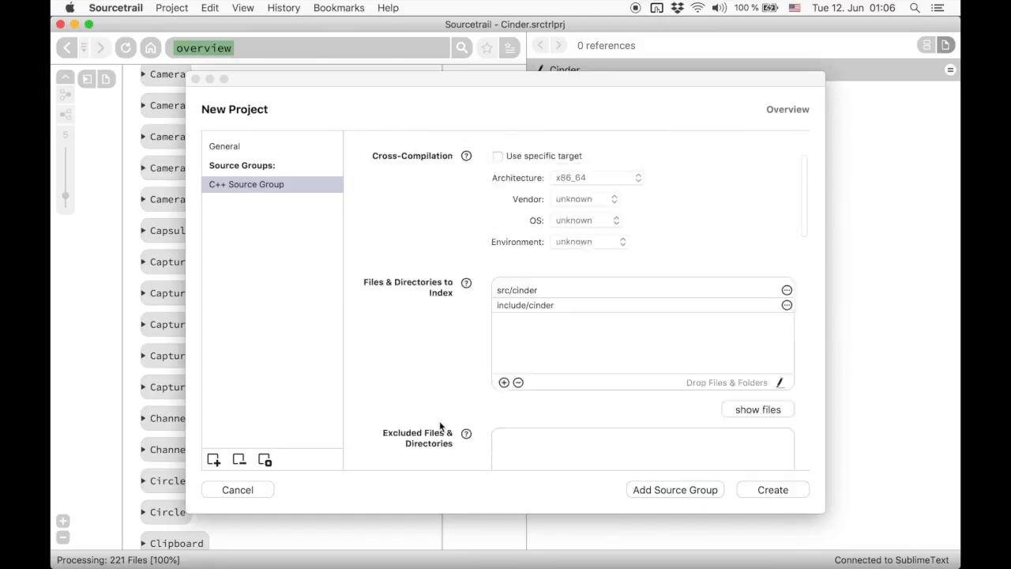
scroll(down, 3)
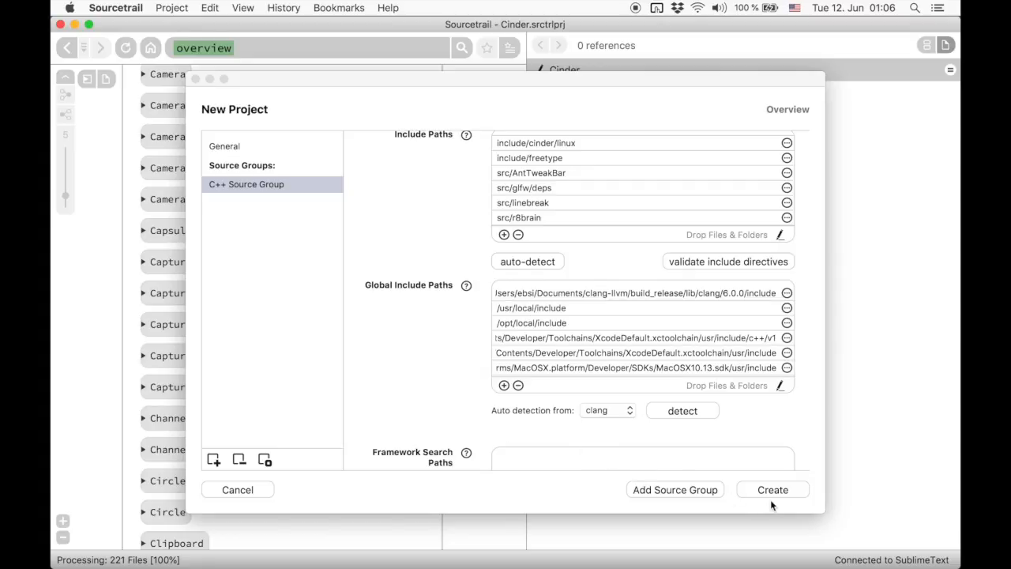
Step: Create Cinder_empty, index all 221 files and stop early at 113 of 167 with 16774 errors
click(771, 490)
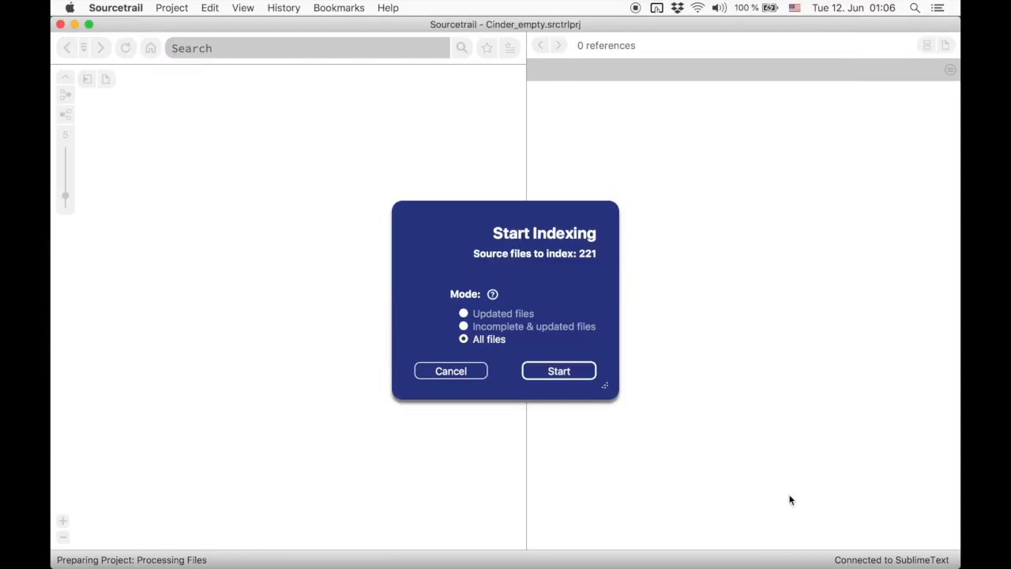
mouse_move(559, 370)
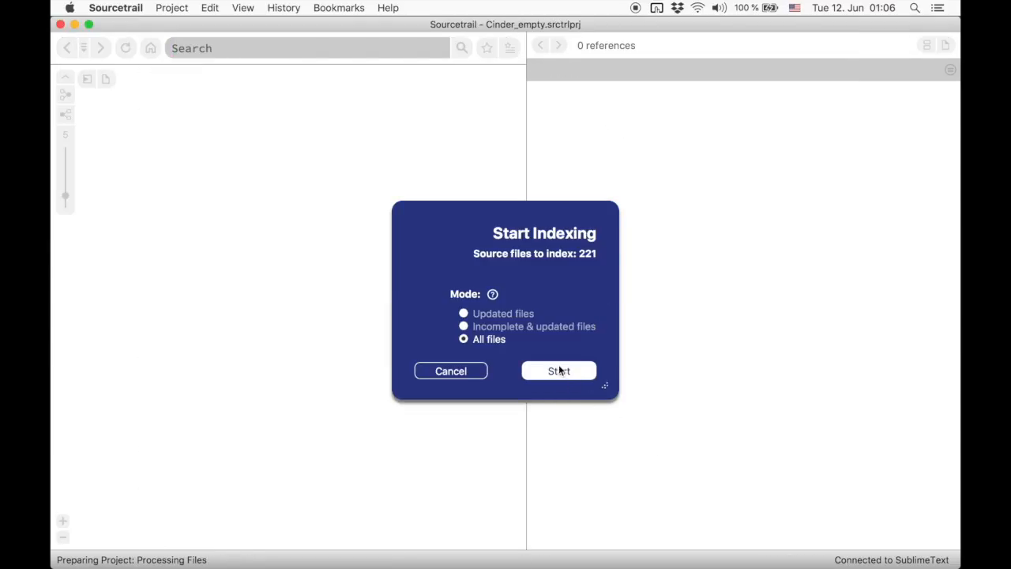
click(559, 370)
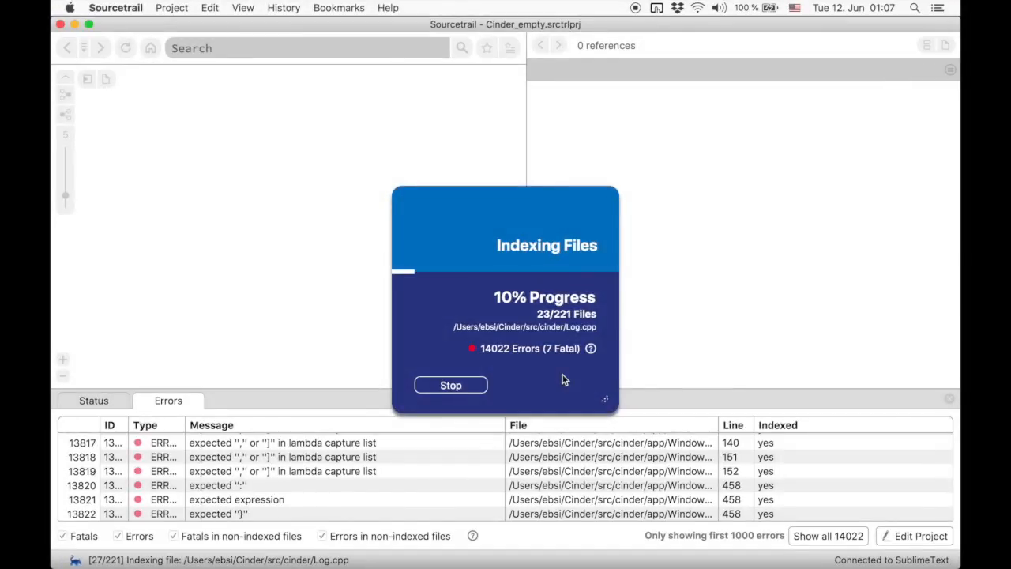
mouse_move(519, 383)
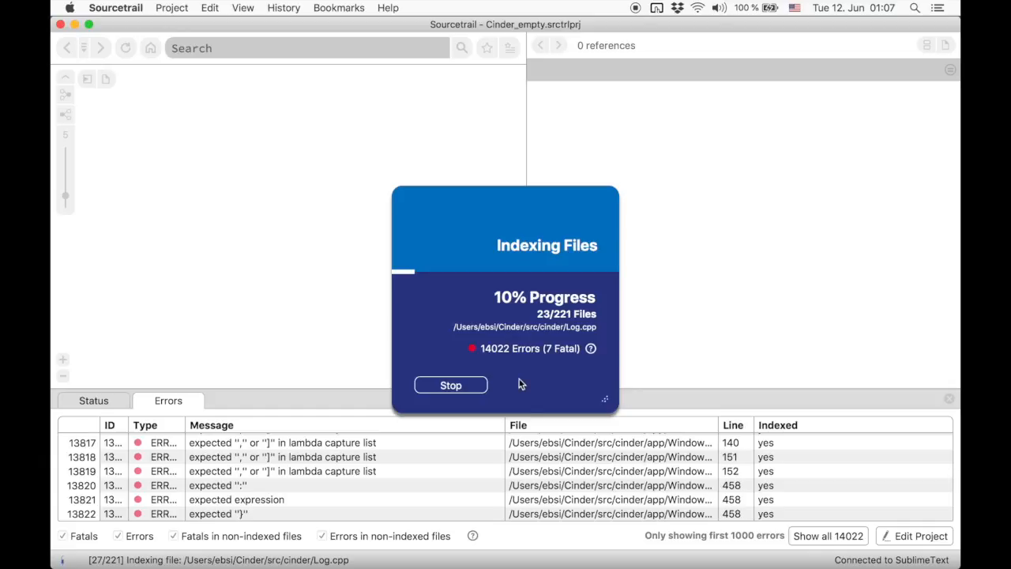
click(450, 386)
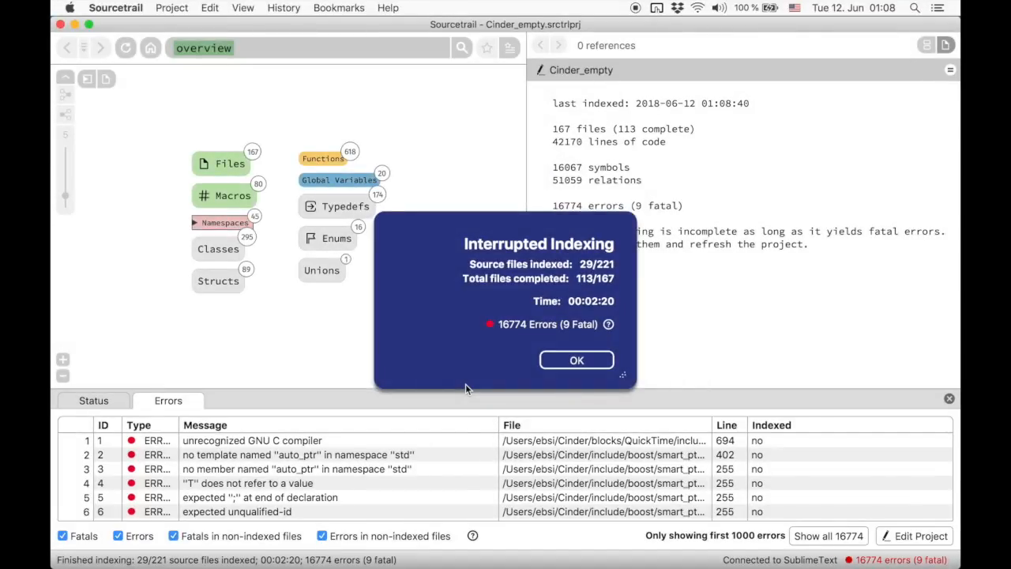
mouse_move(575, 360)
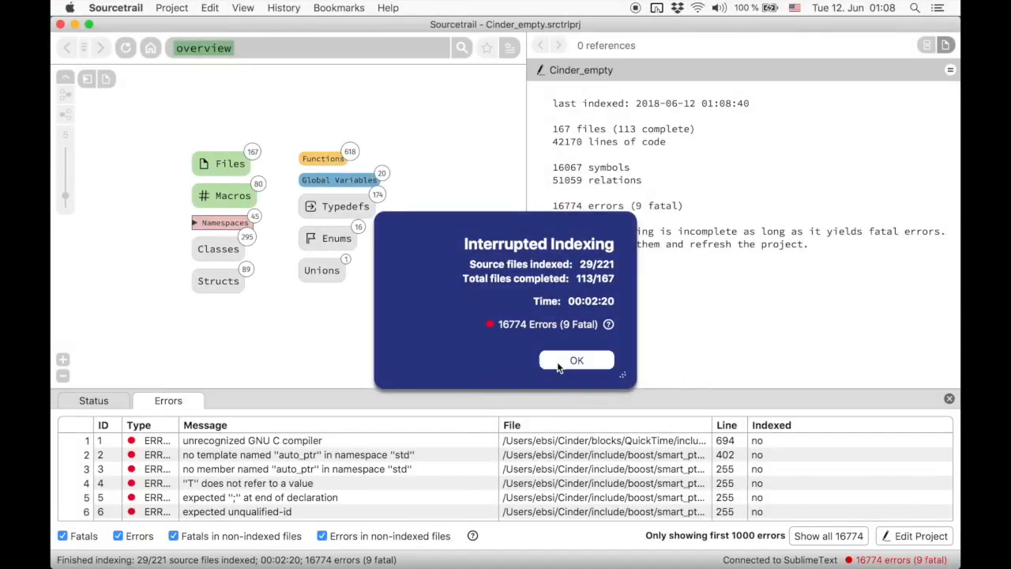
Step: Dismiss the interrupted-indexing notice and view incomplete-type errors' source in objc-auto.h
click(576, 360)
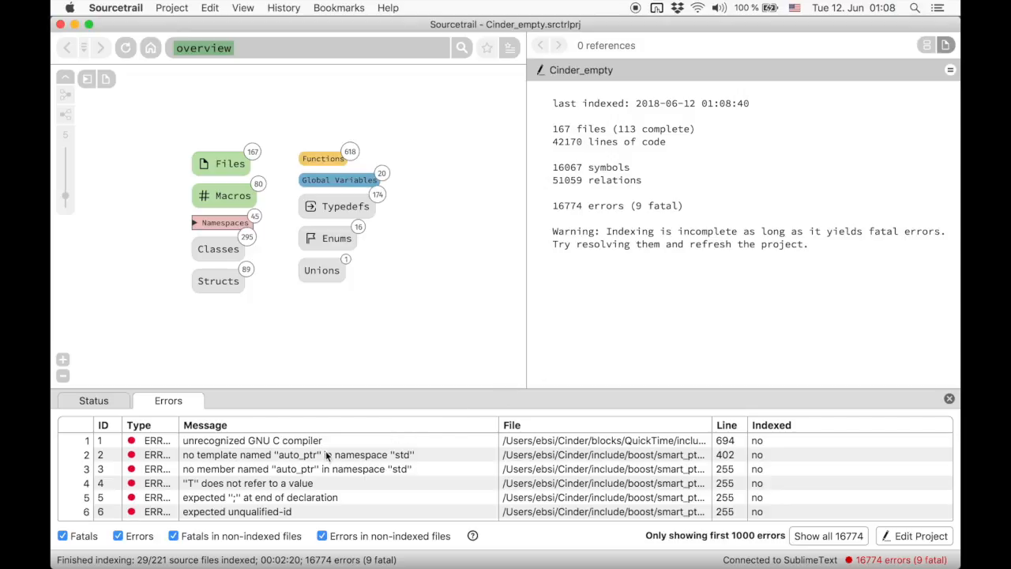
scroll(down, 3)
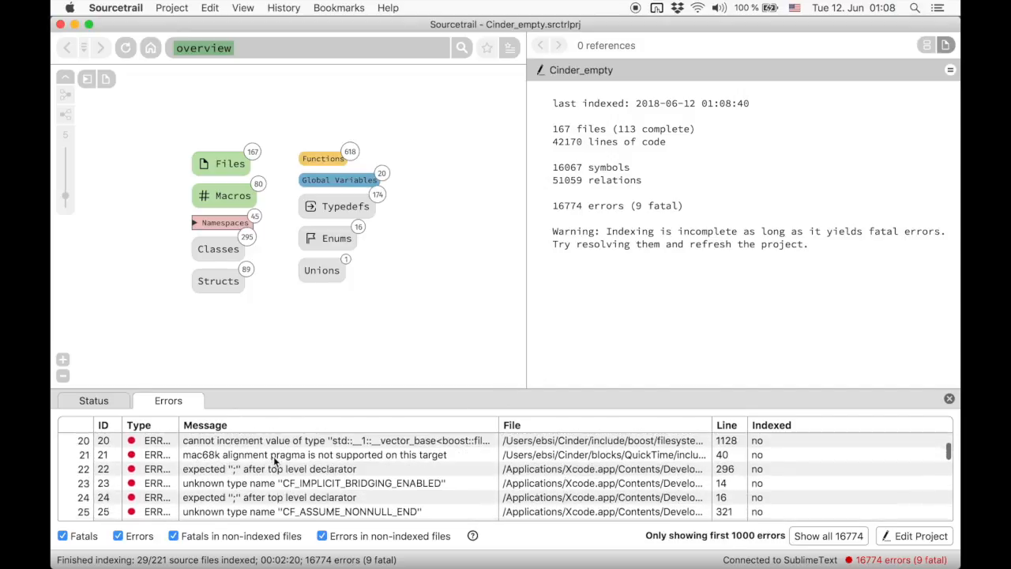
click(268, 468)
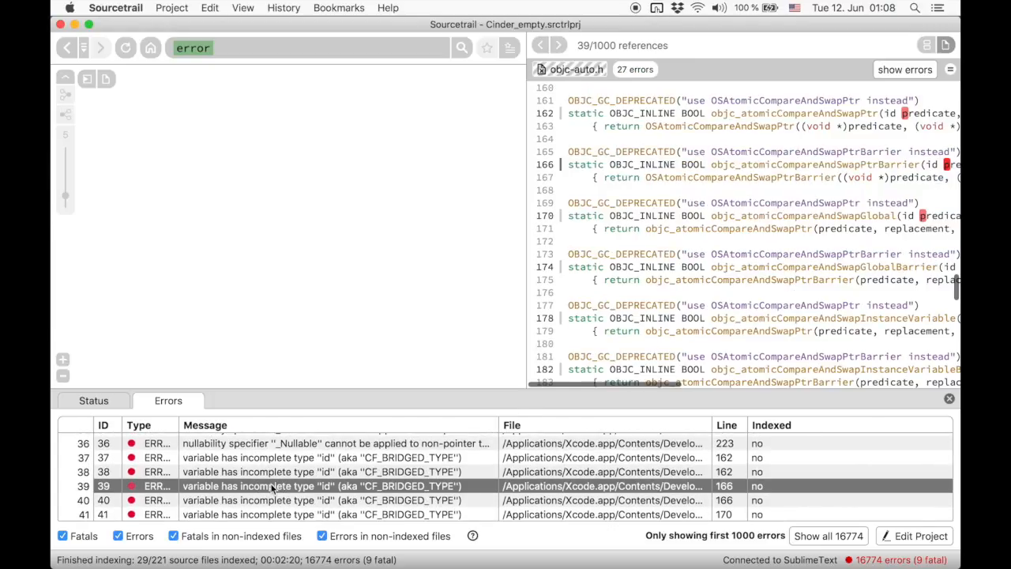
scroll(down, 3)
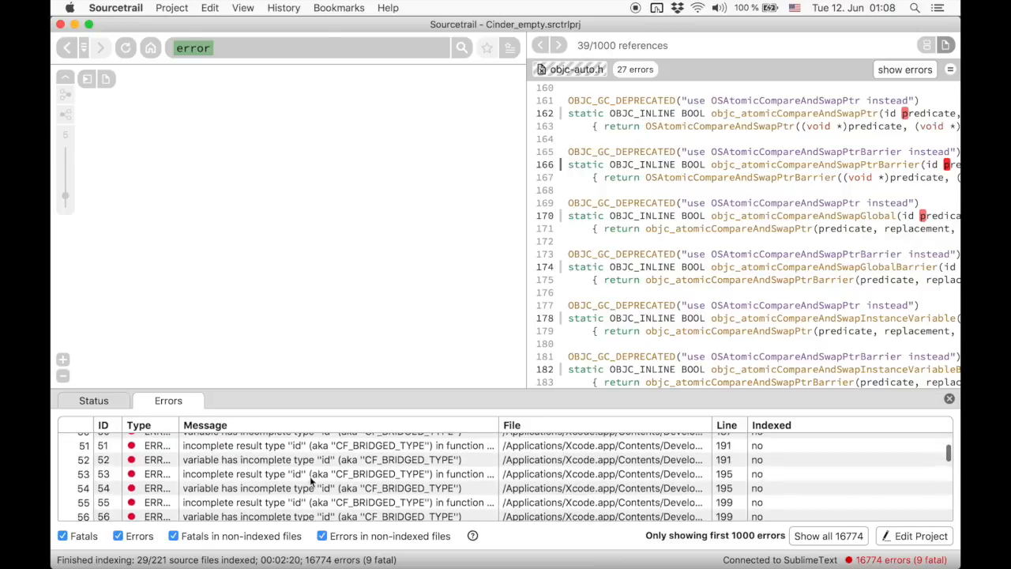
click(332, 474)
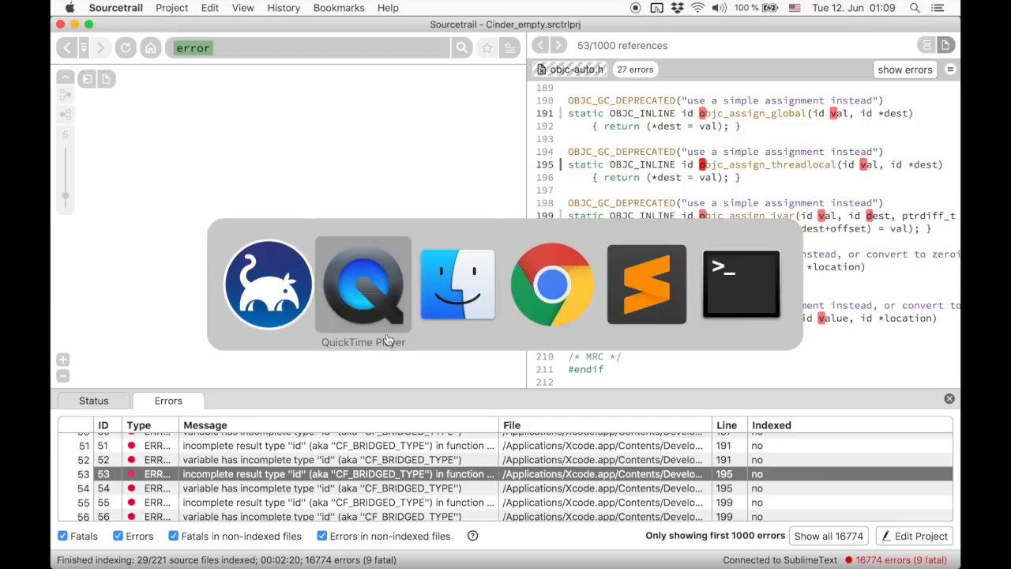
Step: Run make -B with CXXFLAGS in the build folder to read Cinder's compile commands
click(740, 284)
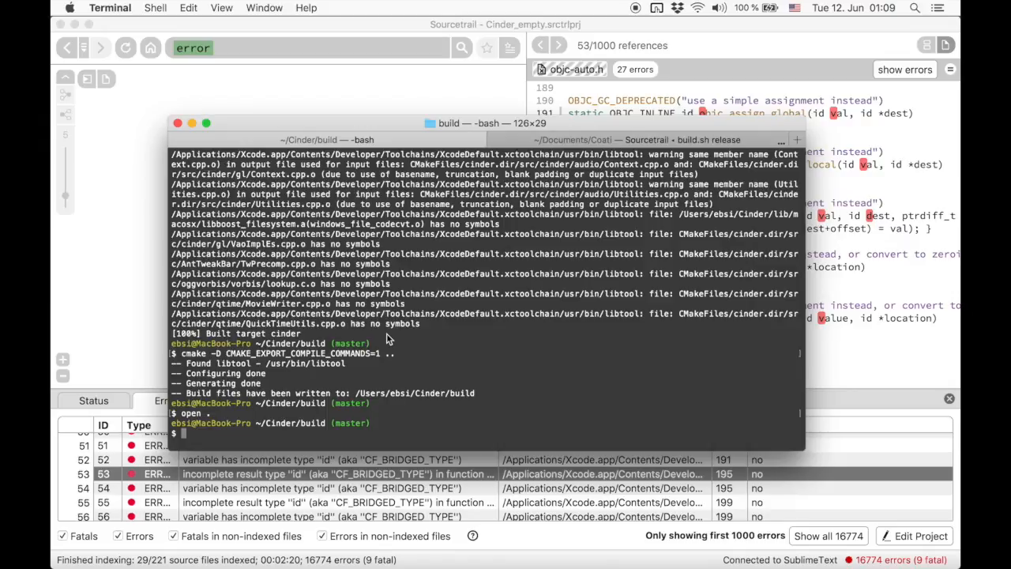
text(make)
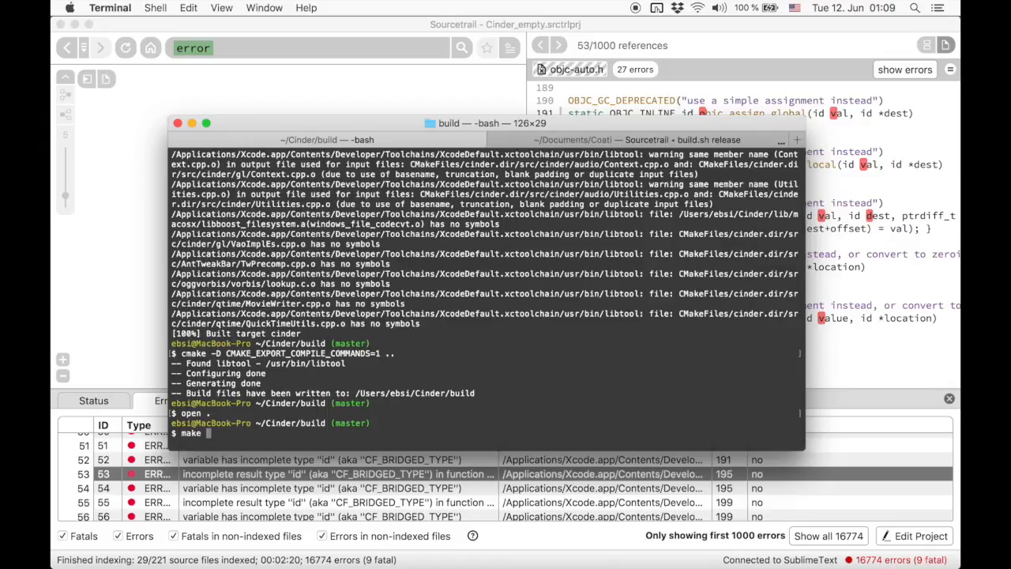
text(-B ")
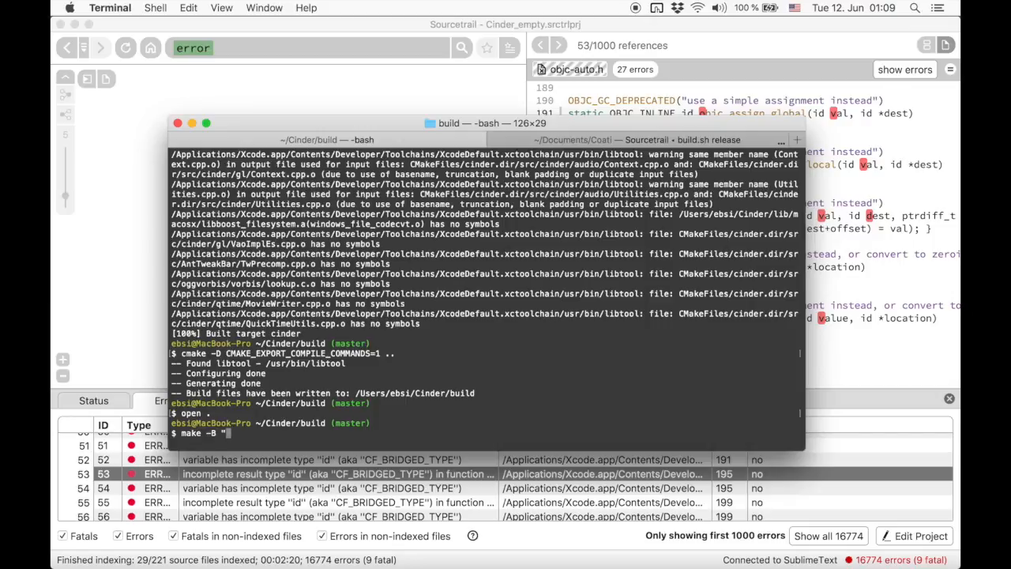
text("CXXFLAGS)
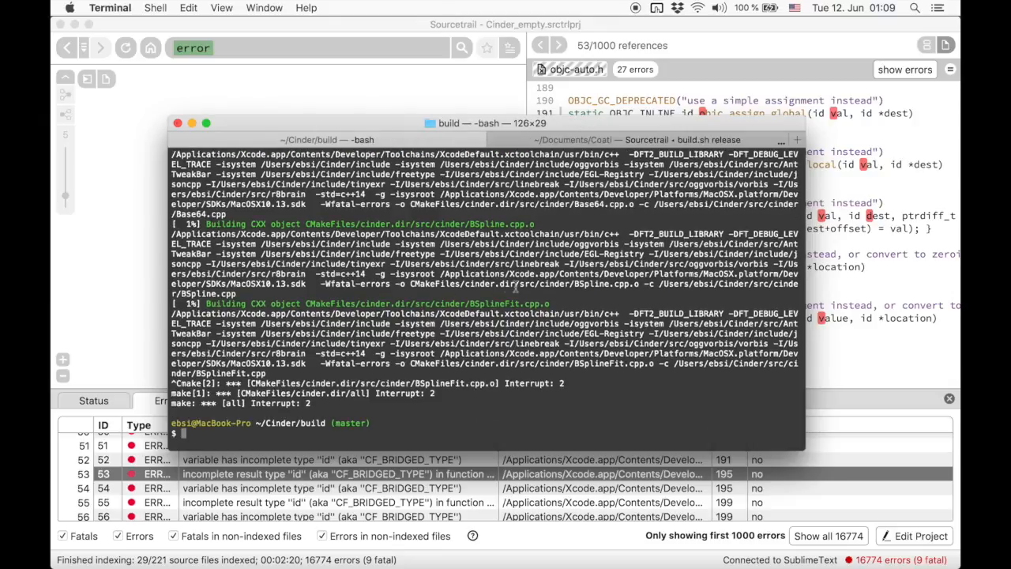
mouse_move(628, 313)
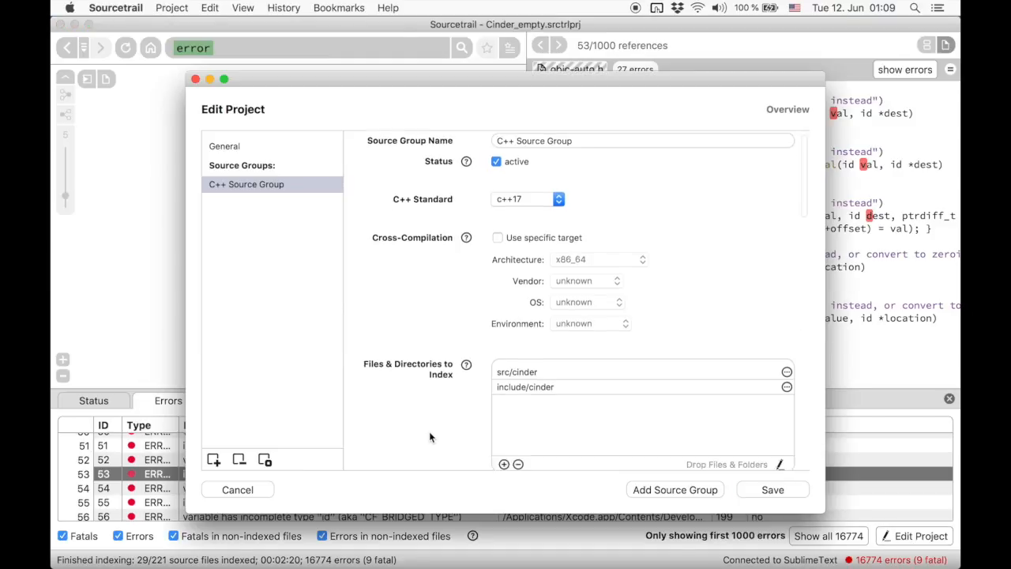
Step: Enter compiler flags -DFT2_BUILD_LIBRARY and -DFT_DEBUG_LEVEL_TRACE and save them
scroll(down, 3)
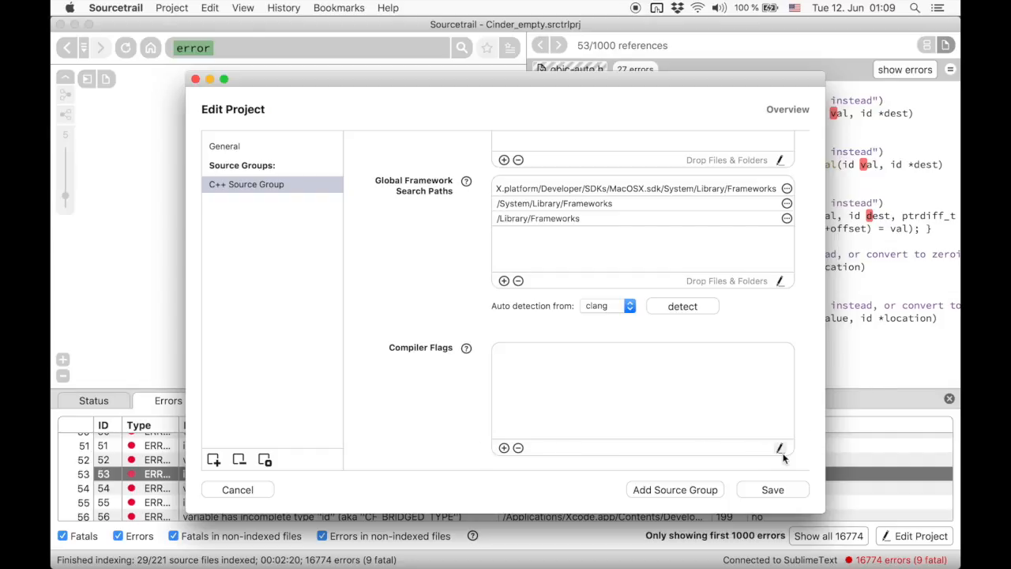
click(781, 448)
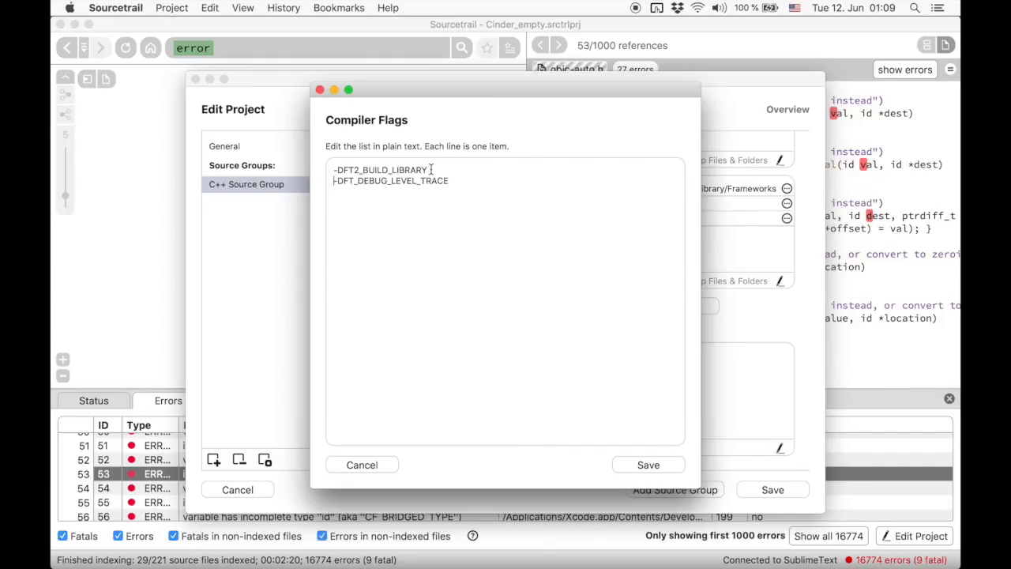
click(362, 465)
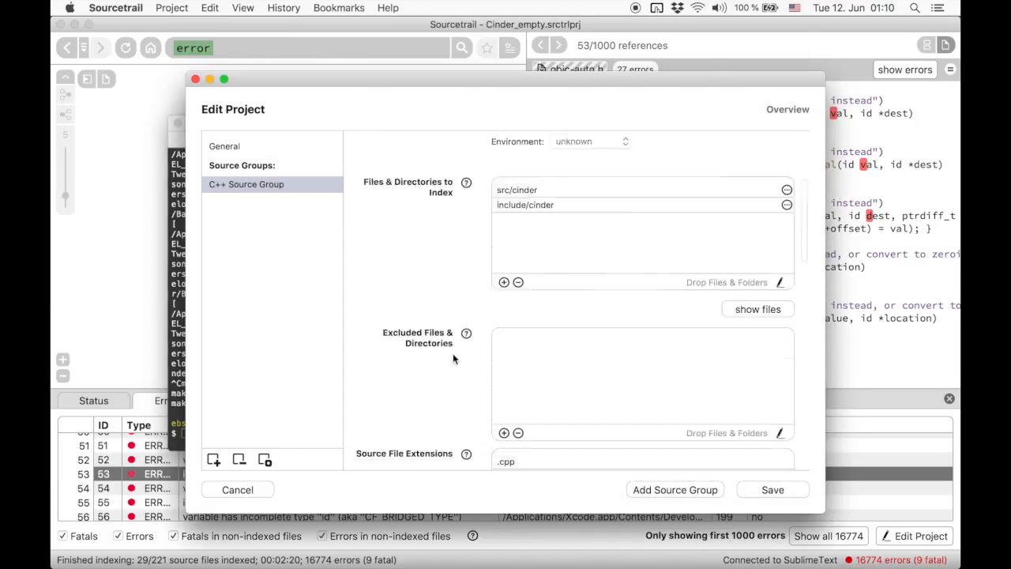
Step: Keep C++ standard c++17 and add the compiler flag -x objective-c++
click(559, 211)
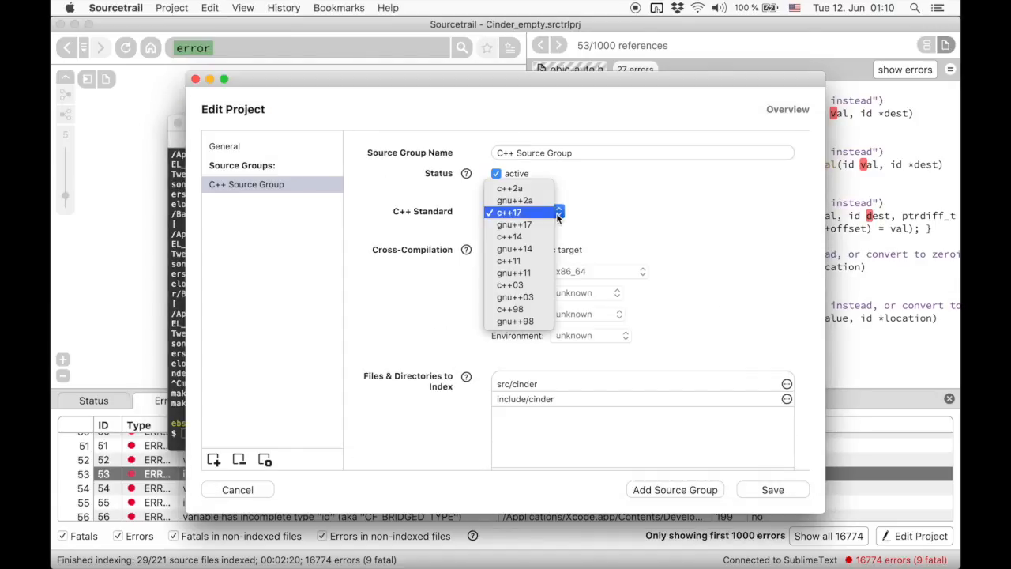
click(509, 237)
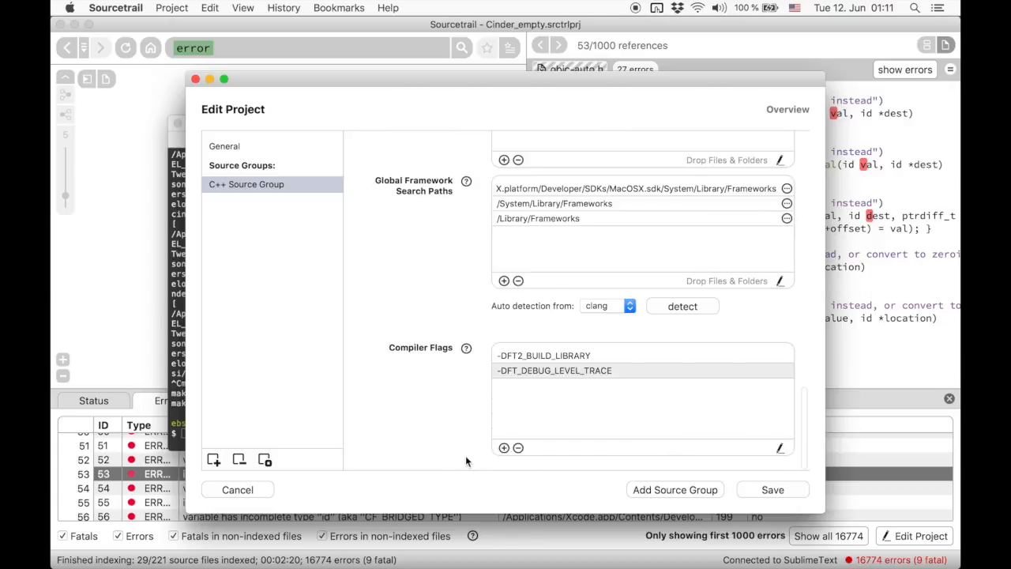
text(-x objective-c++)
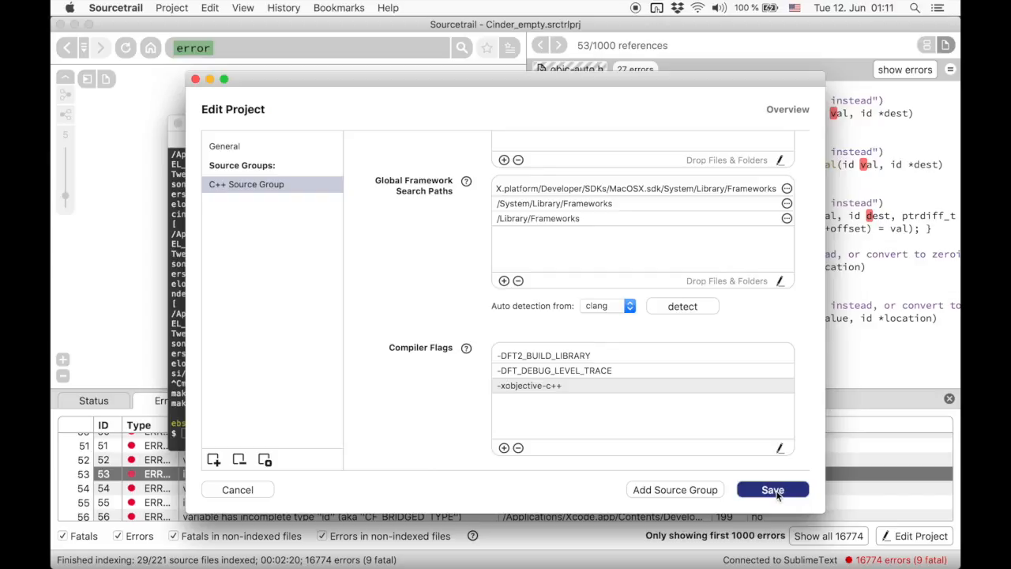
Step: Save the project settings and start reindexing only incomplete and updated files
click(770, 490)
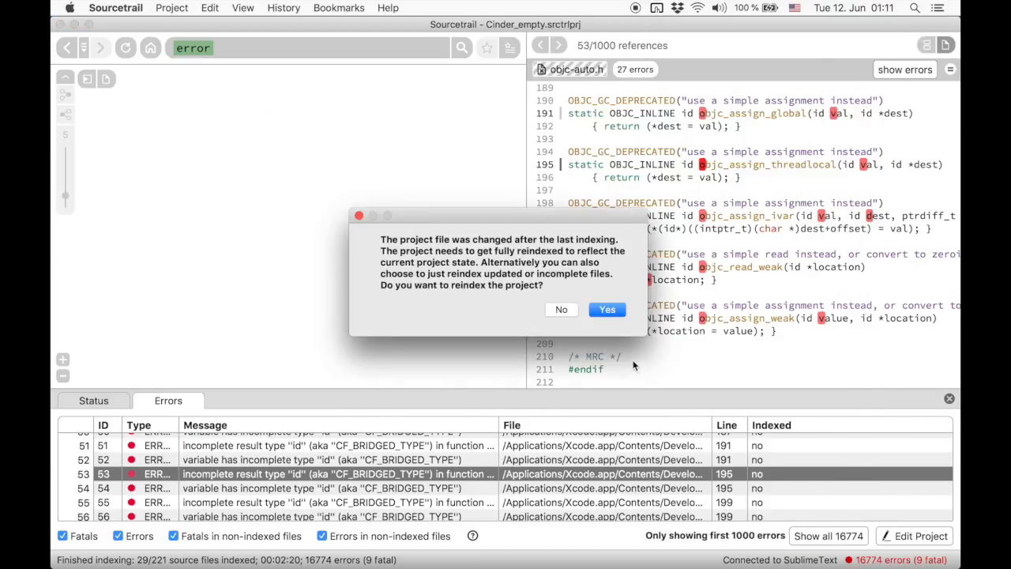
click(606, 308)
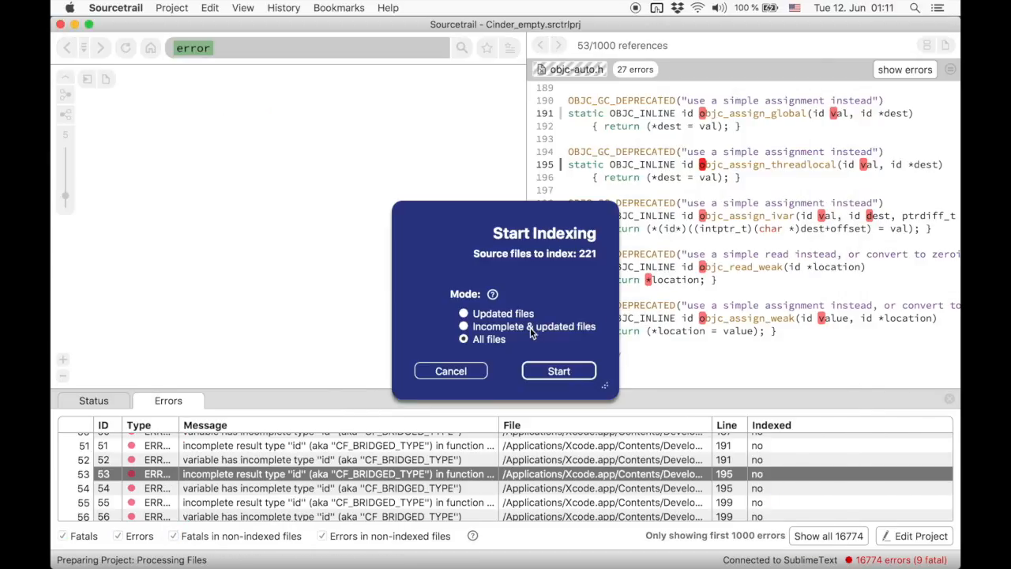
click(464, 325)
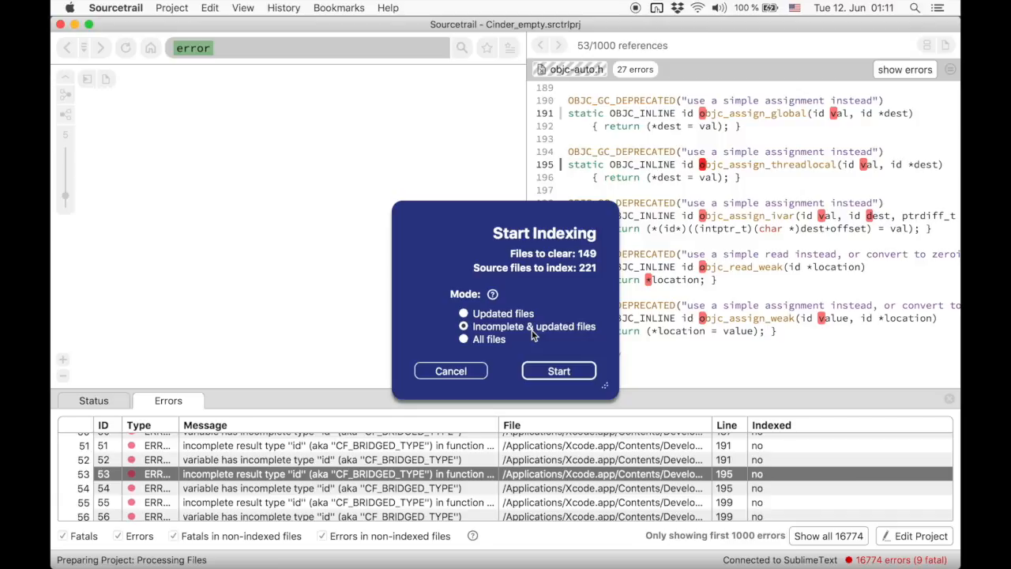
mouse_move(559, 369)
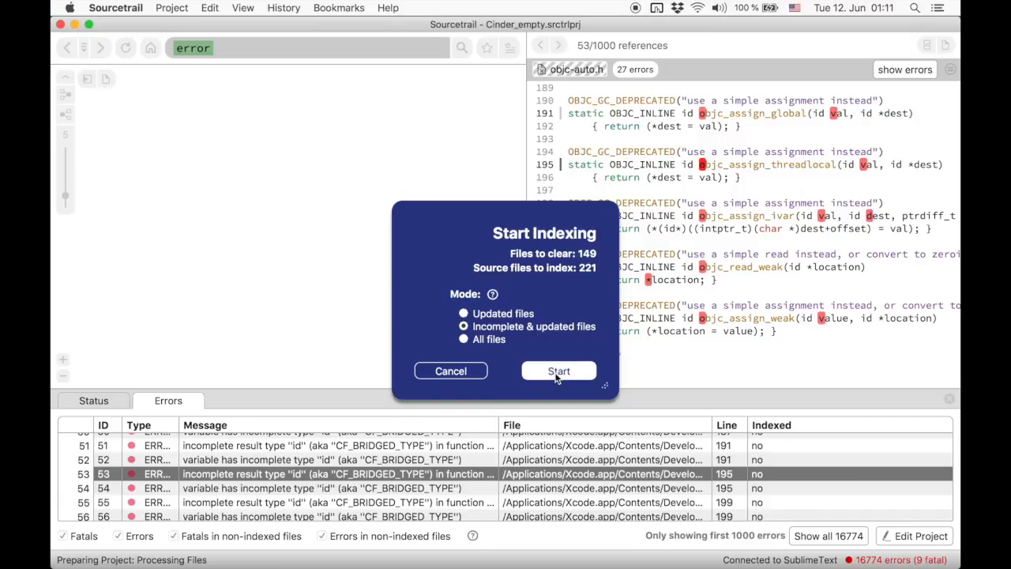
click(559, 370)
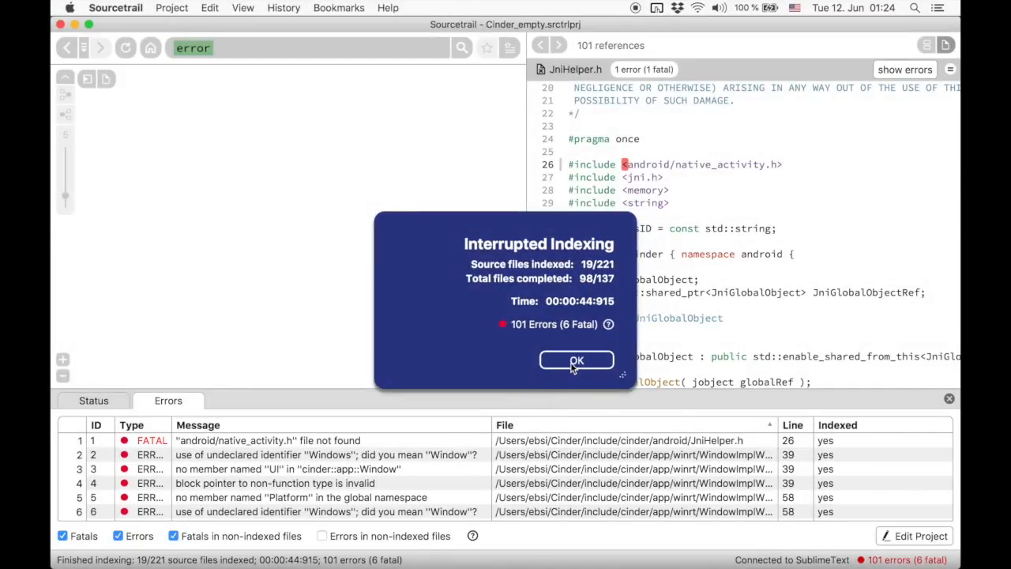
Step: Dismiss the indexing summary, enlarge the error list, and view the missing pulse/pulseaudio.h include in DeviceManagerPulseAudio.cpp
click(575, 361)
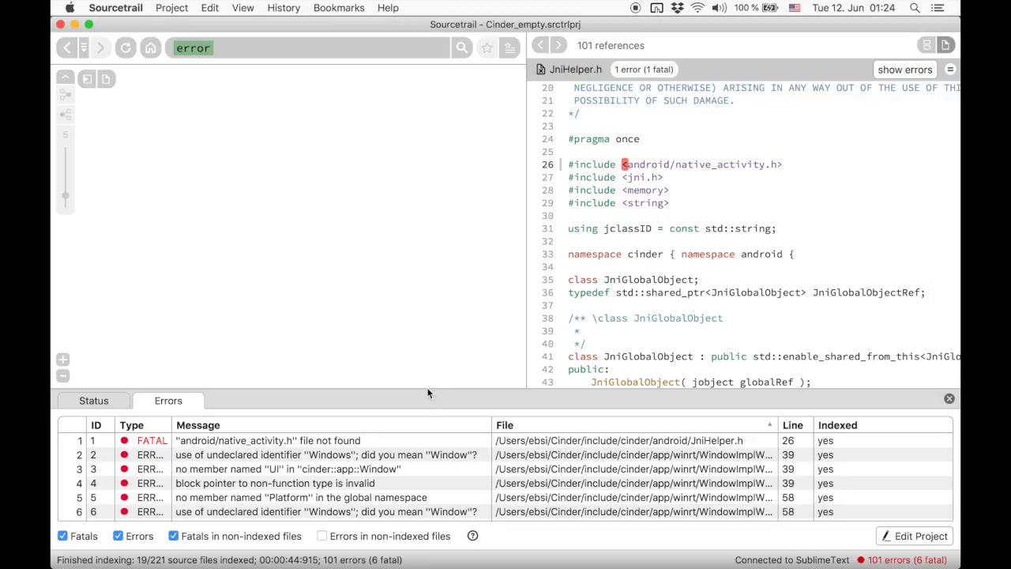
drag(433, 392, 433, 259)
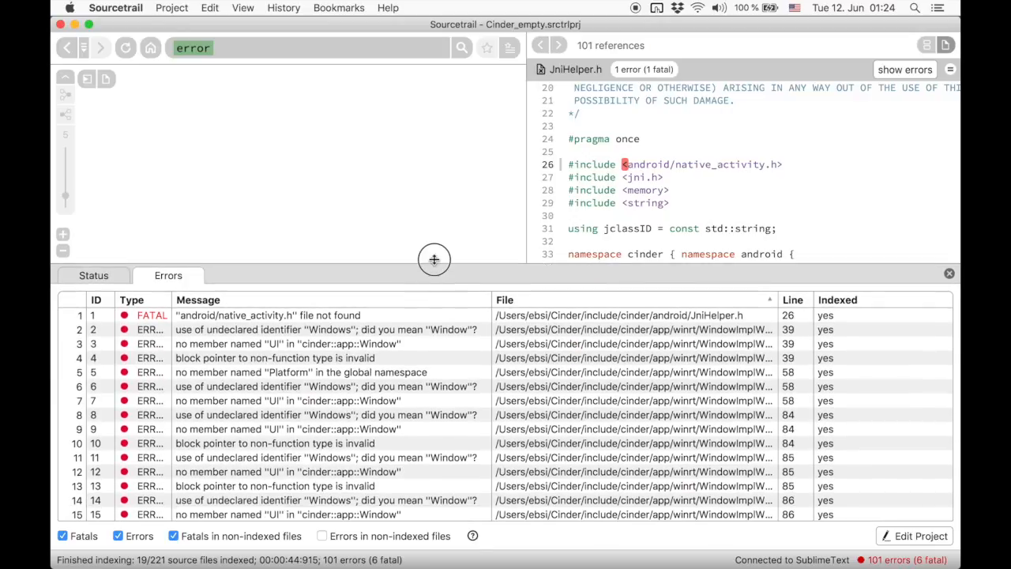
drag(433, 260, 433, 256)
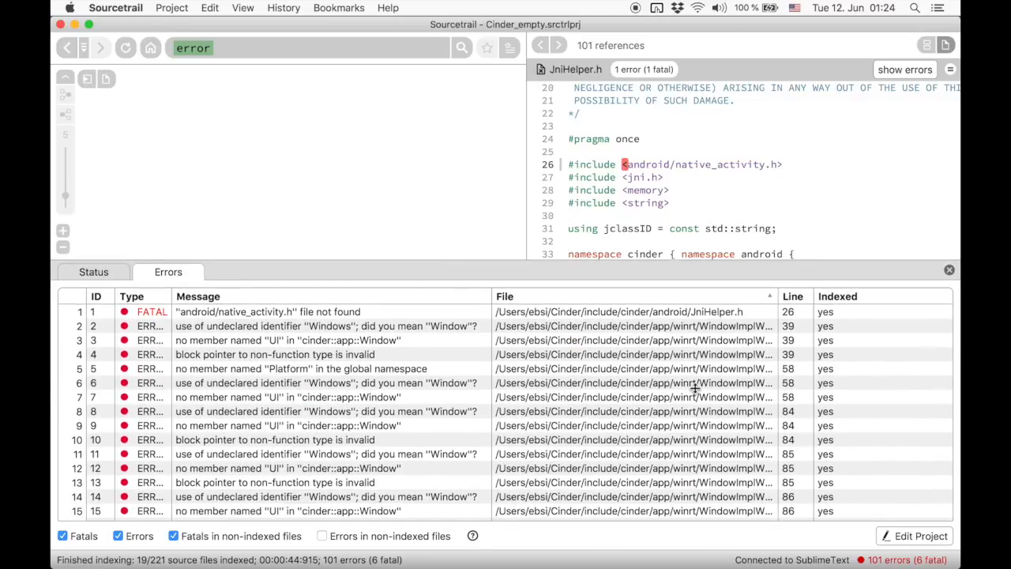
scroll(down, 3)
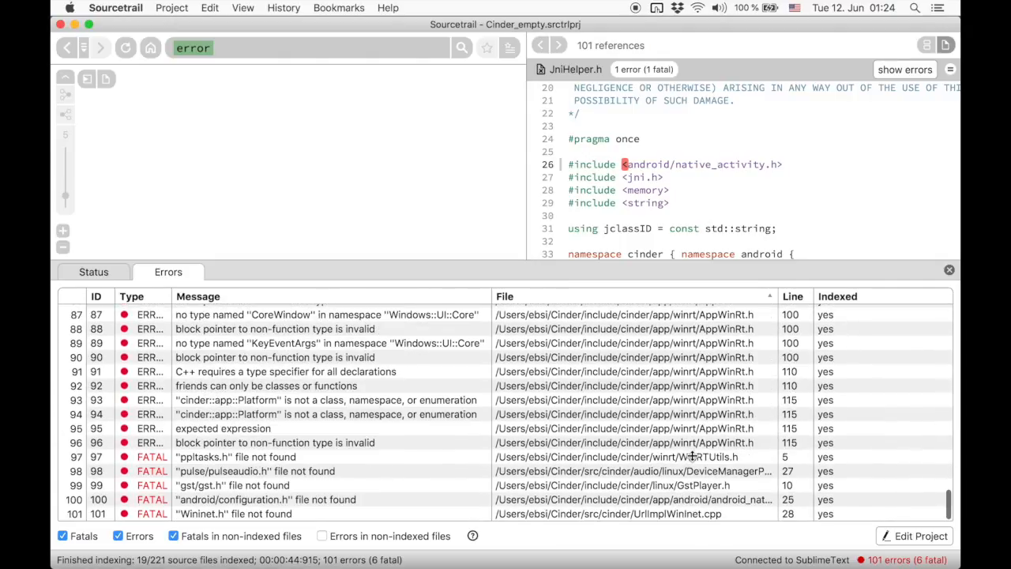
click(256, 471)
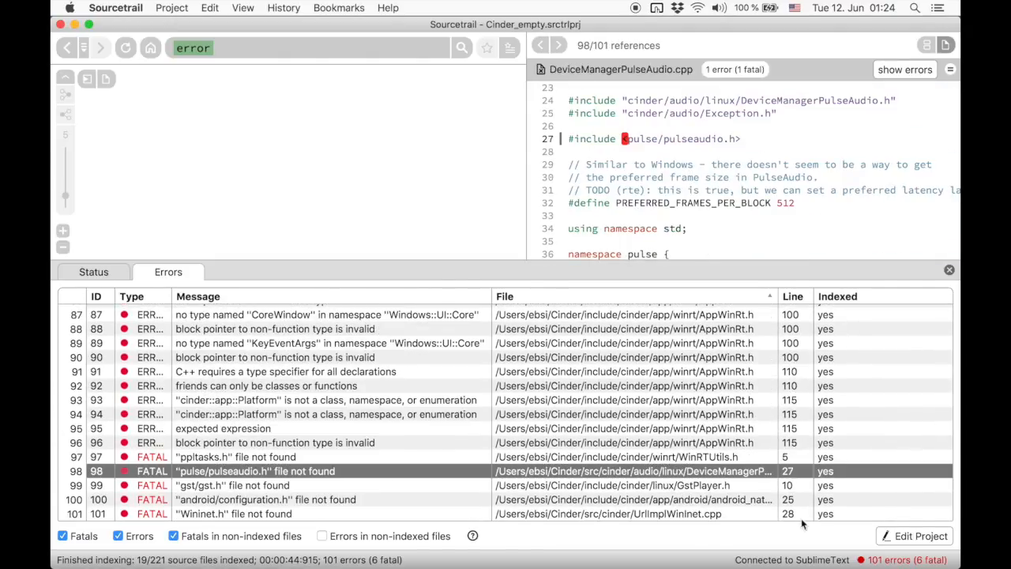
click(912, 536)
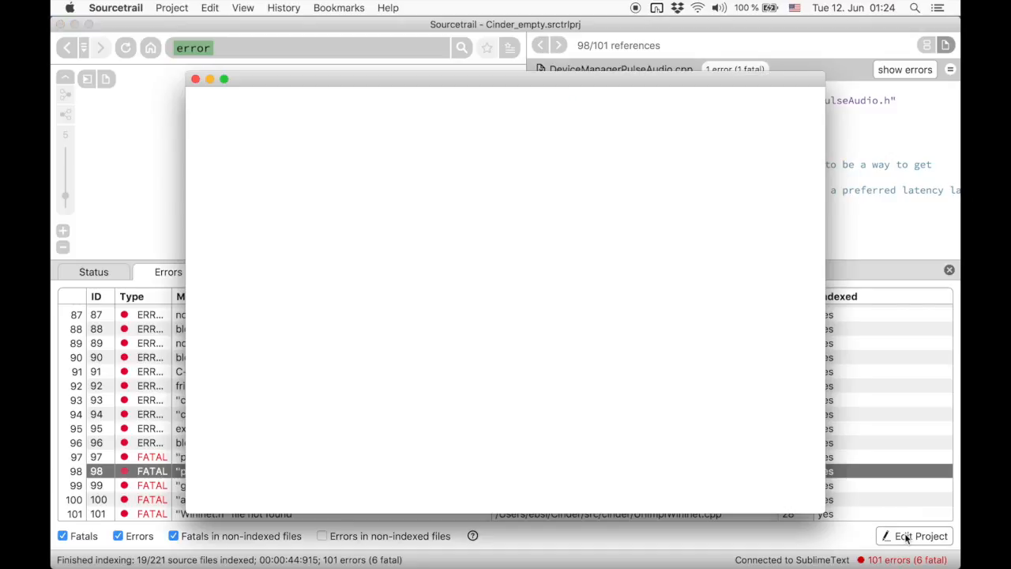
Step: Add the cinder android and linux platform folders to Excluded Files & Directories
click(914, 535)
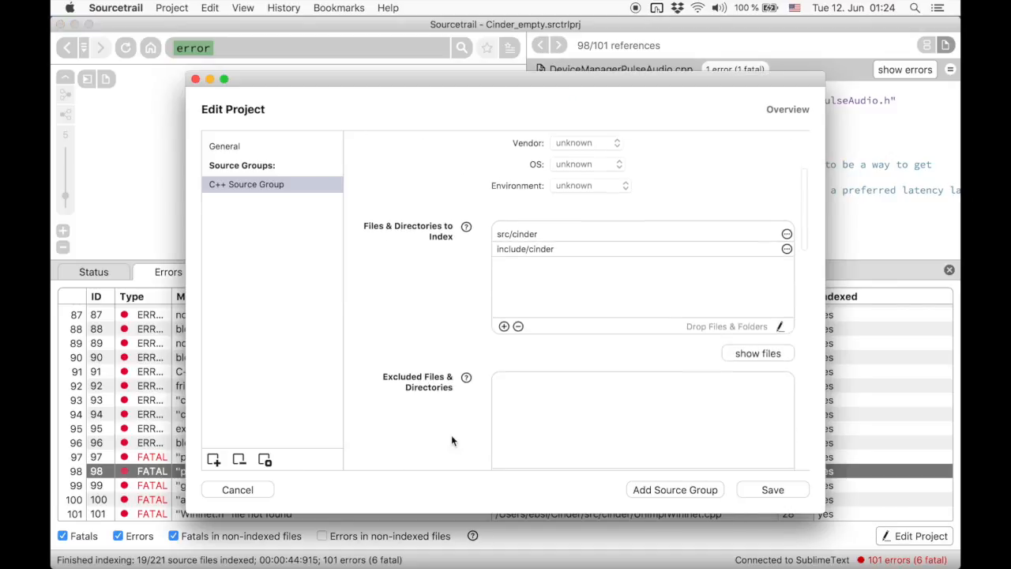
scroll(down, 3)
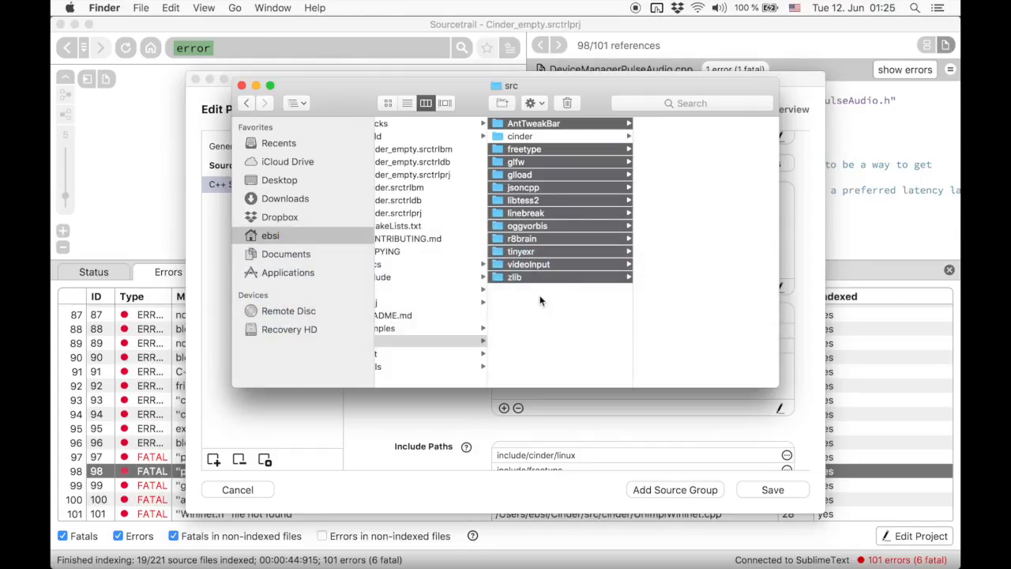
click(520, 136)
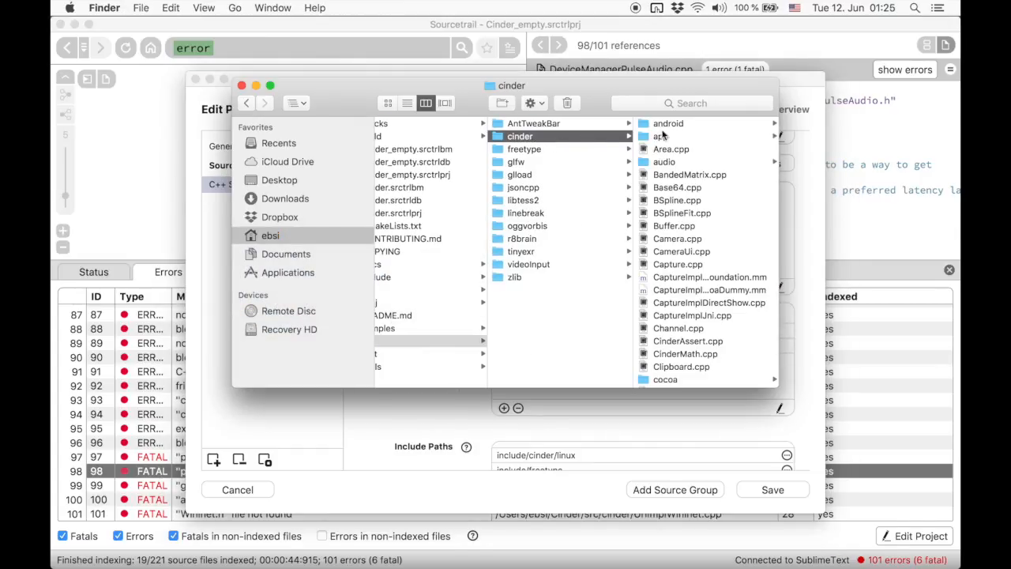
click(668, 123)
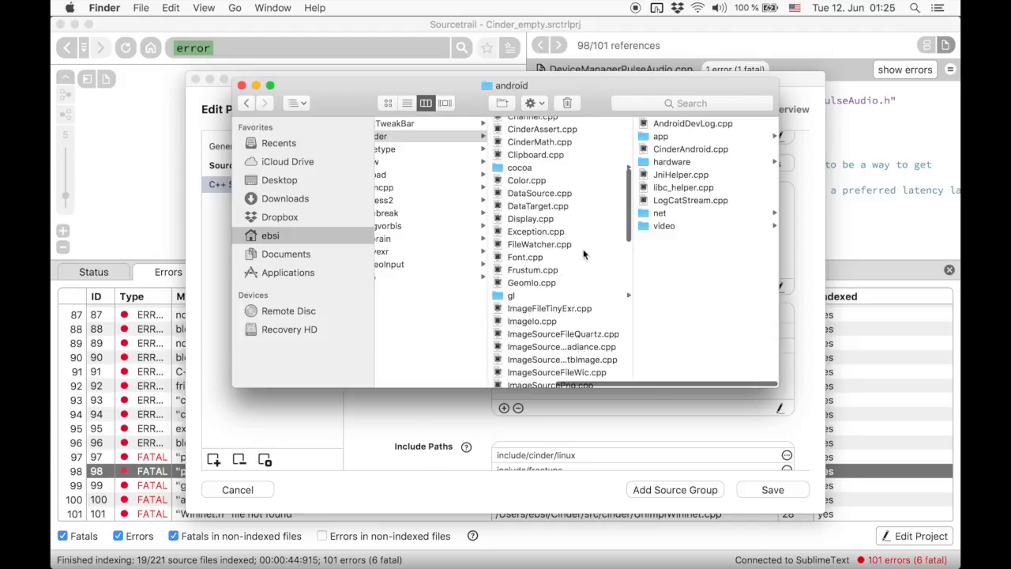
click(518, 201)
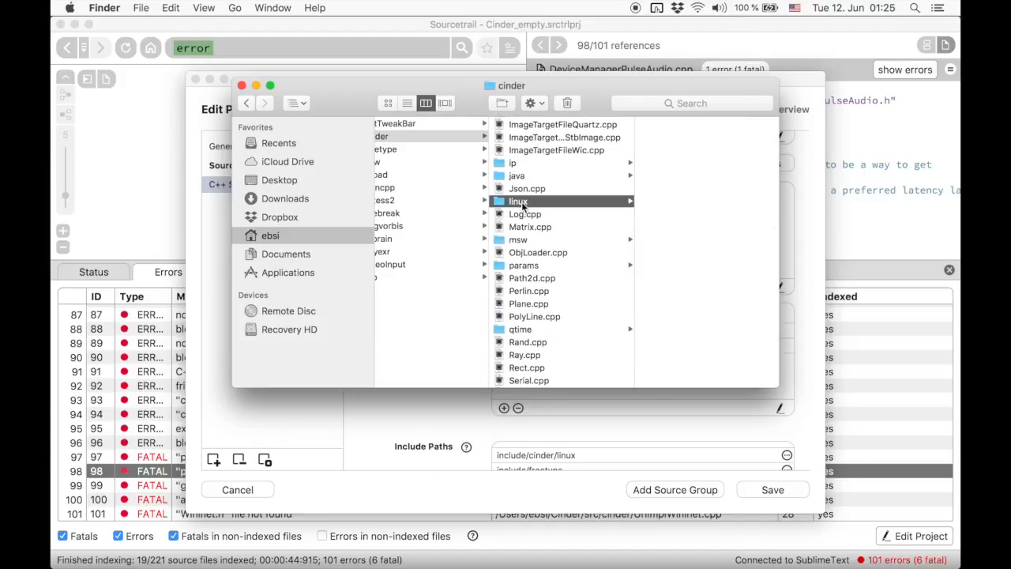
scroll(down, 3)
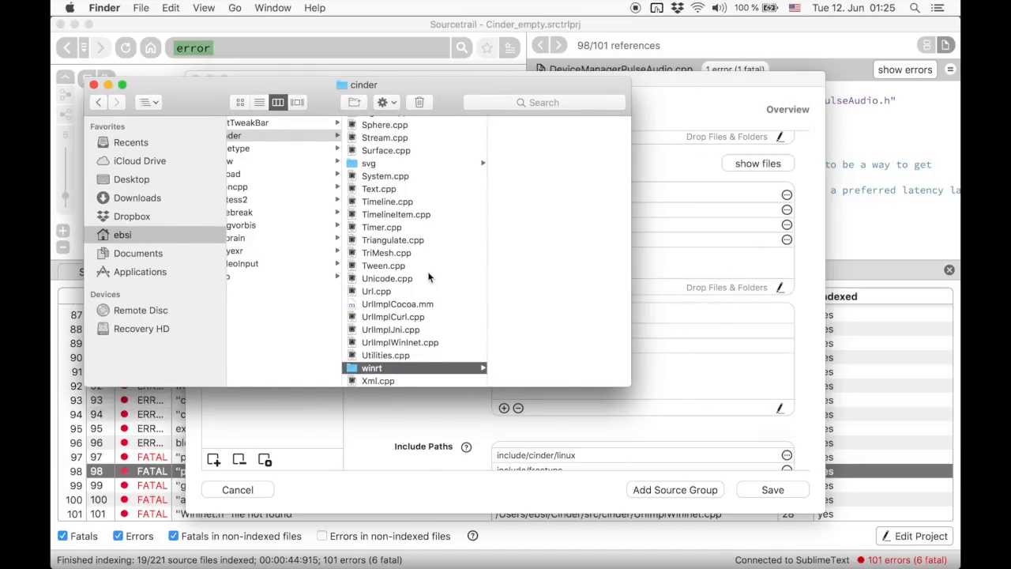
Step: Exclude the app folder's platform subfolders as well and save the project settings
click(374, 123)
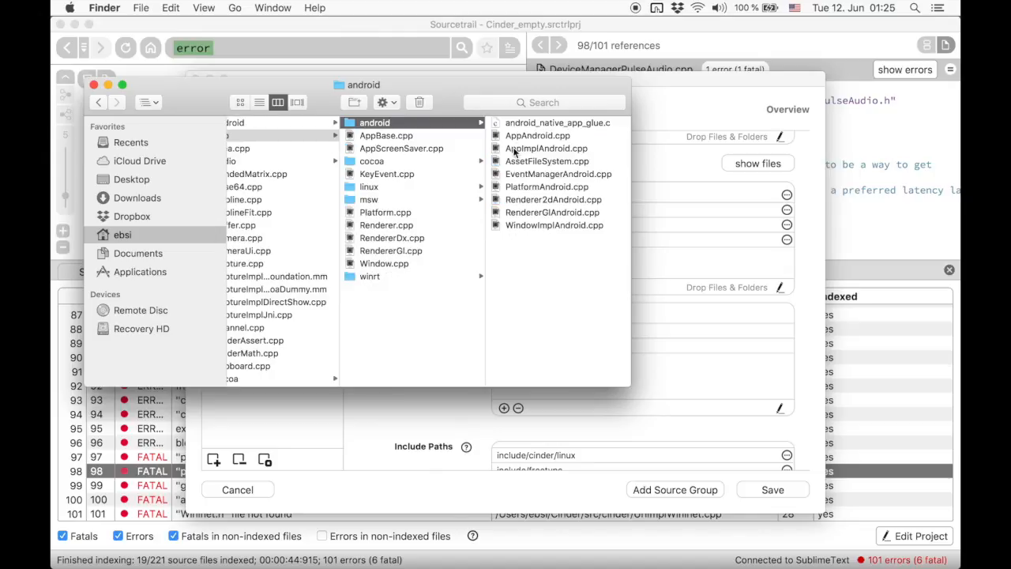
click(370, 186)
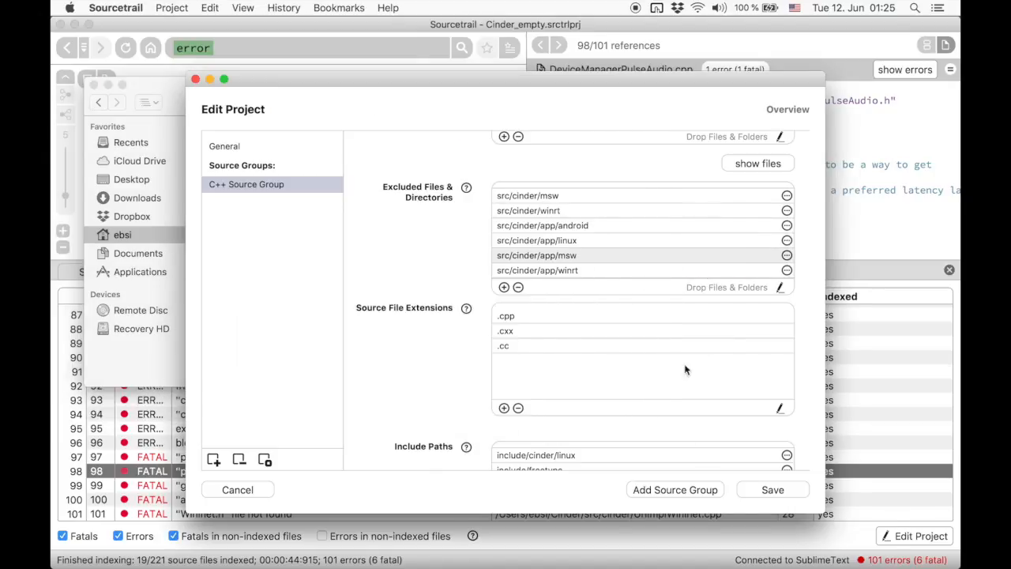
click(771, 489)
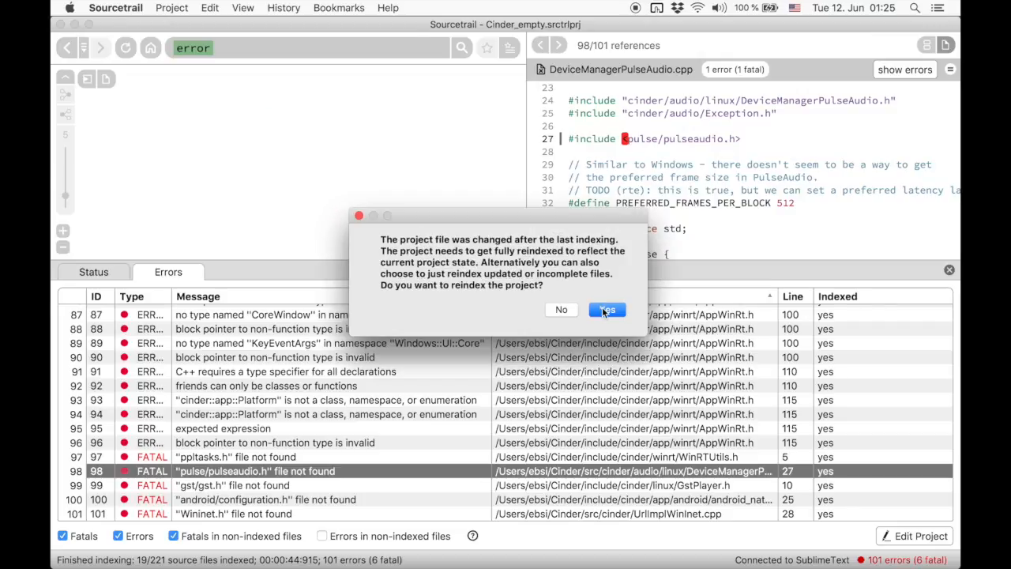
Step: Reindex the whole project to 27 errors (11 fatal) and return to the Cinder_empty overview
click(607, 308)
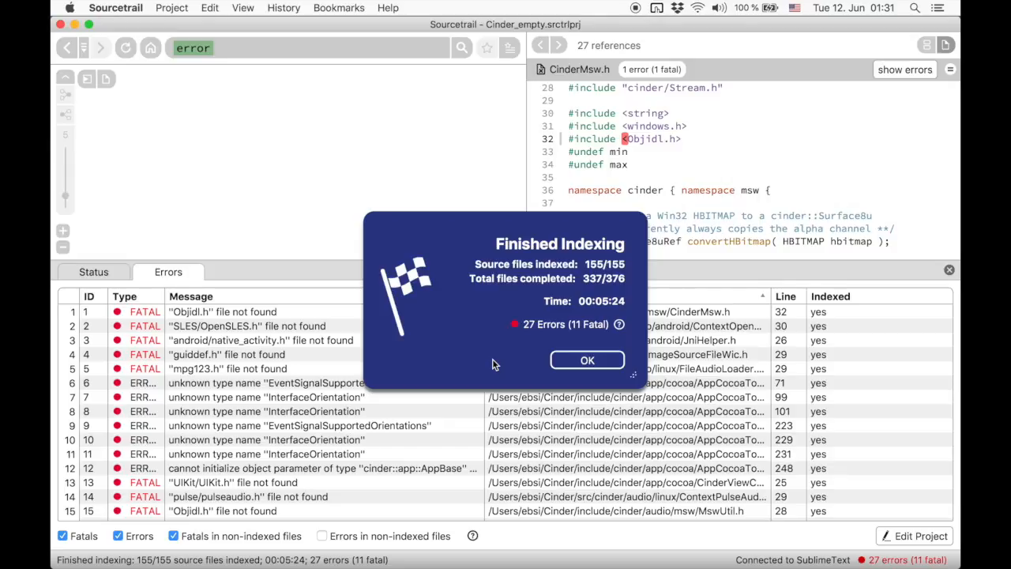
mouse_move(596, 287)
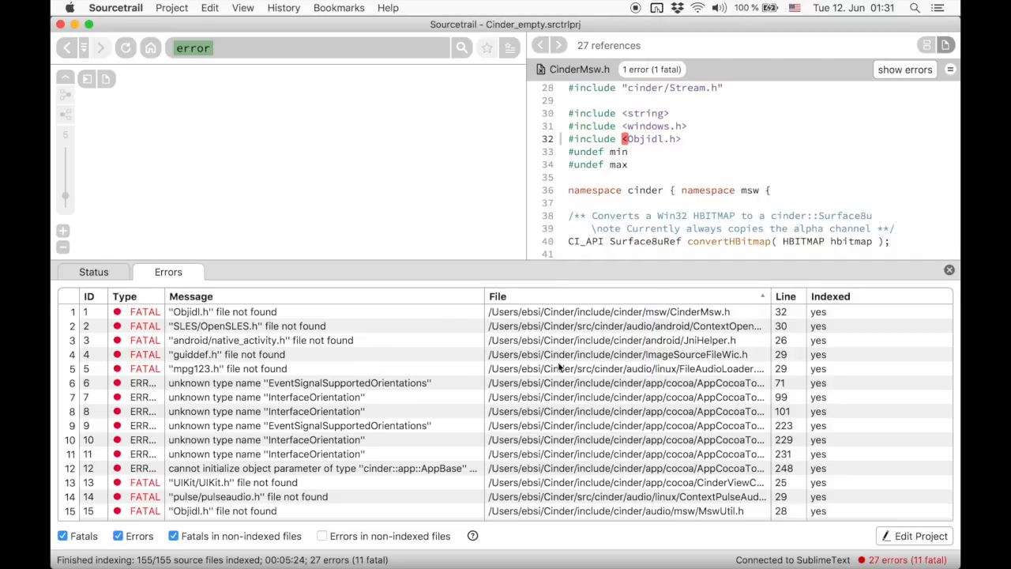
mouse_move(394, 262)
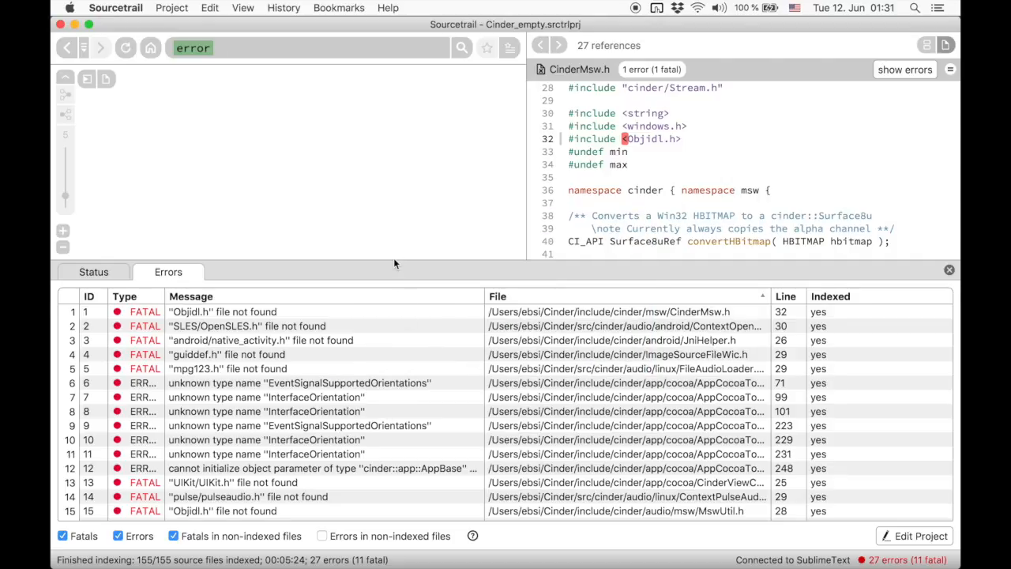
drag(395, 265, 387, 348)
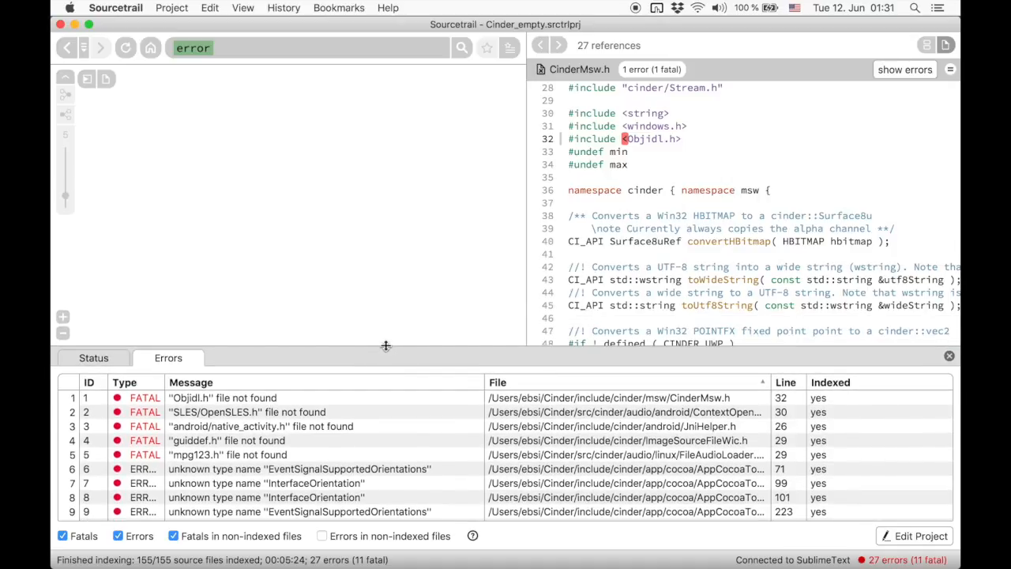
mouse_move(193, 270)
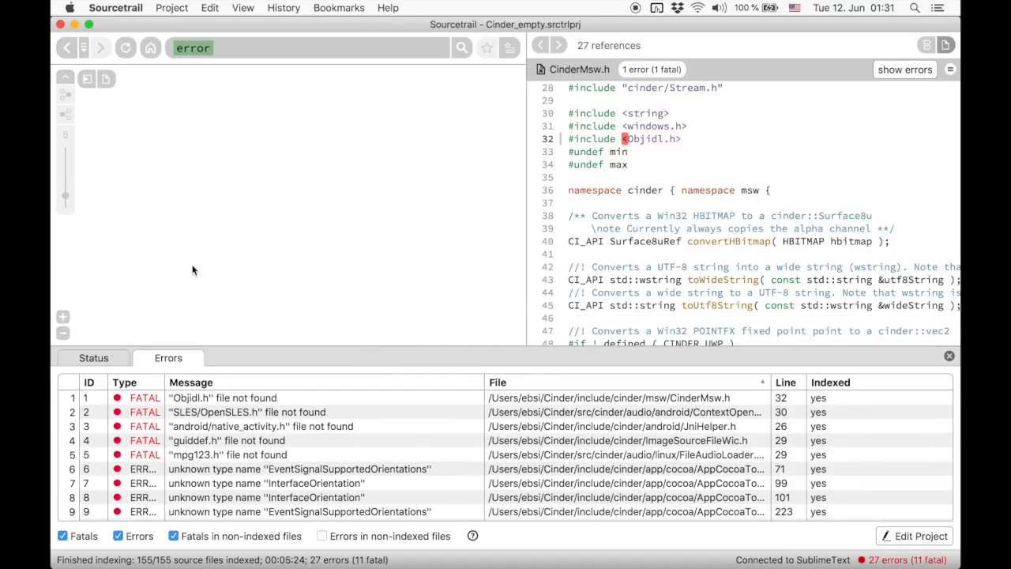
click(150, 48)
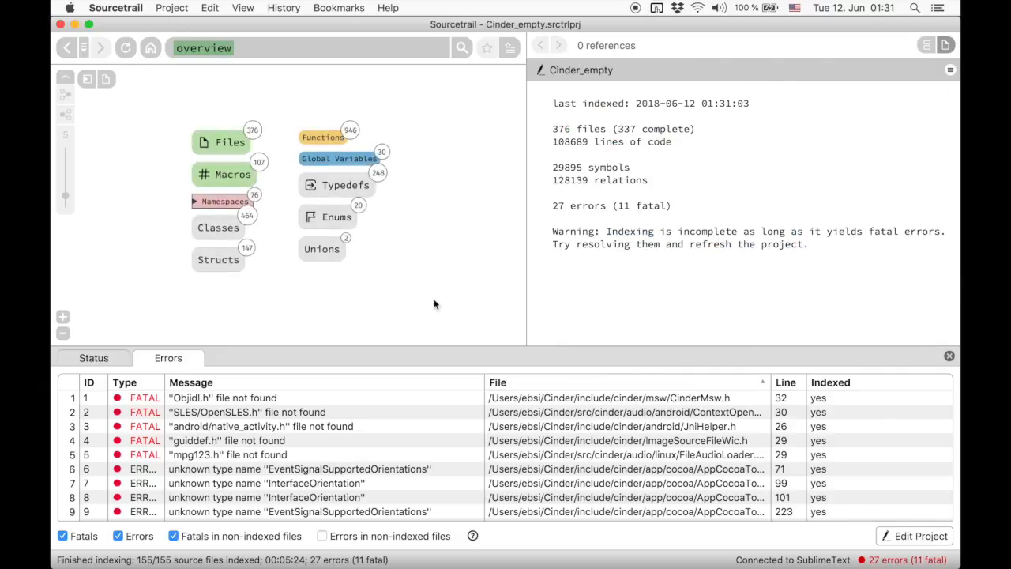
mouse_move(875, 347)
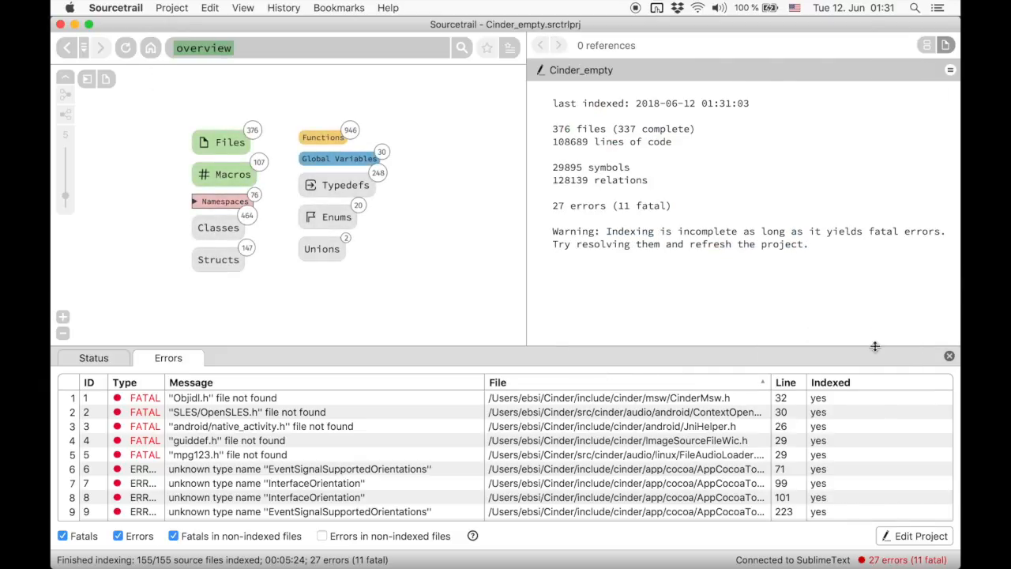
Step: Hide the error list and open CaptureImplDirectShow.h from the overview's Files list
click(948, 356)
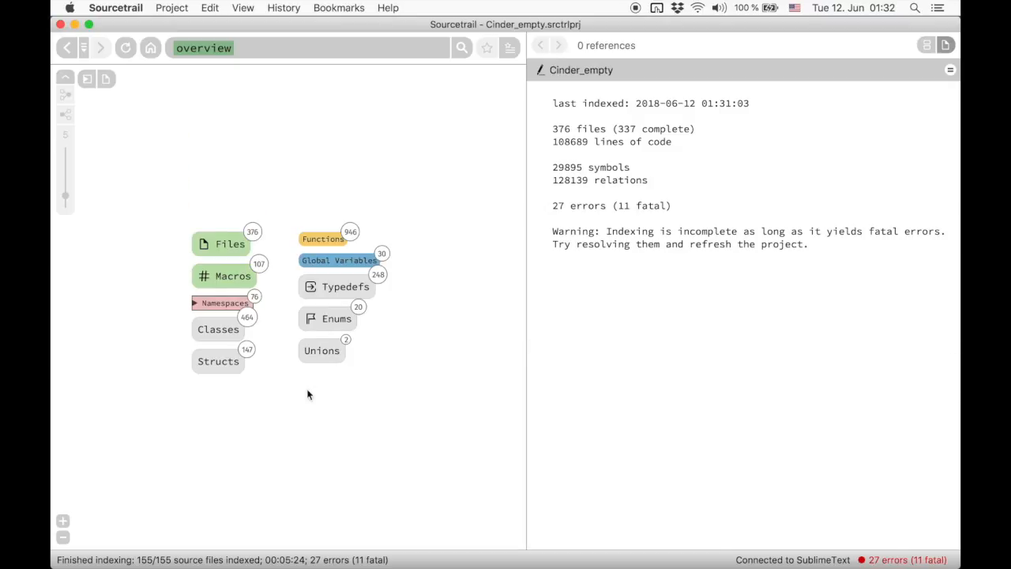
click(231, 244)
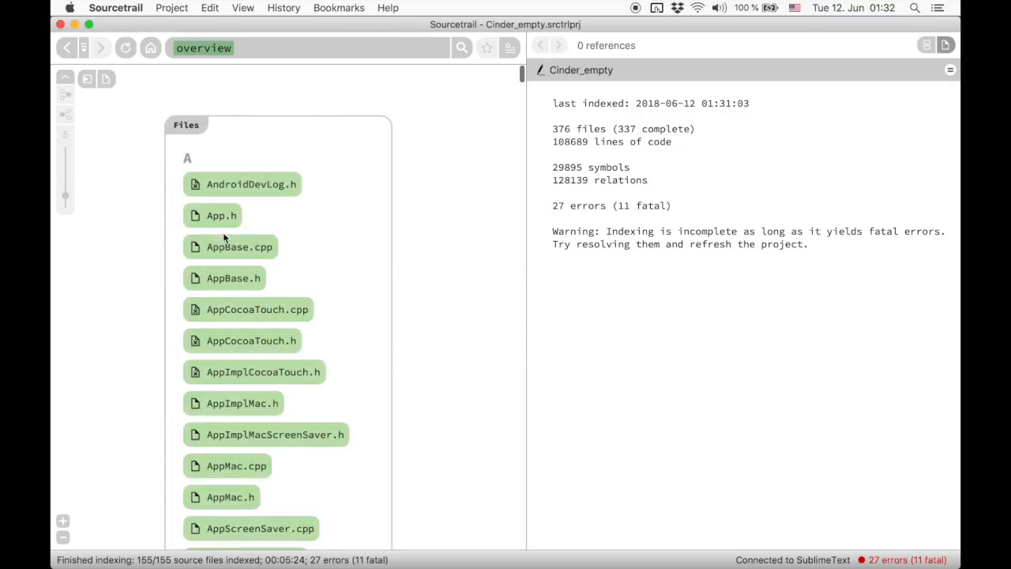
scroll(down, 3)
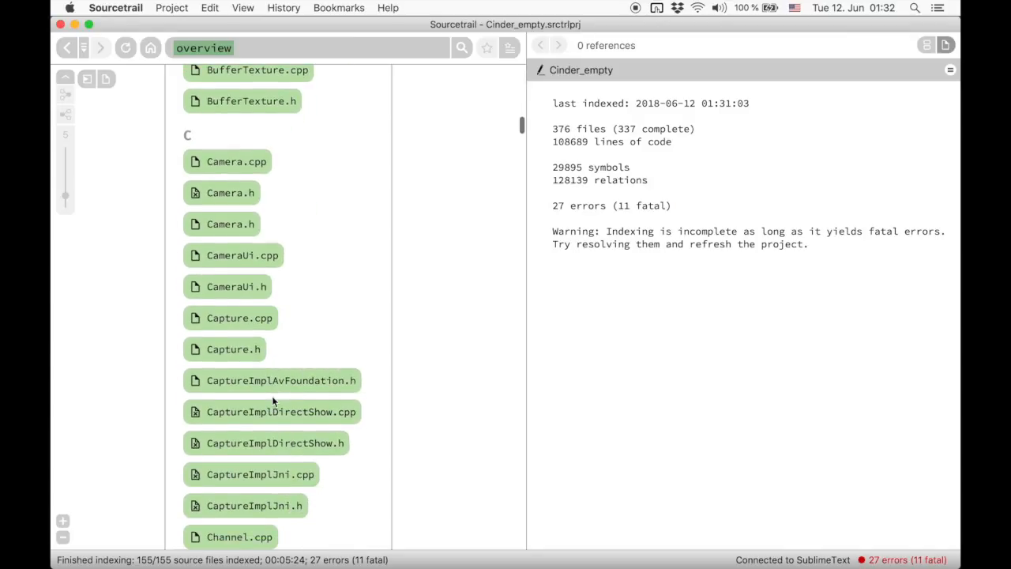
scroll(down, 3)
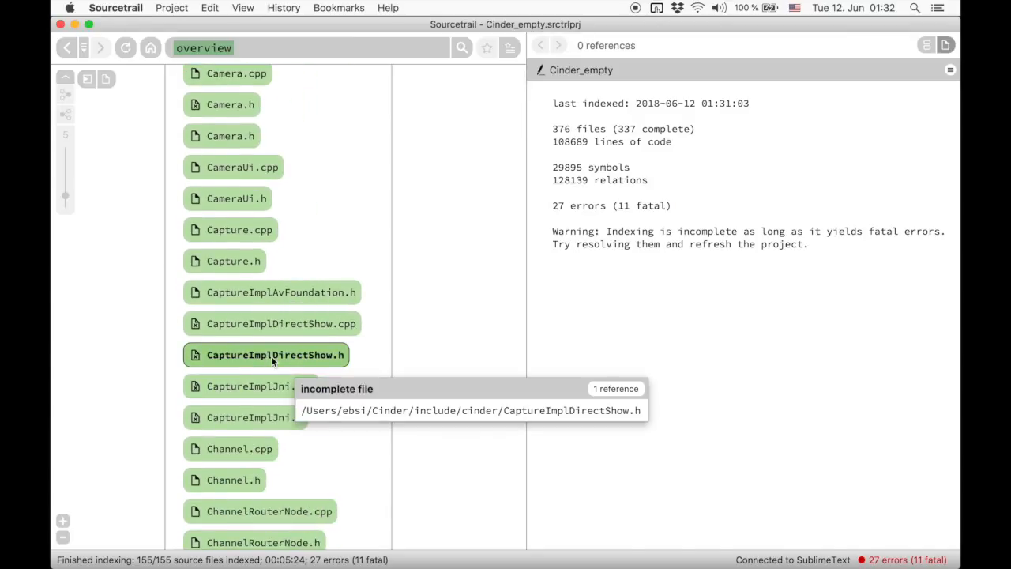
click(265, 353)
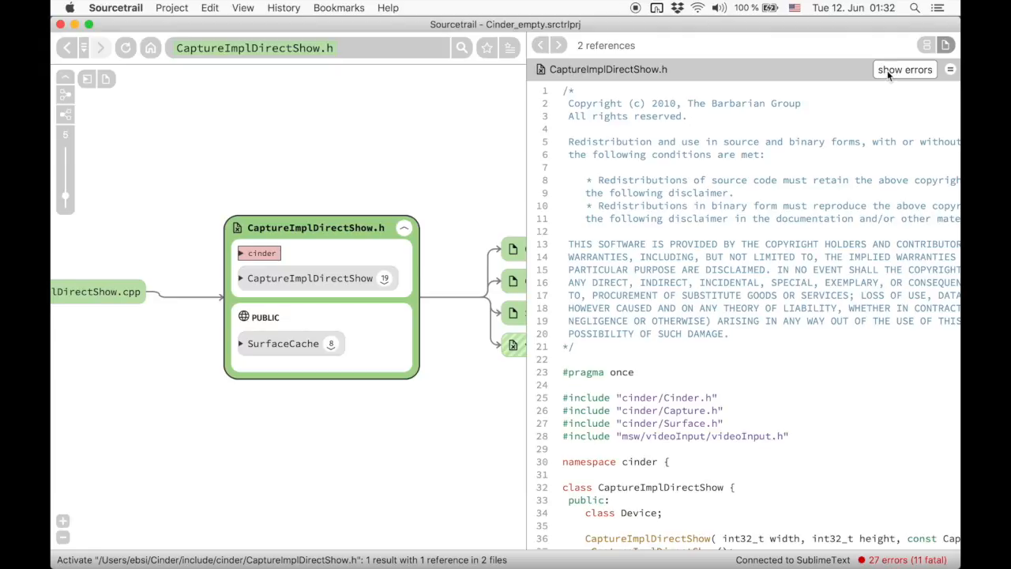
Step: Show the errors of CaptureImplDirectShow.h, a no-viable-conversion at line 58
click(903, 69)
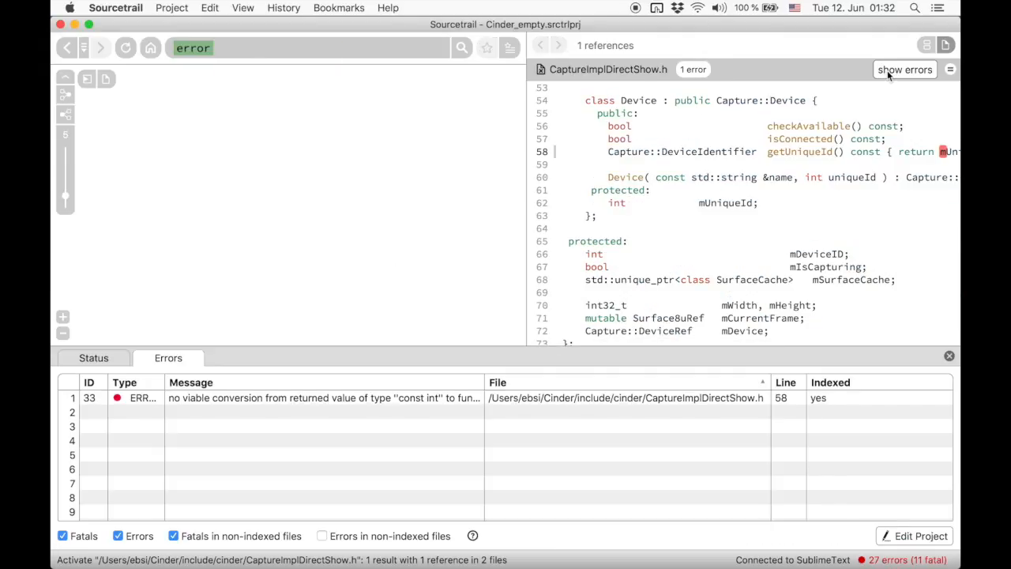
mouse_move(743, 221)
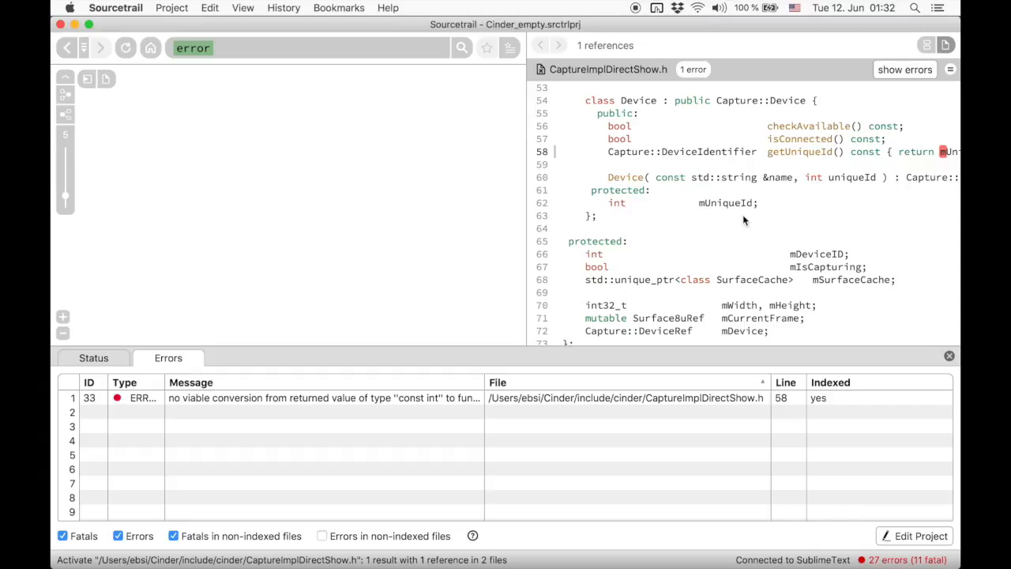
mouse_move(506, 306)
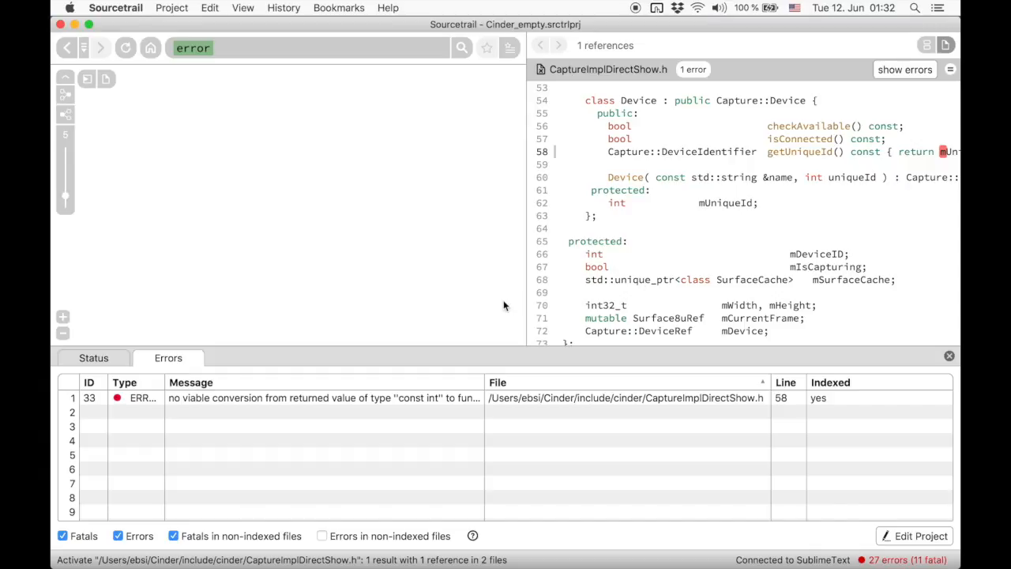
mouse_move(360, 188)
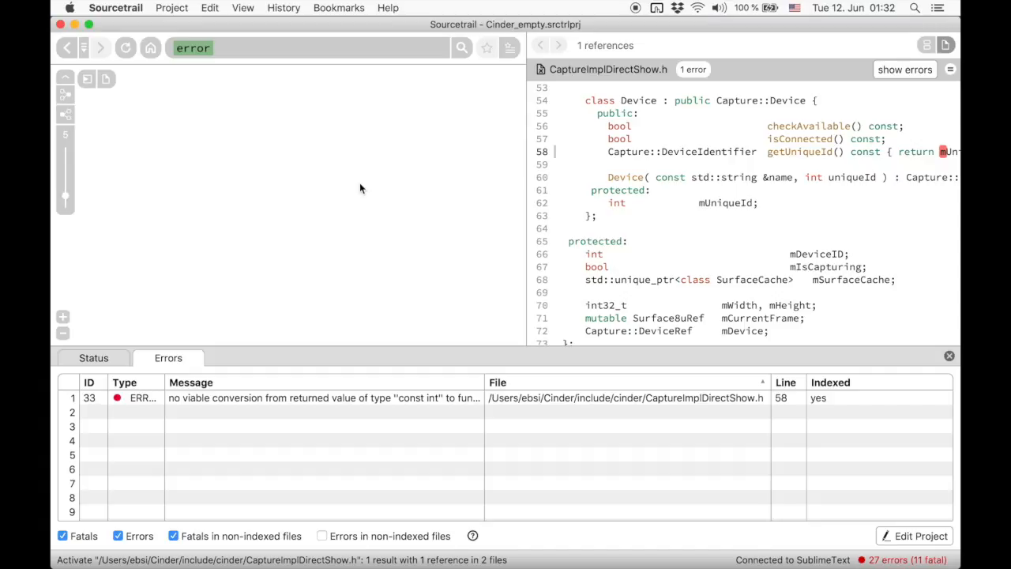
mouse_move(332, 183)
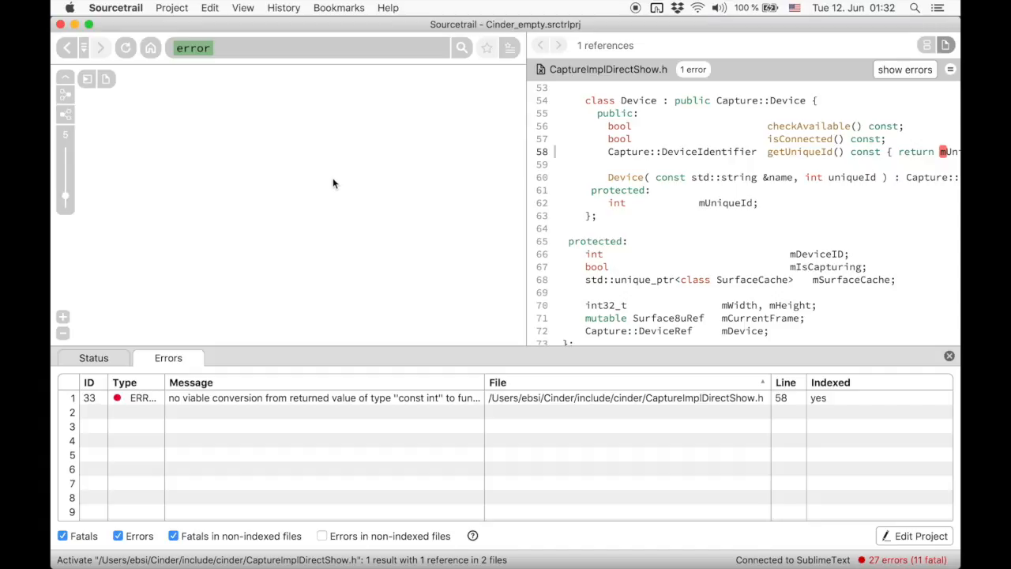
mouse_move(608, 90)
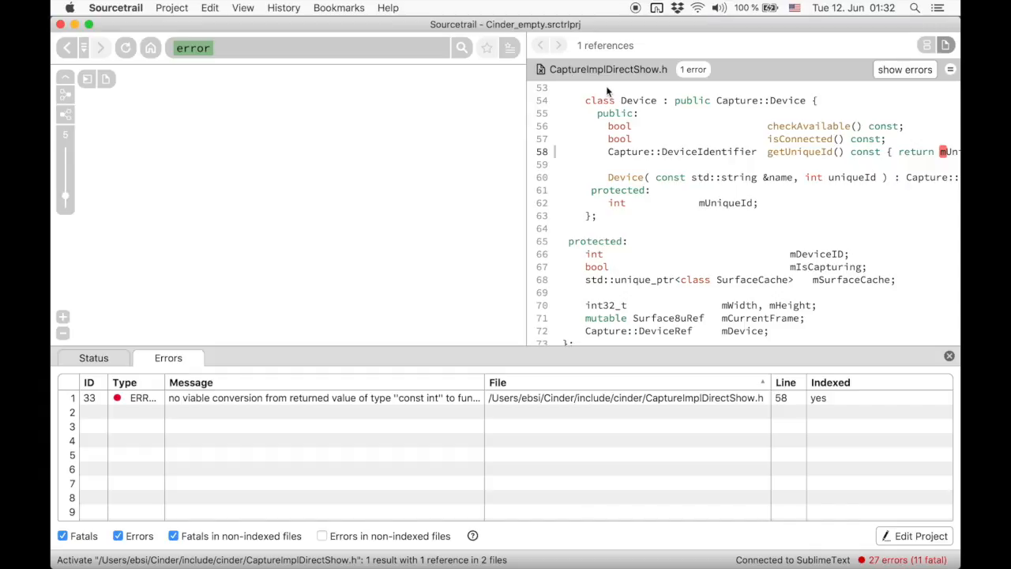